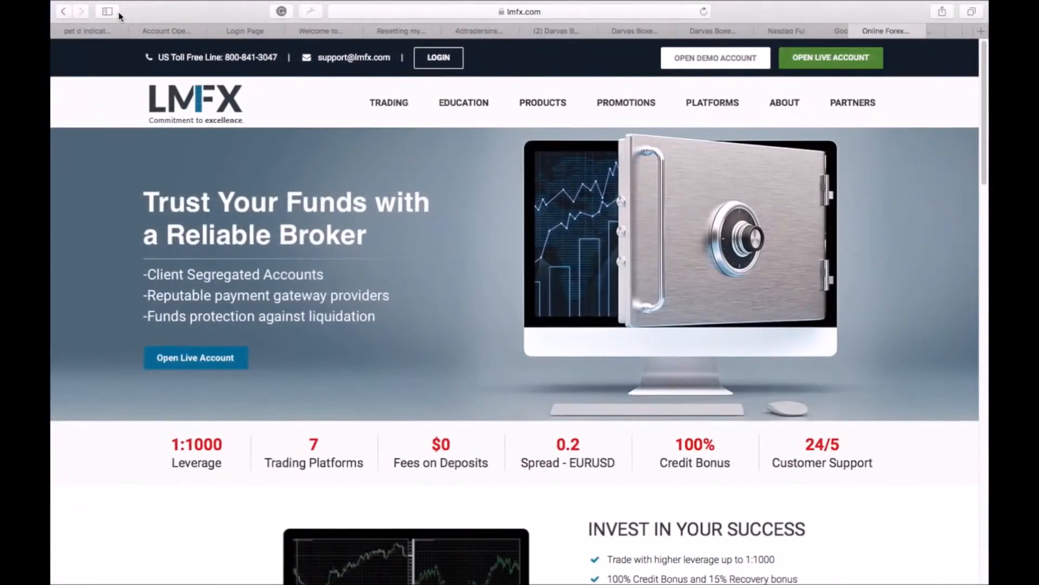
mouse_move(107, 12)
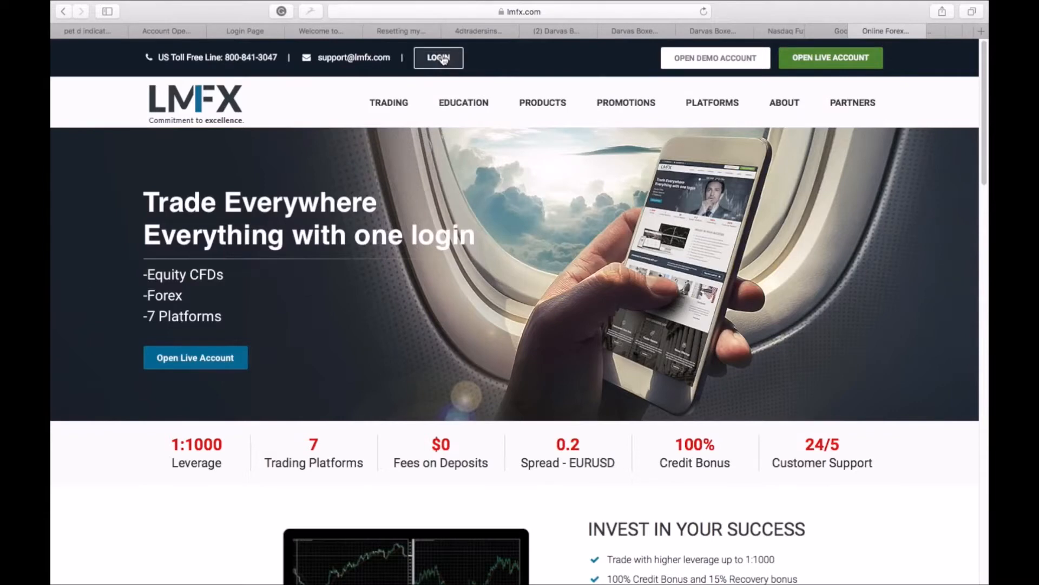
mouse_move(800, 70)
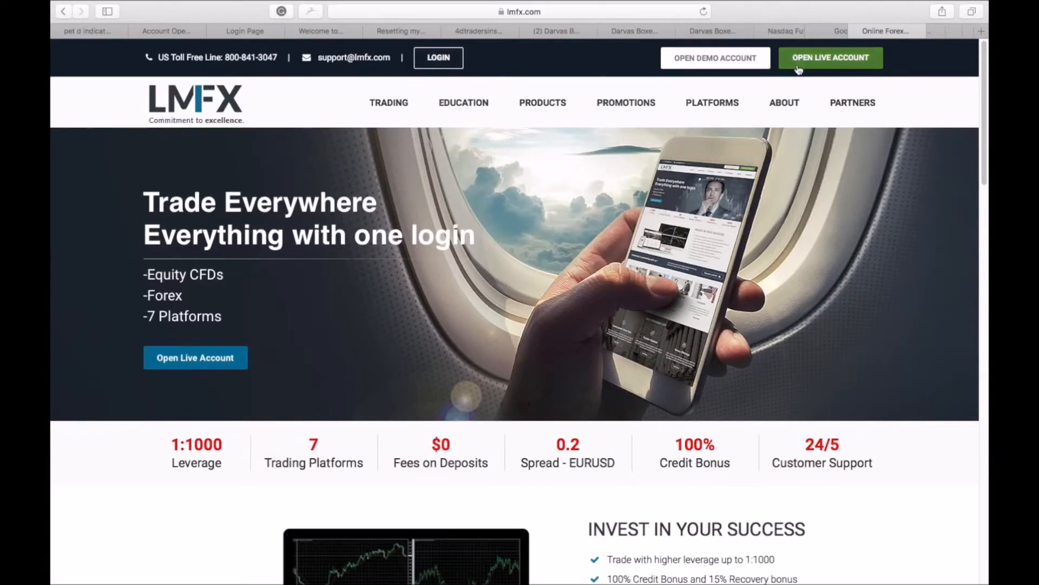
Open the demo account page and submit the LMFXconnect registration form with name 'marvin'
left_click(715, 58)
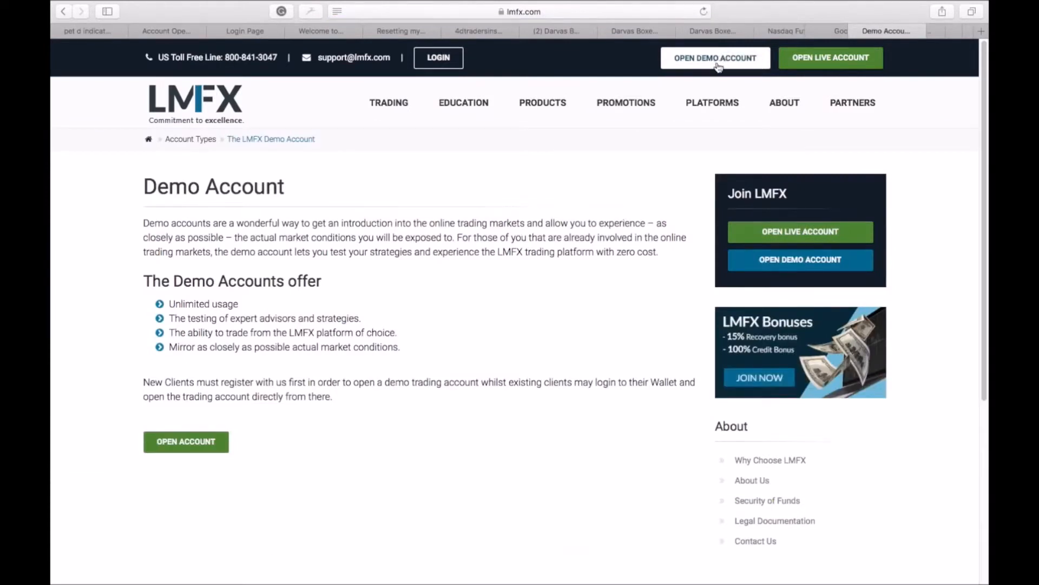
mouse_move(697, 71)
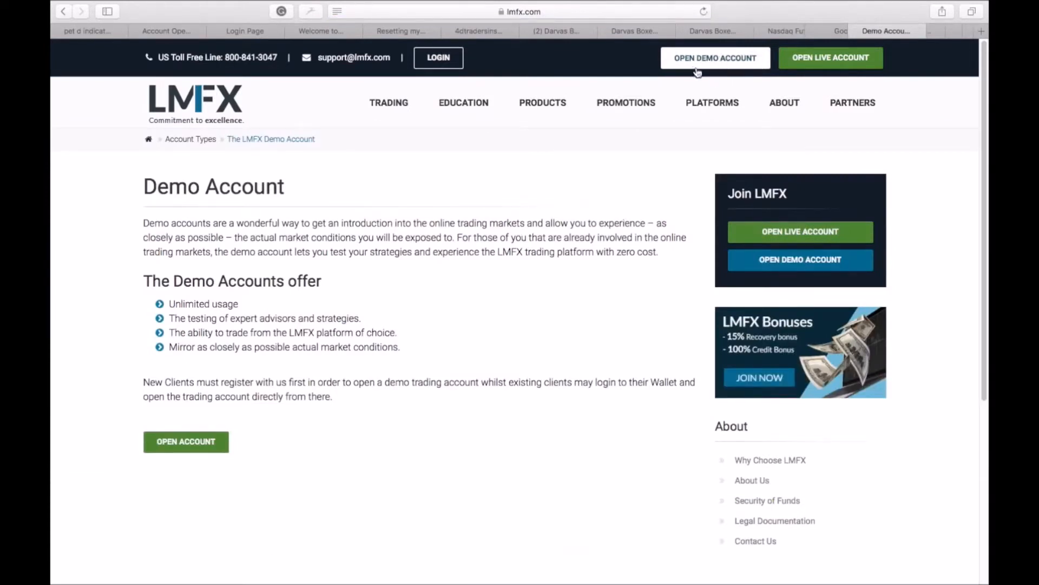
mouse_move(186, 441)
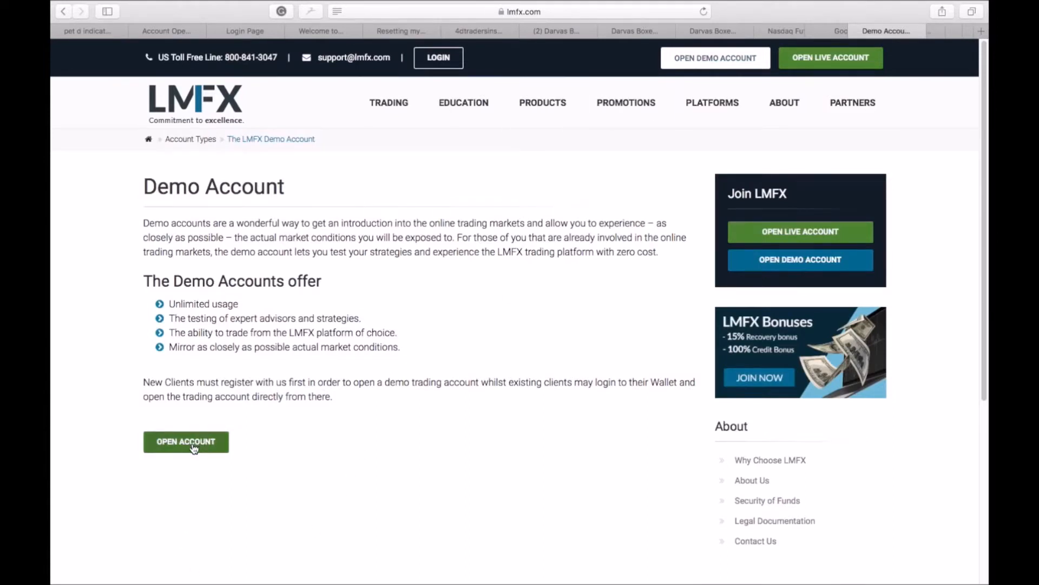
left_click(186, 442)
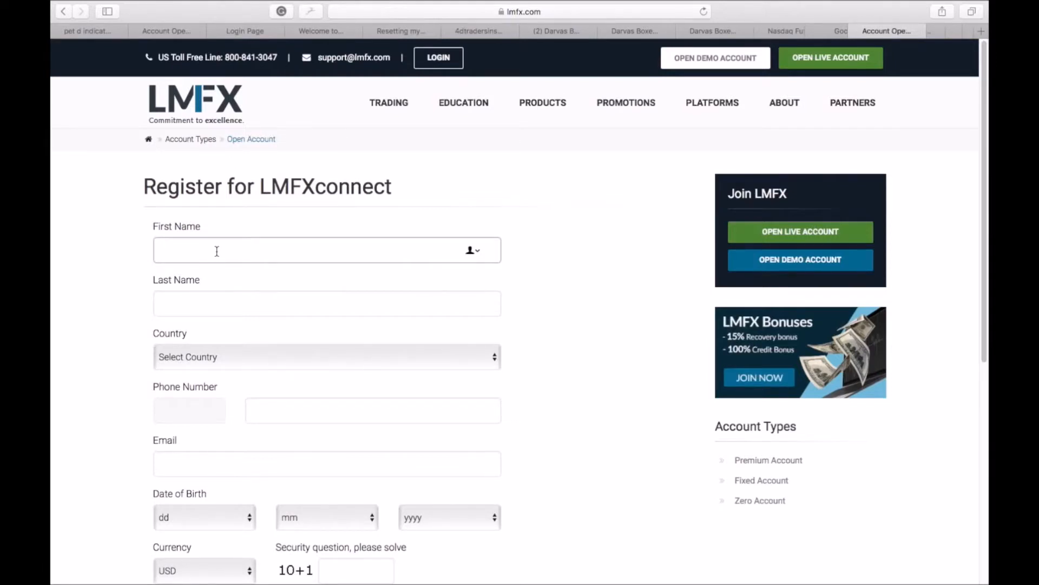
type("marvin")
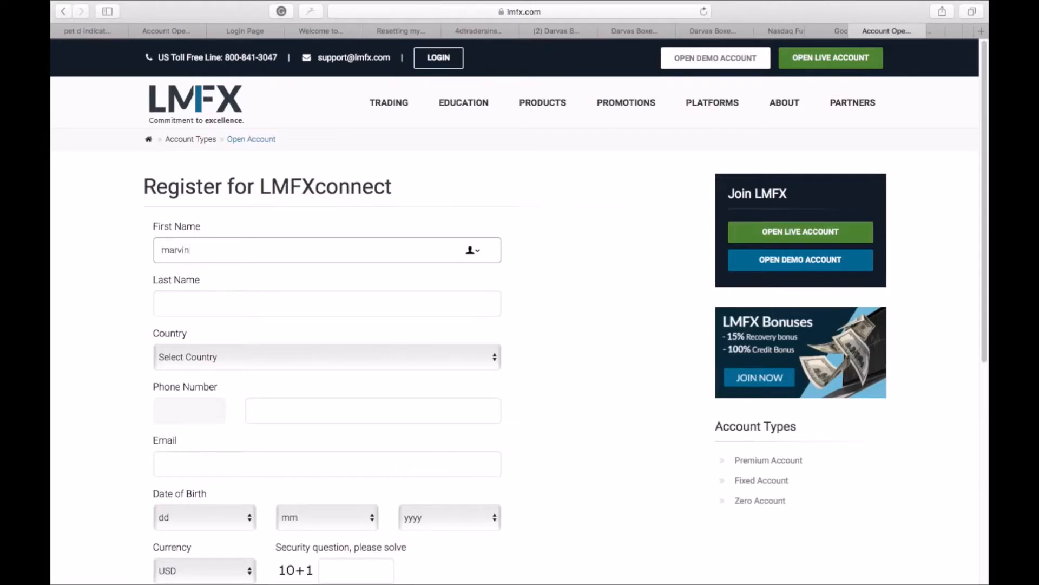
left_click(326, 303)
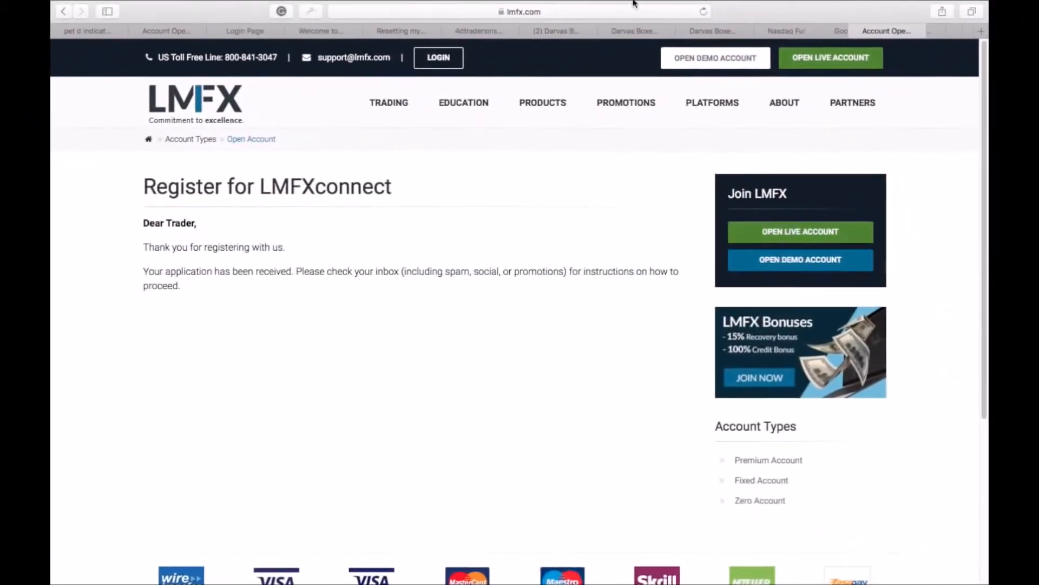
mouse_move(838, 37)
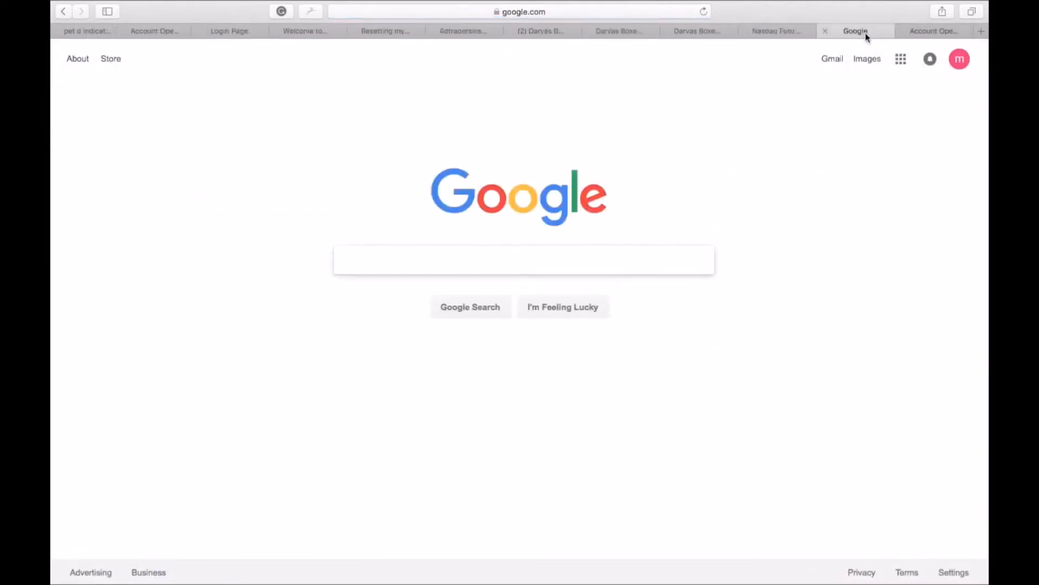
mouse_move(461, 391)
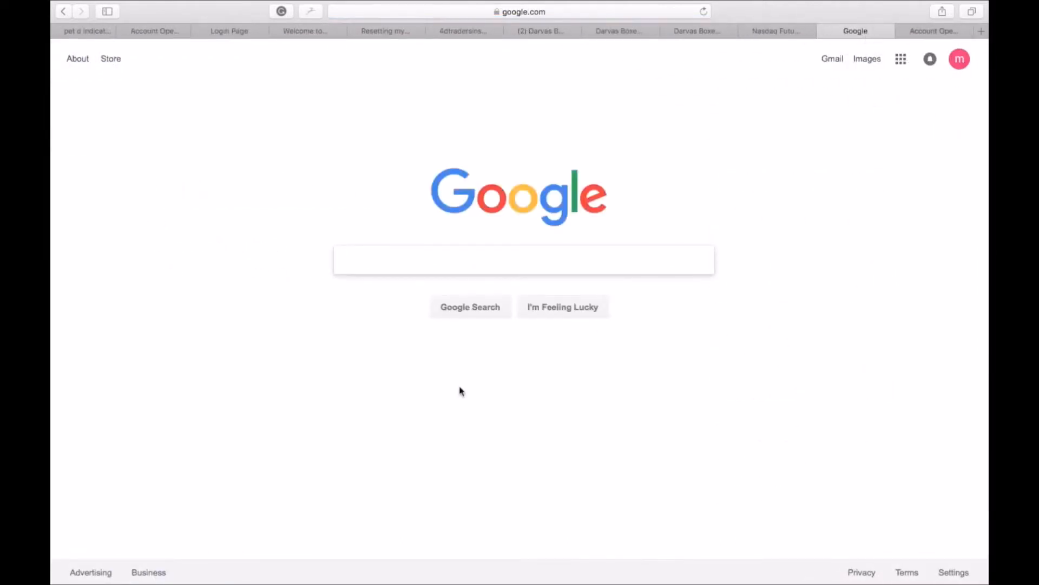
Go to Gmail, dismiss the welcome message, and follow the LMFX Registration activation link
left_click(832, 58)
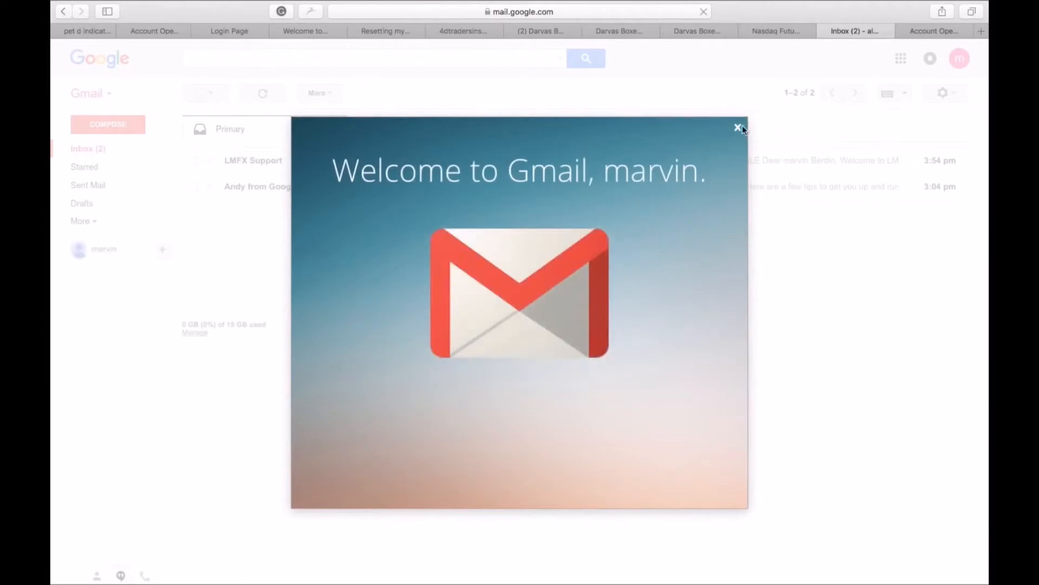
left_click(738, 127)
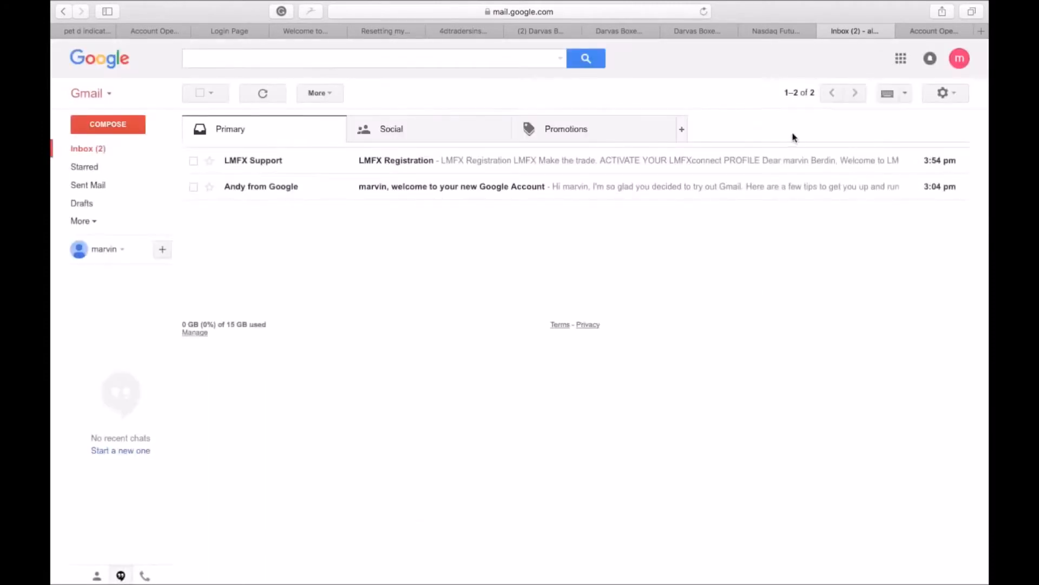
mouse_move(444, 177)
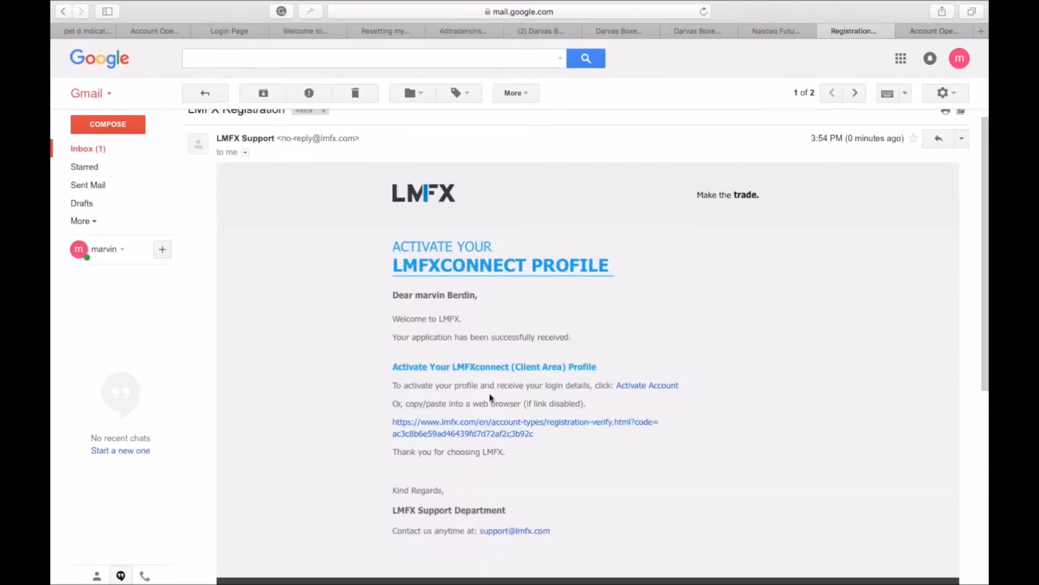
mouse_move(649, 399)
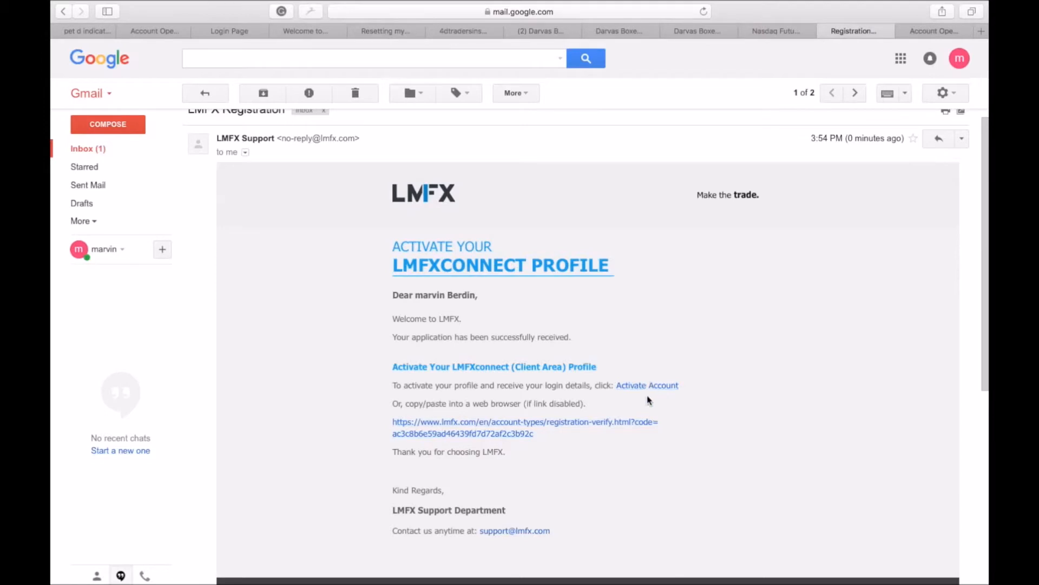
left_click(647, 385)
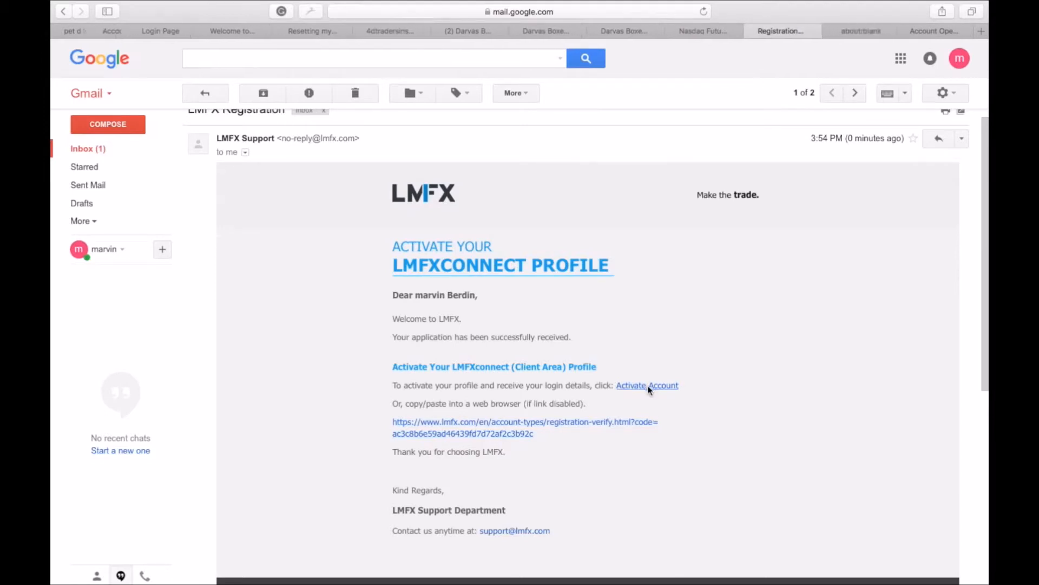
View the profile activation confirmation, open the client login page, and return to Gmail
left_click(646, 385)
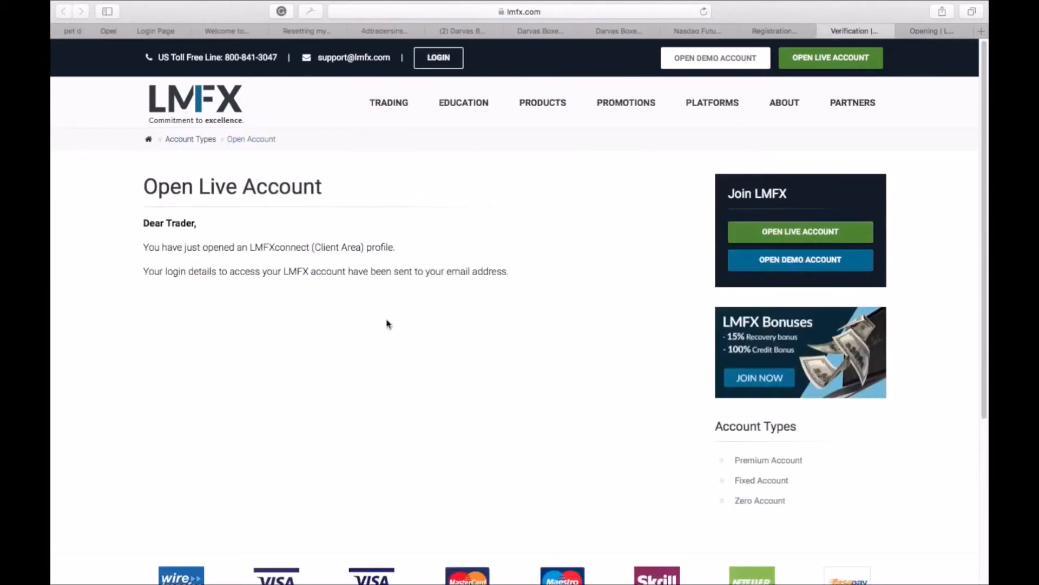
mouse_move(449, 76)
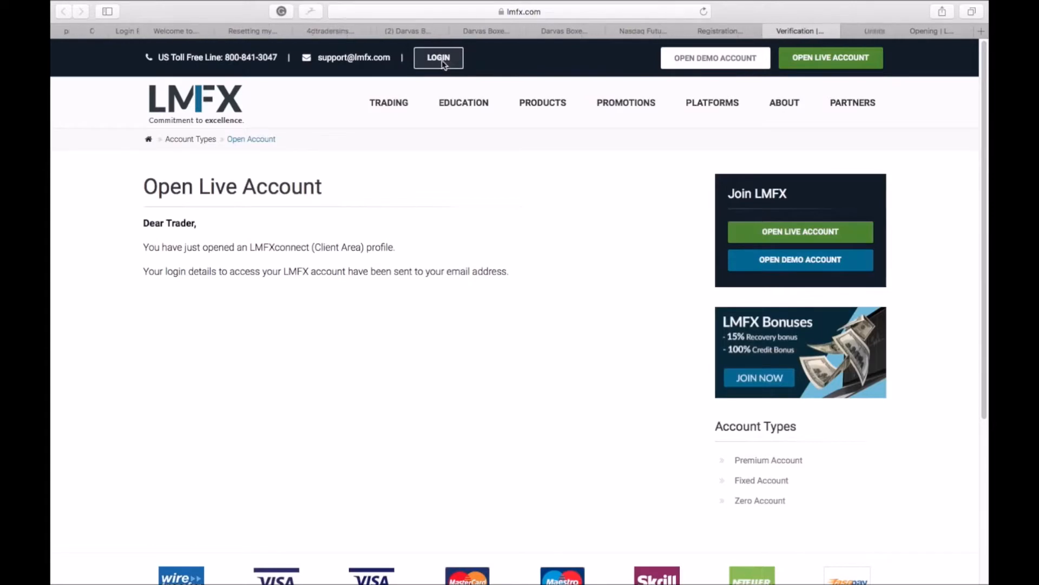
left_click(438, 58)
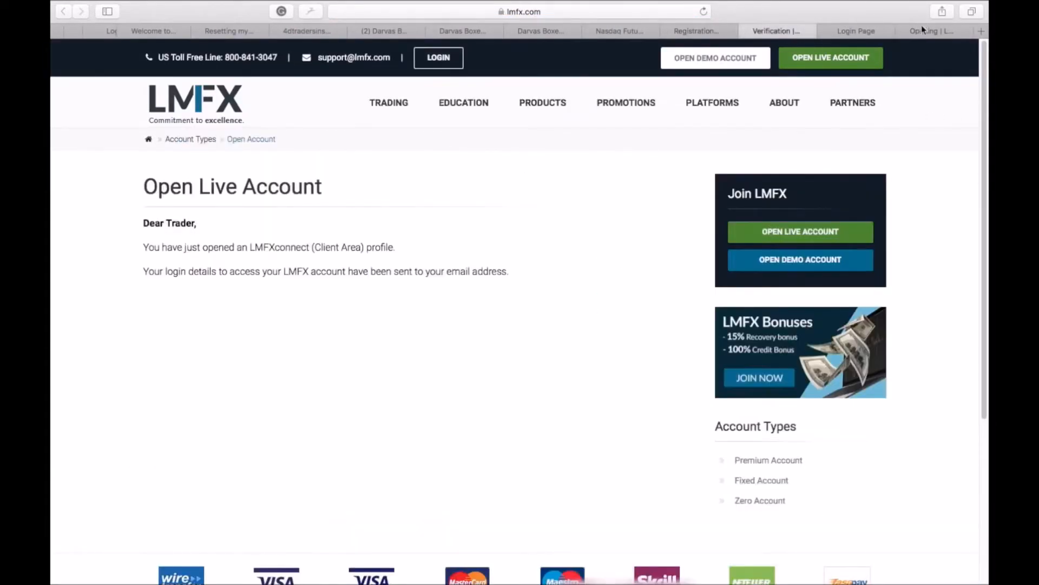
left_click(696, 31)
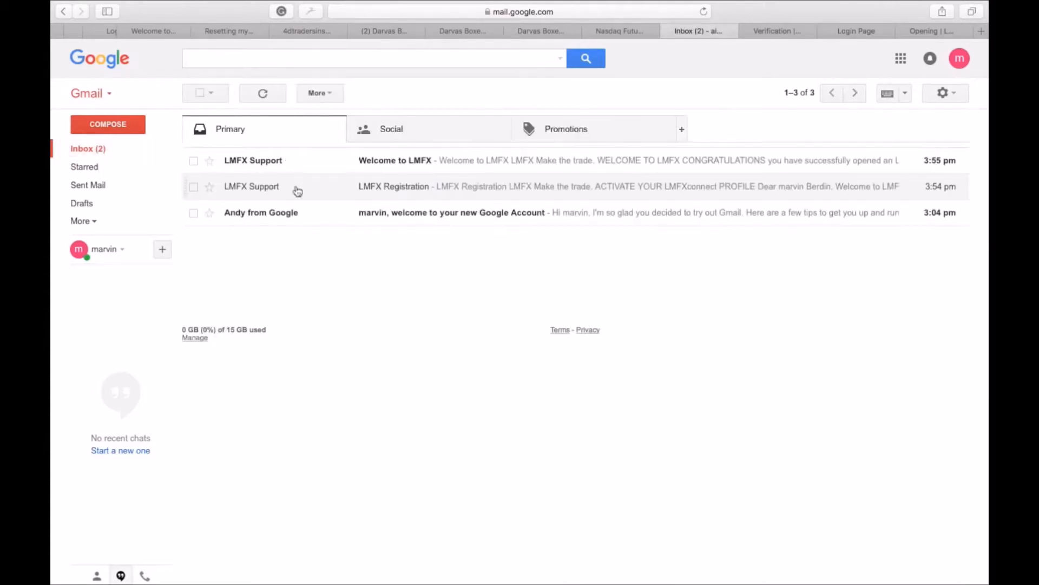
mouse_move(443, 159)
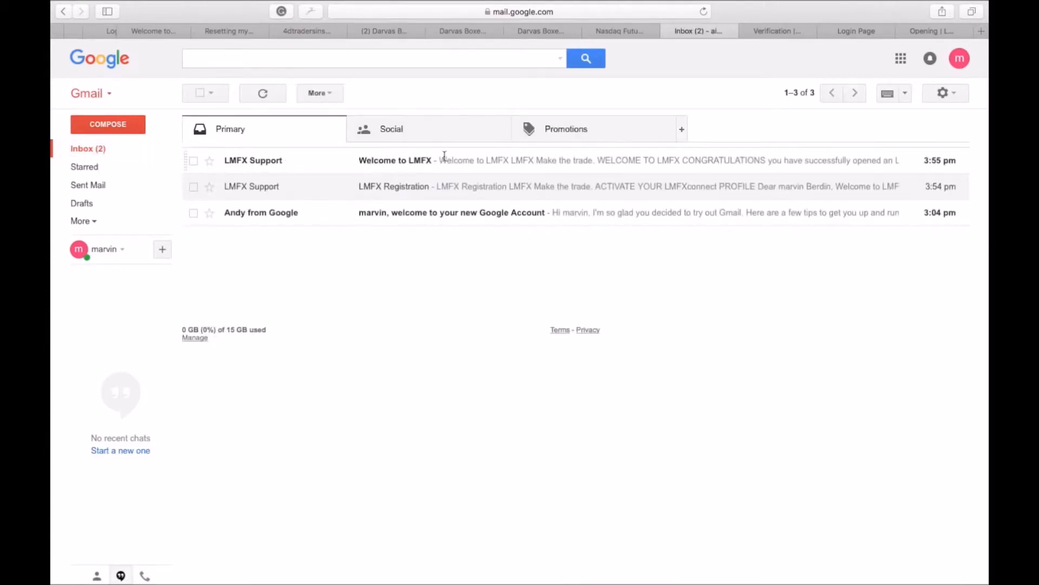
Open the Welcome to LMFX email and scroll through its LMFXconnect login details
left_click(394, 160)
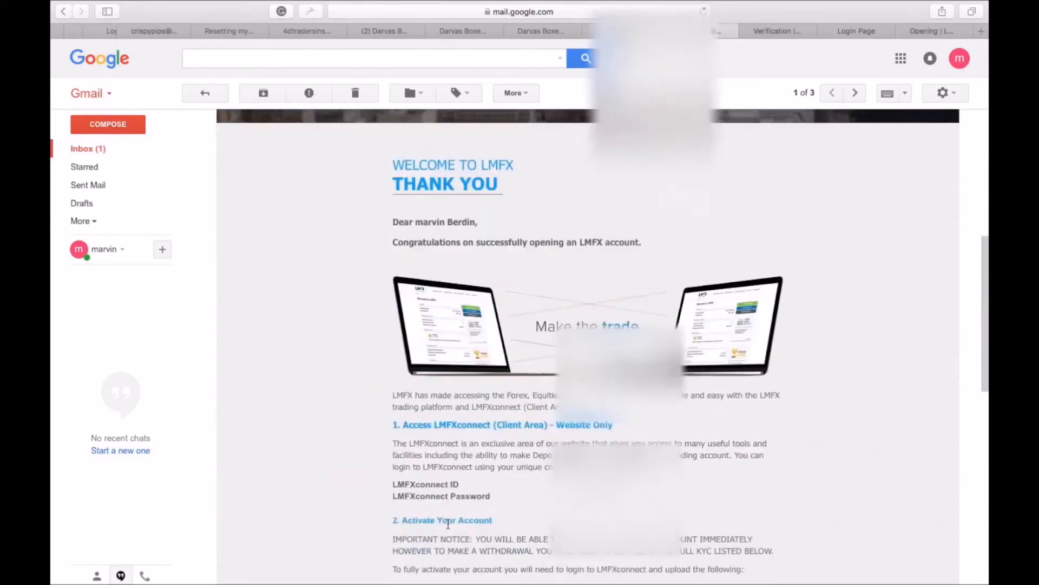
scroll("down", 3)
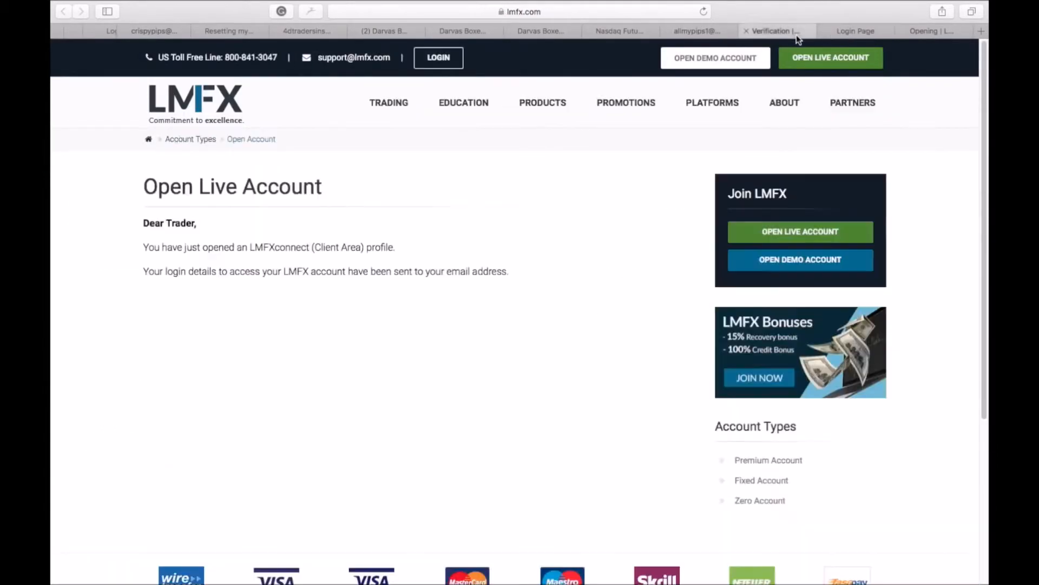
Log in to the LMFX Client Area with the emailed credentials, declining to save the password
left_click(851, 30)
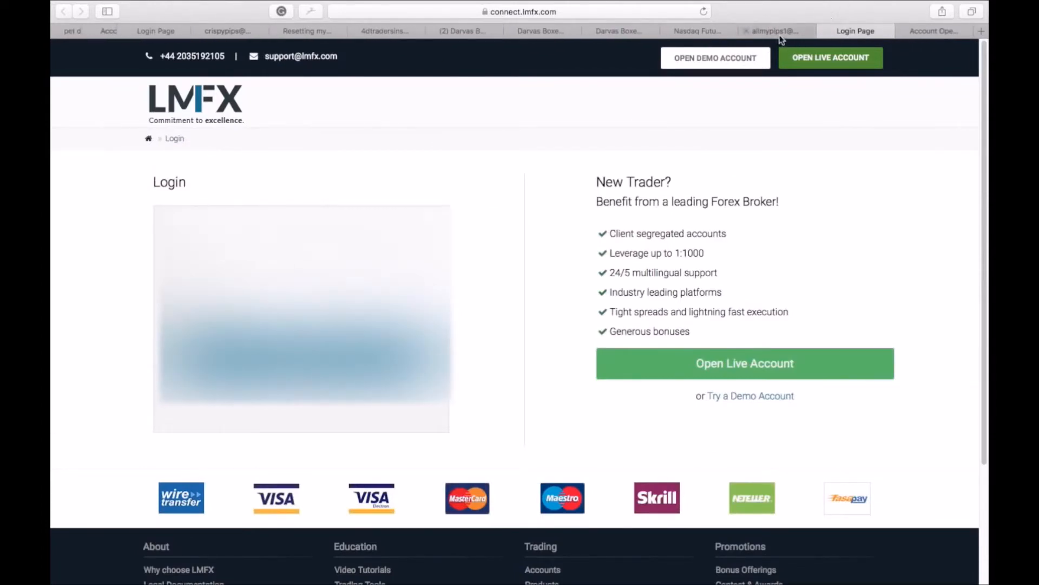
left_click(771, 30)
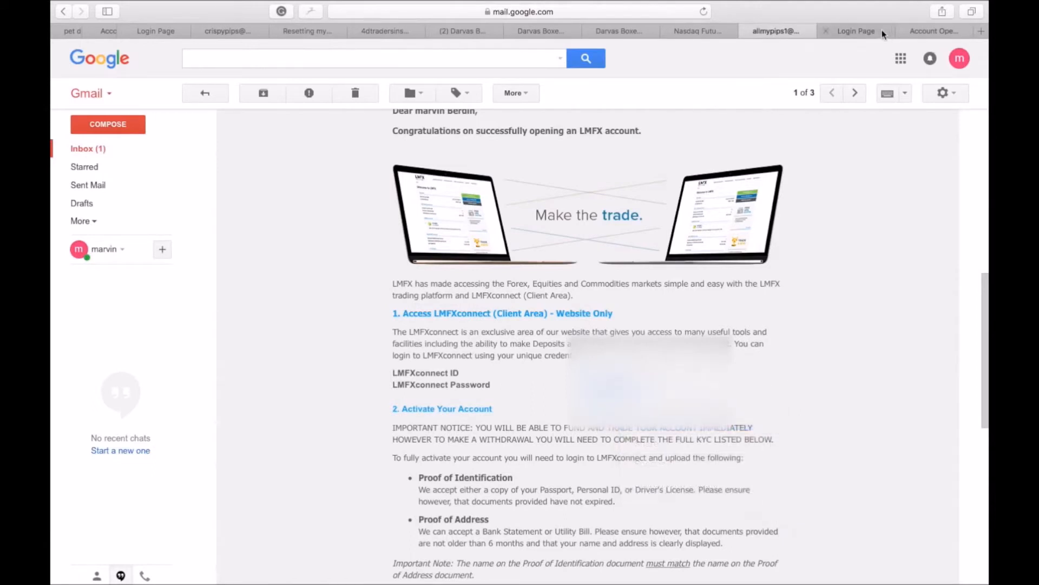
left_click(855, 30)
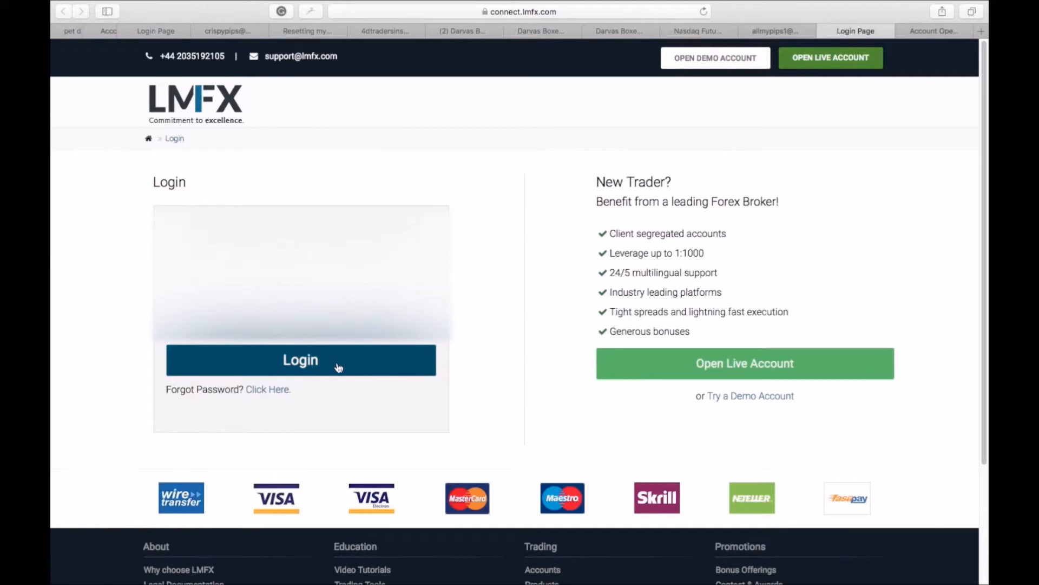
left_click(299, 360)
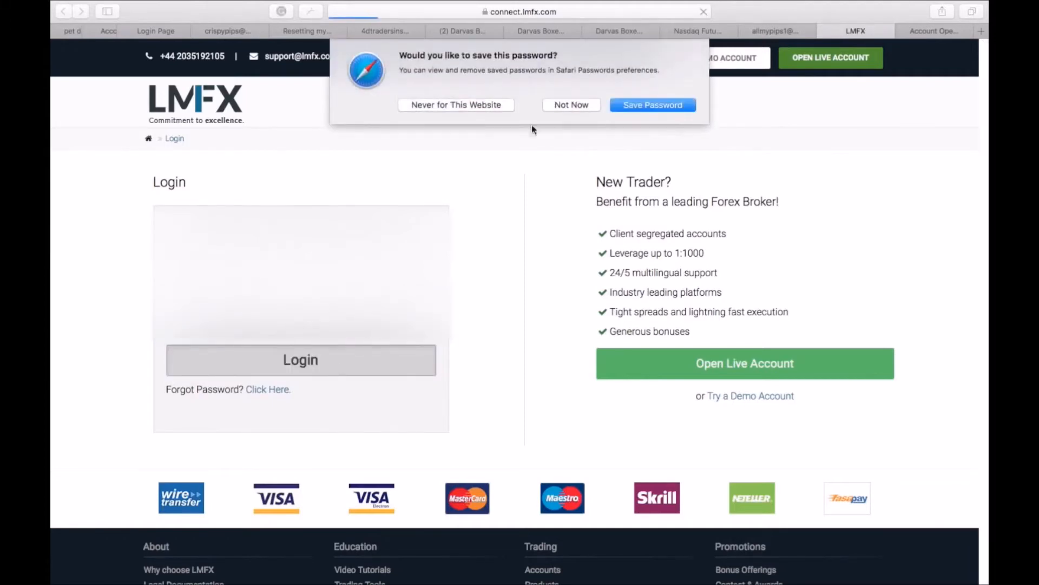
left_click(299, 359)
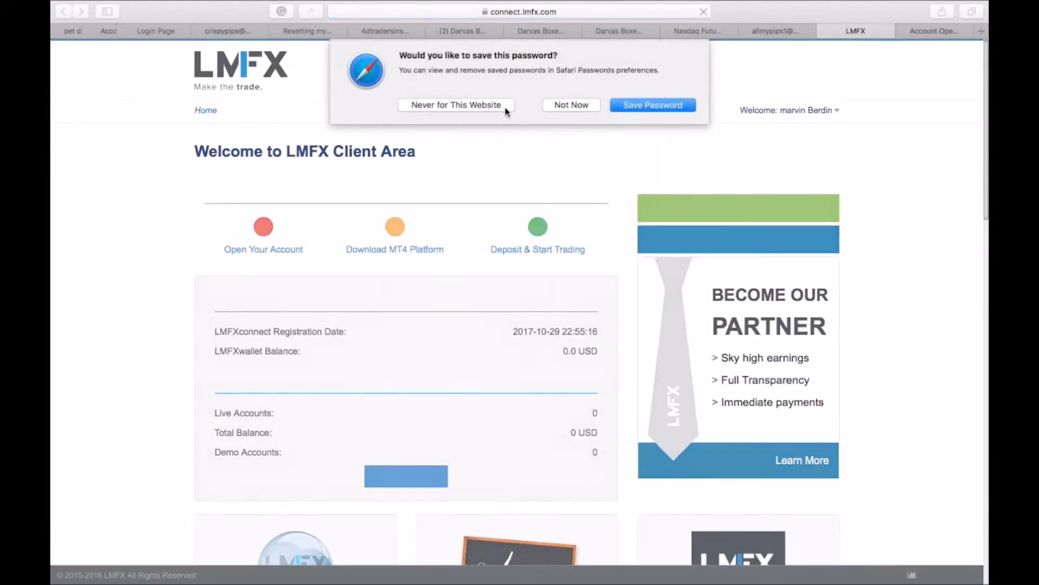
left_click(651, 104)
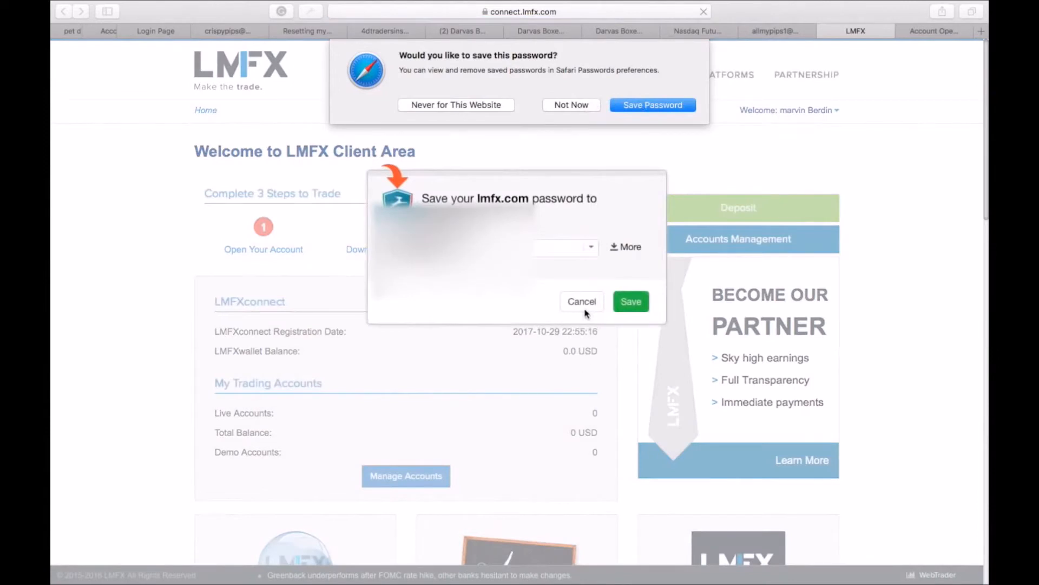
mouse_move(580, 248)
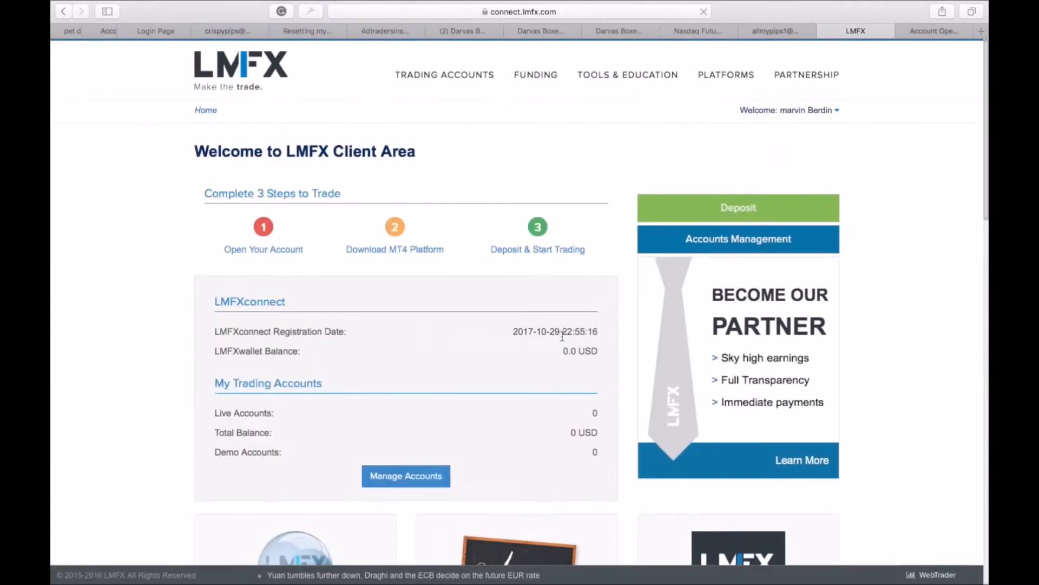
mouse_move(555, 372)
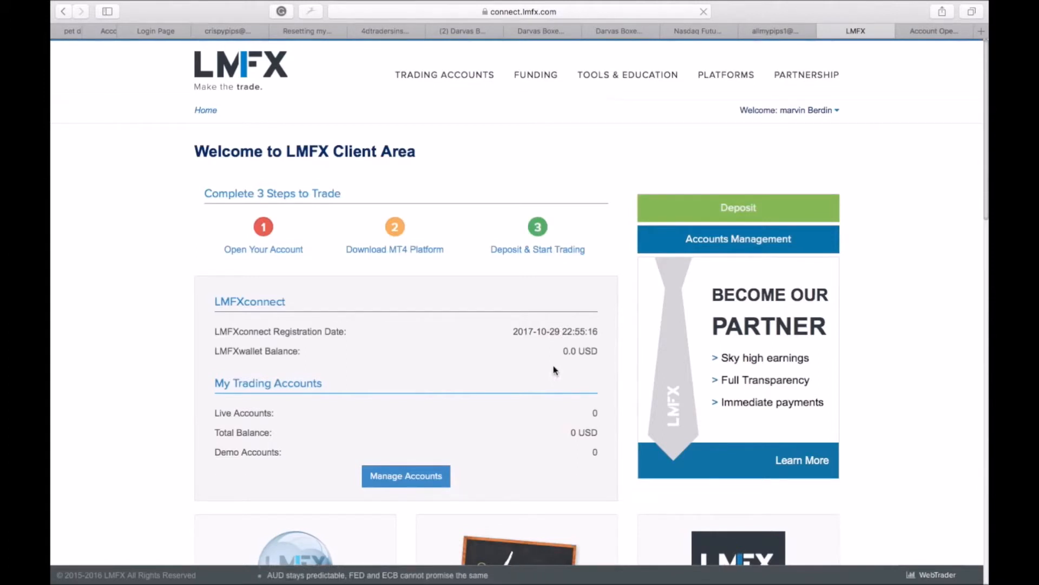
Open Manage Accounts showing the empty 0.0 USD LMFXwallet, then choose Try Demo
scroll("down", 3)
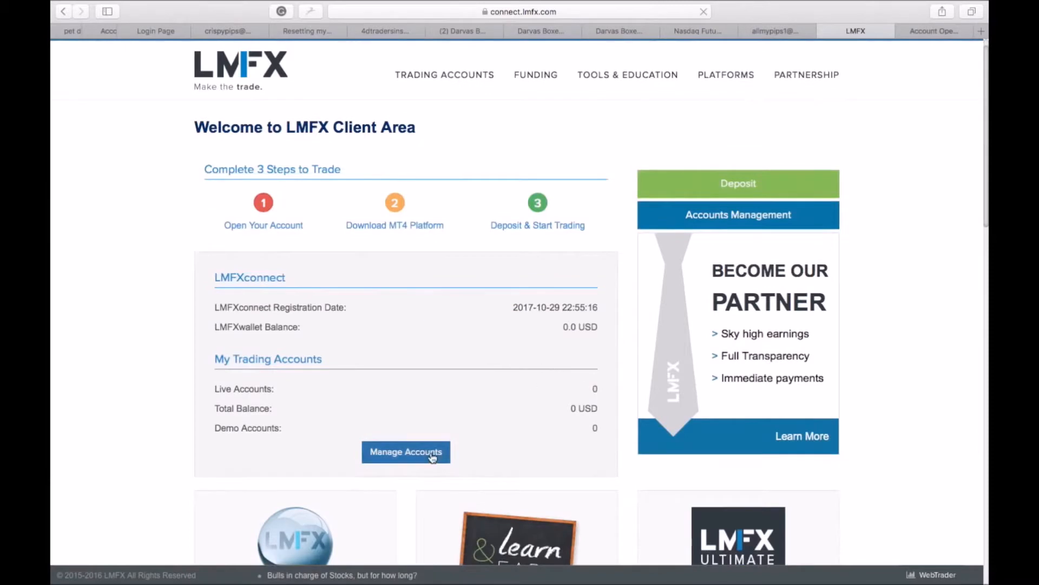
left_click(406, 452)
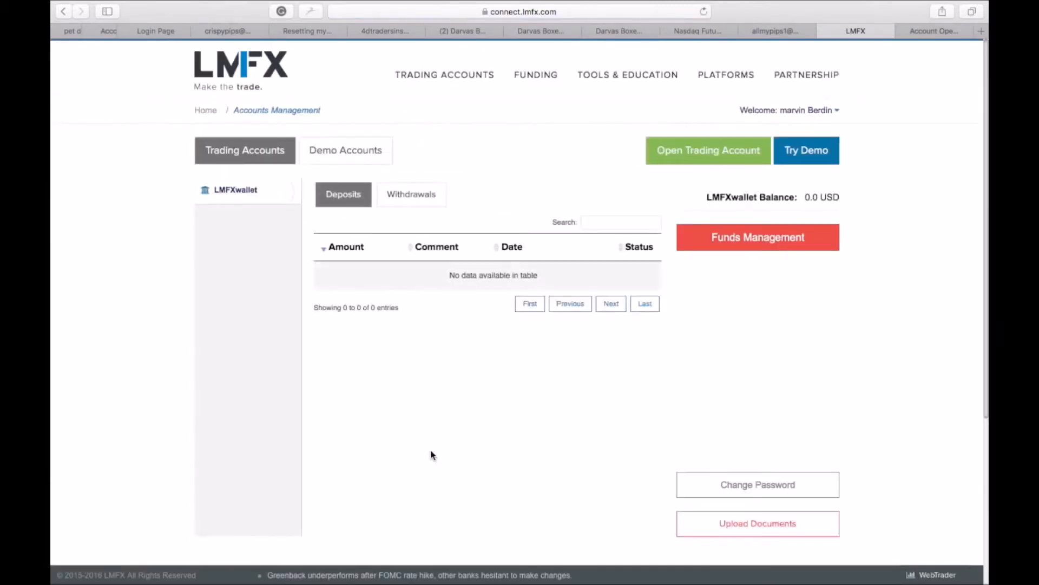
mouse_move(338, 333)
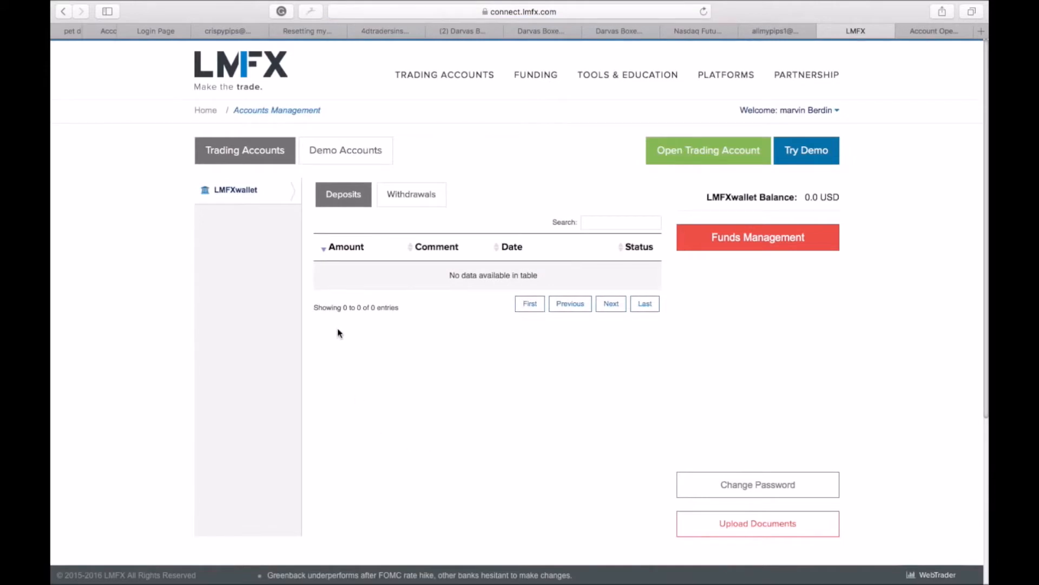
mouse_move(595, 163)
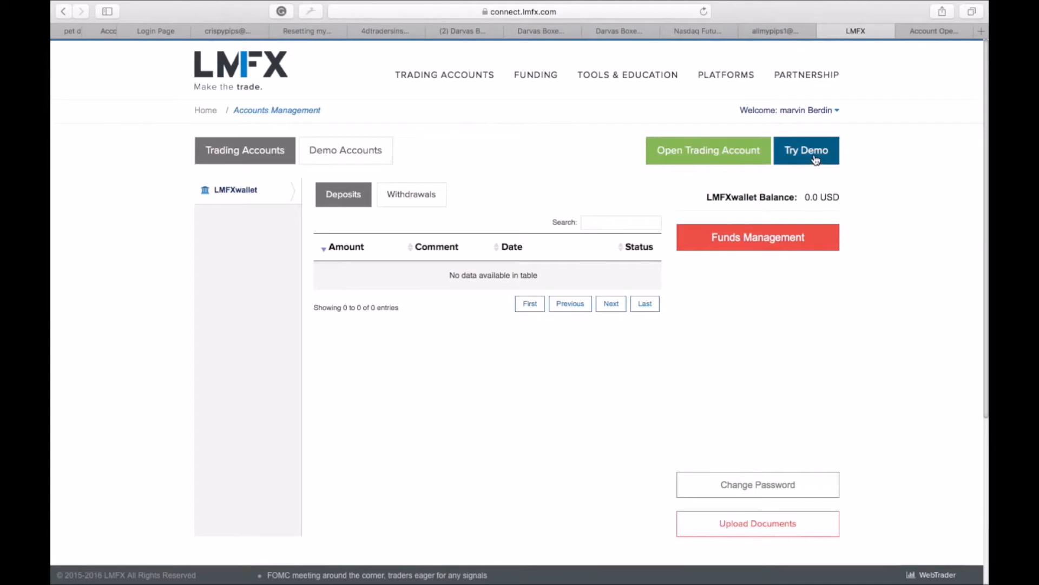
left_click(806, 150)
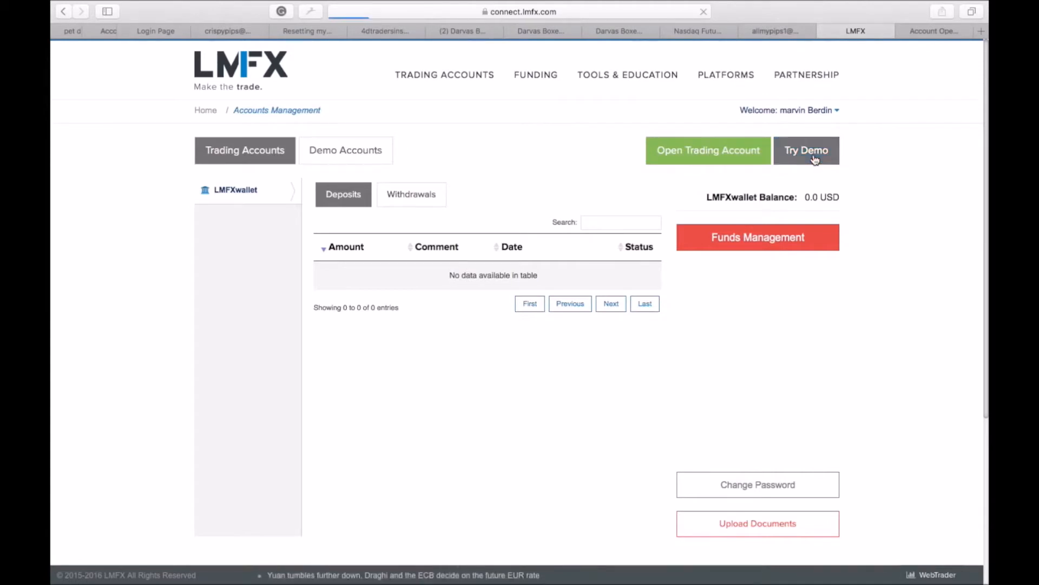
Submit a DemoLMFX demo account request for 5,000 and check the congratulations email
left_click(806, 150)
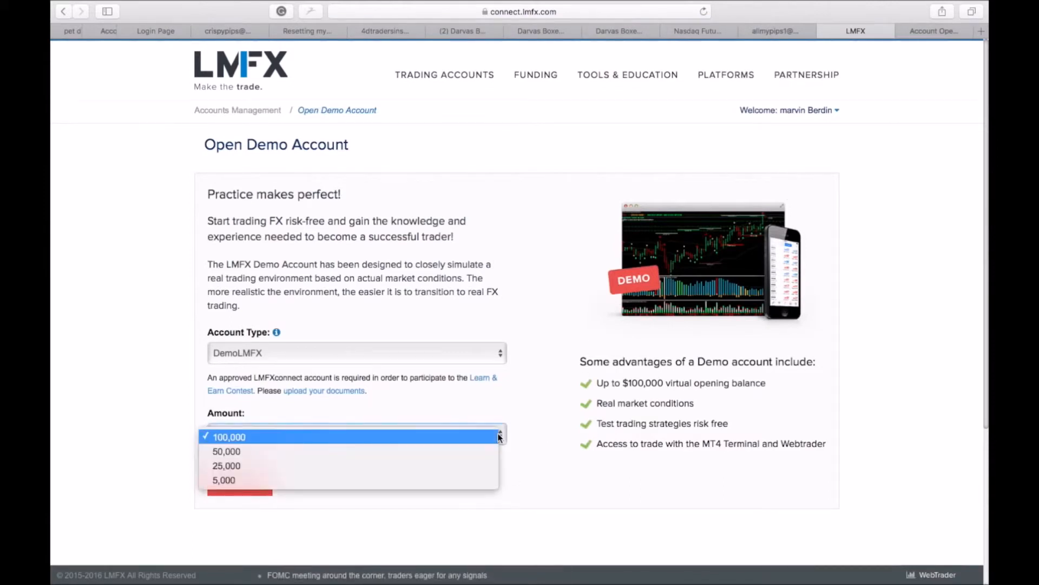
mouse_move(331, 465)
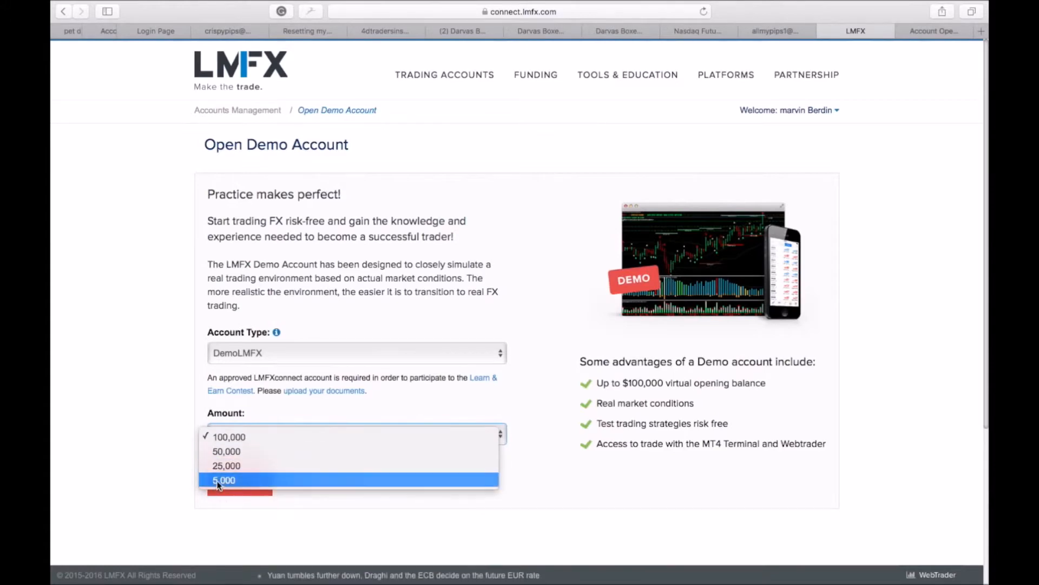
left_click(224, 479)
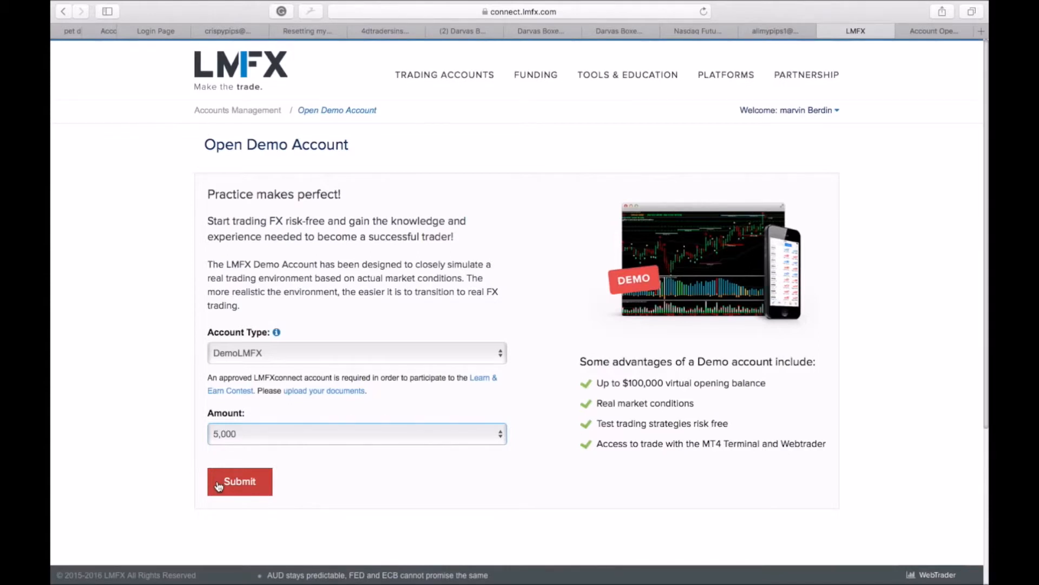
left_click(239, 480)
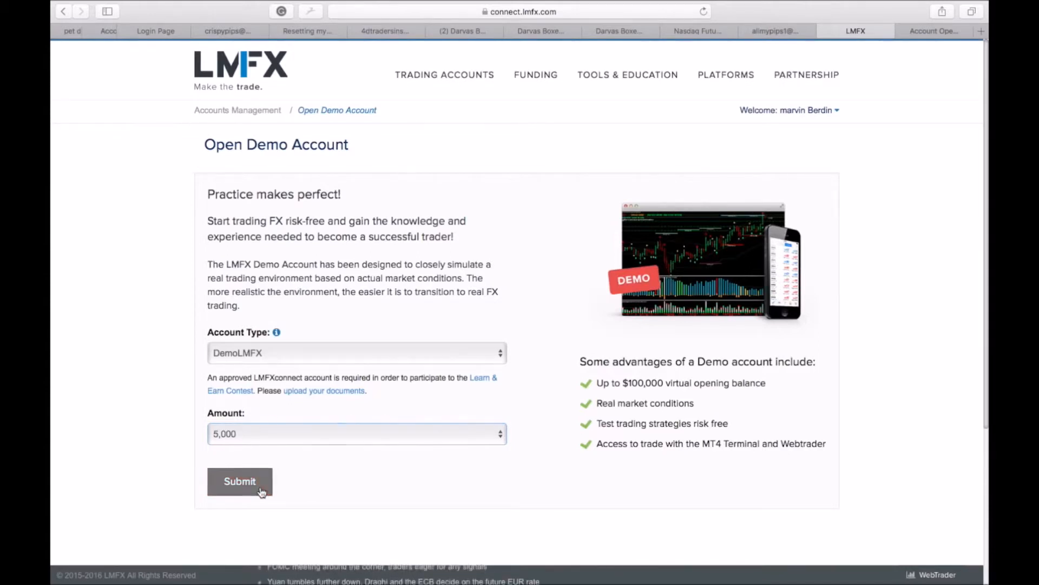
left_click(239, 482)
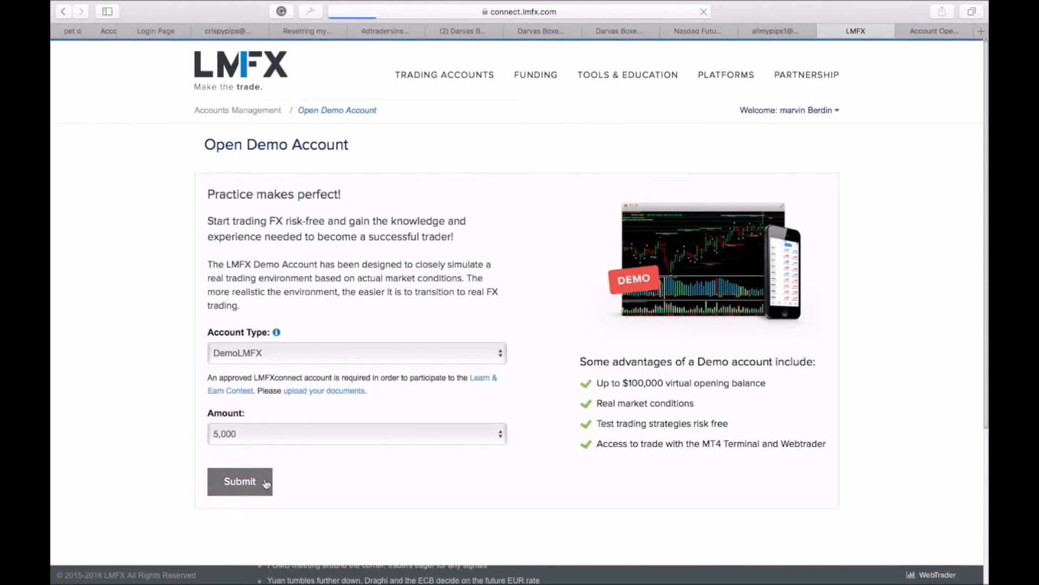
left_click(776, 30)
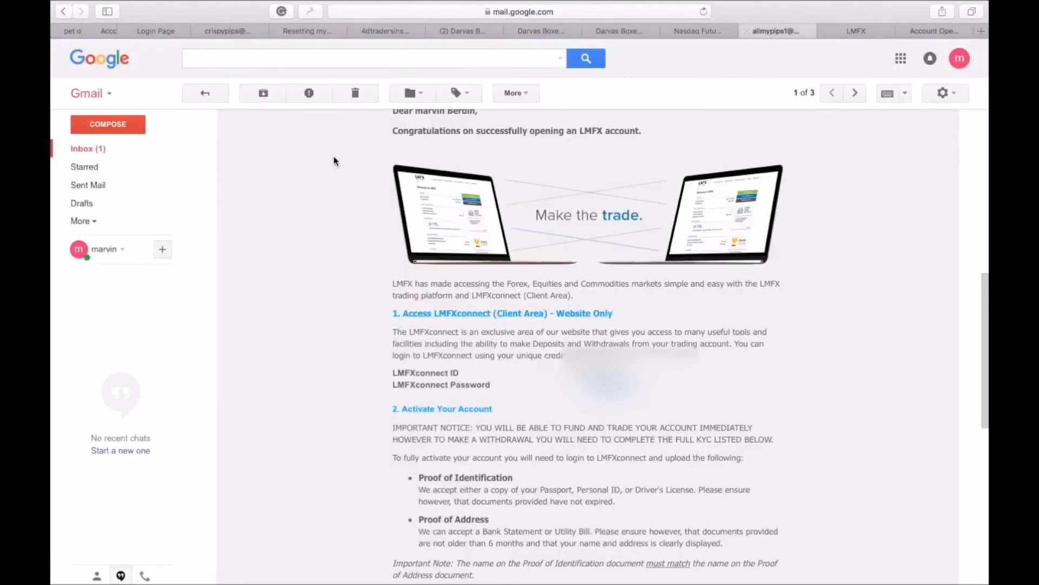
Return to the Gmail inbox, then back to the LMFX demo account confirmation page
left_click(204, 92)
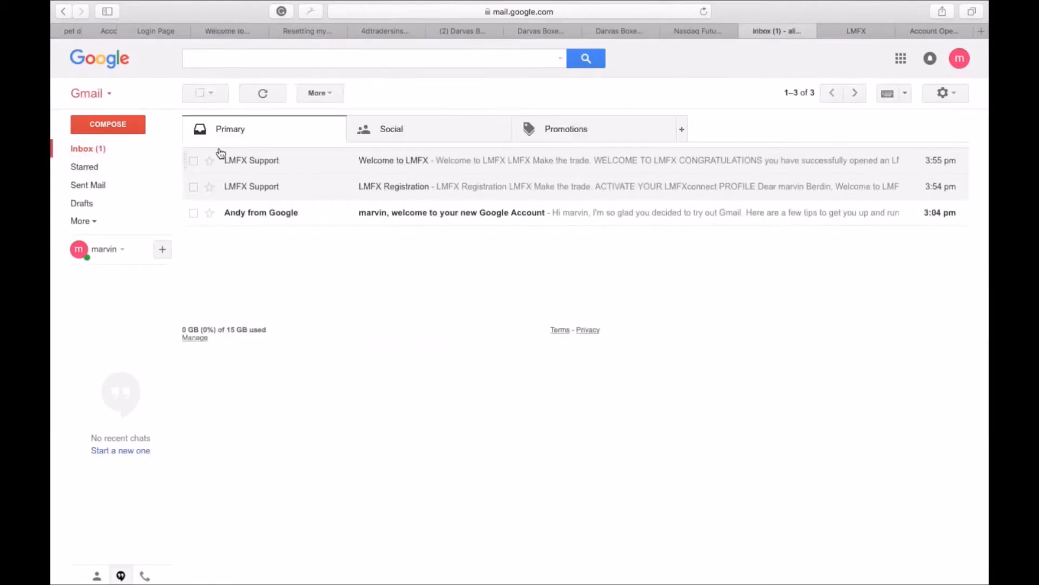
mouse_move(443, 145)
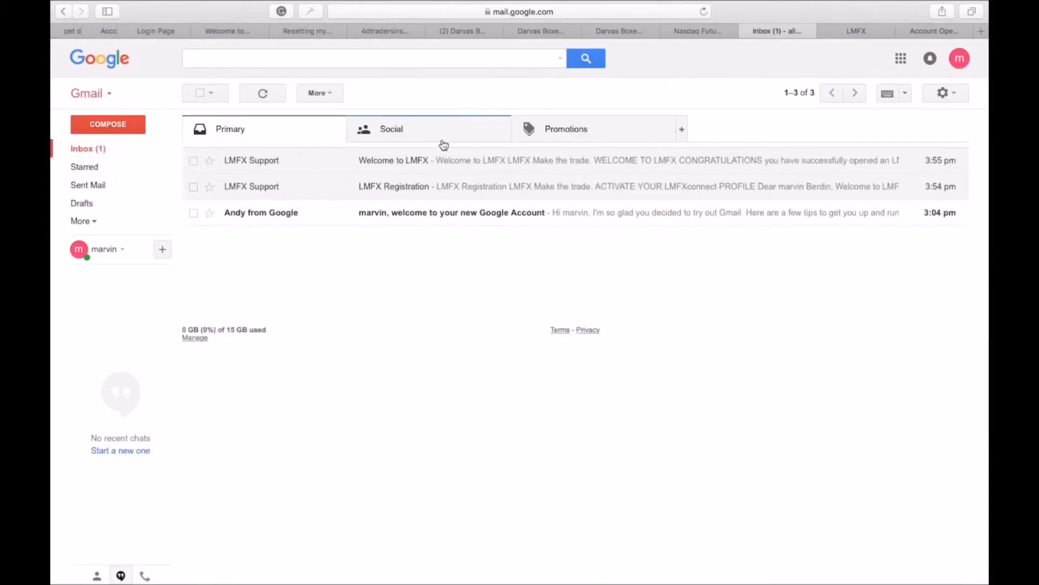
mouse_move(440, 148)
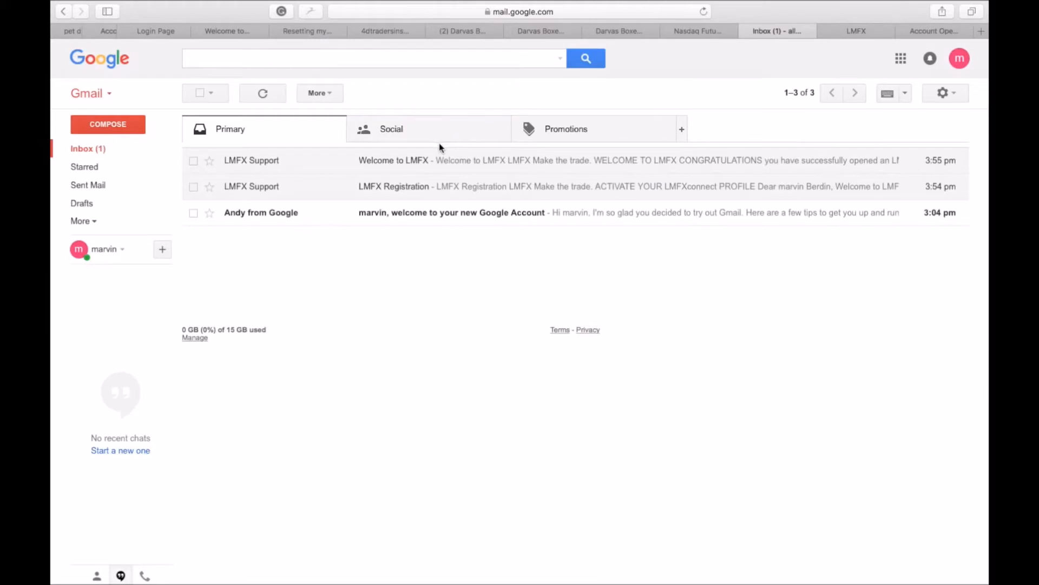
mouse_move(439, 148)
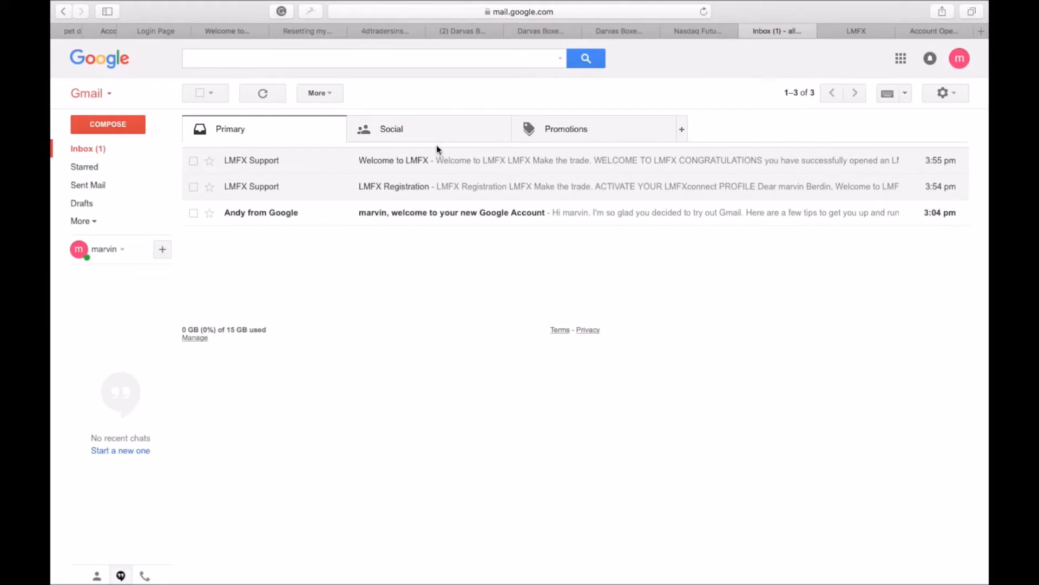
mouse_move(431, 163)
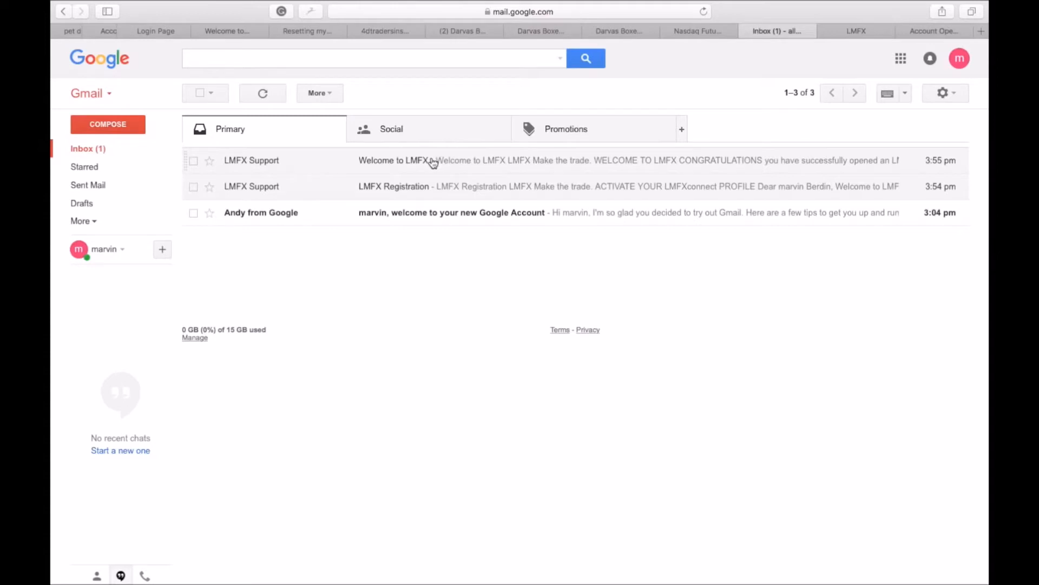
mouse_move(255, 133)
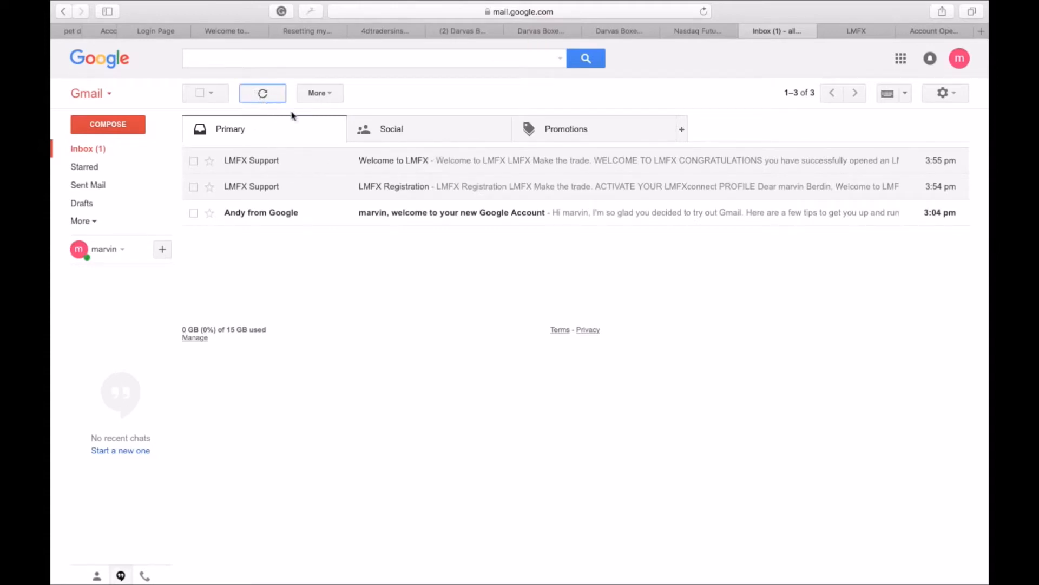
mouse_move(88, 186)
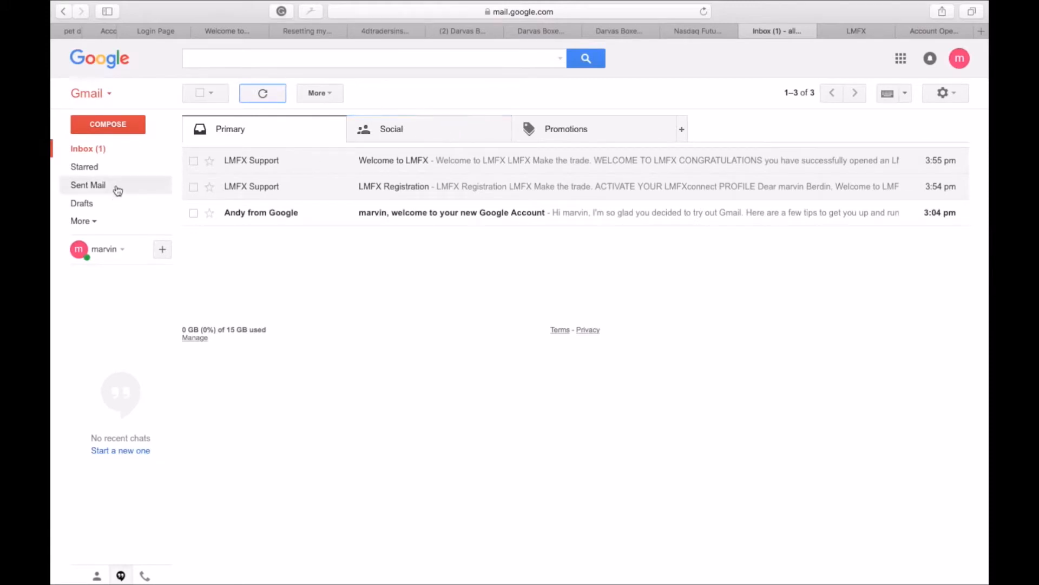
left_click(855, 30)
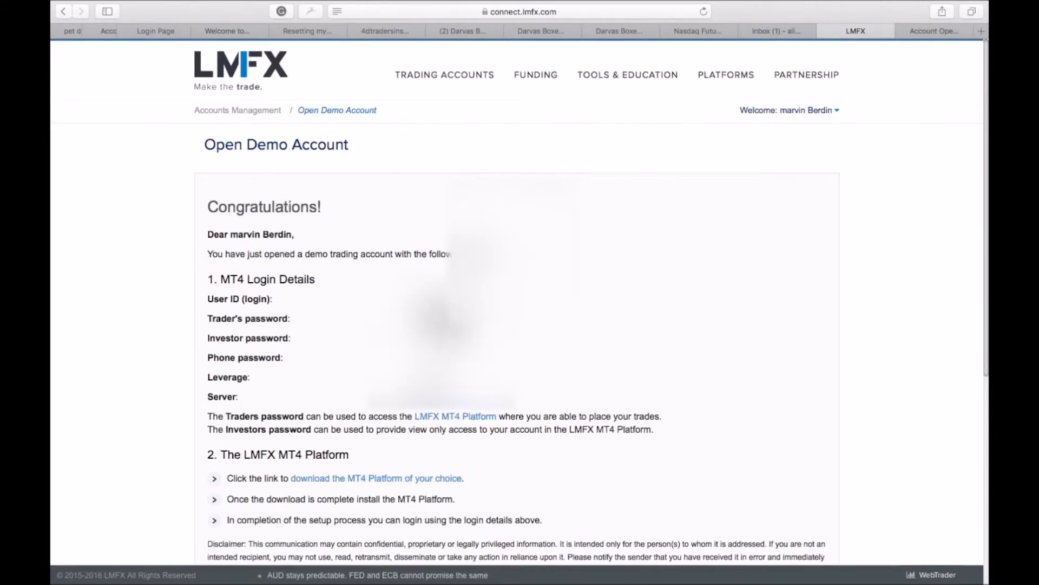
Scroll through the demo account's MT4 login details and download instructions, then return to Gmail
scroll("down", 3)
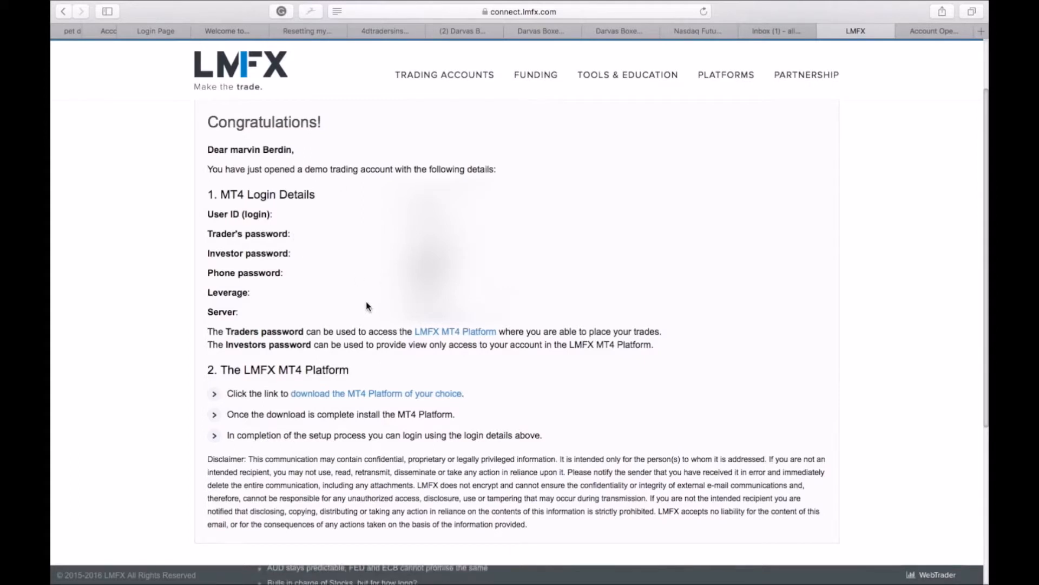
mouse_move(390, 364)
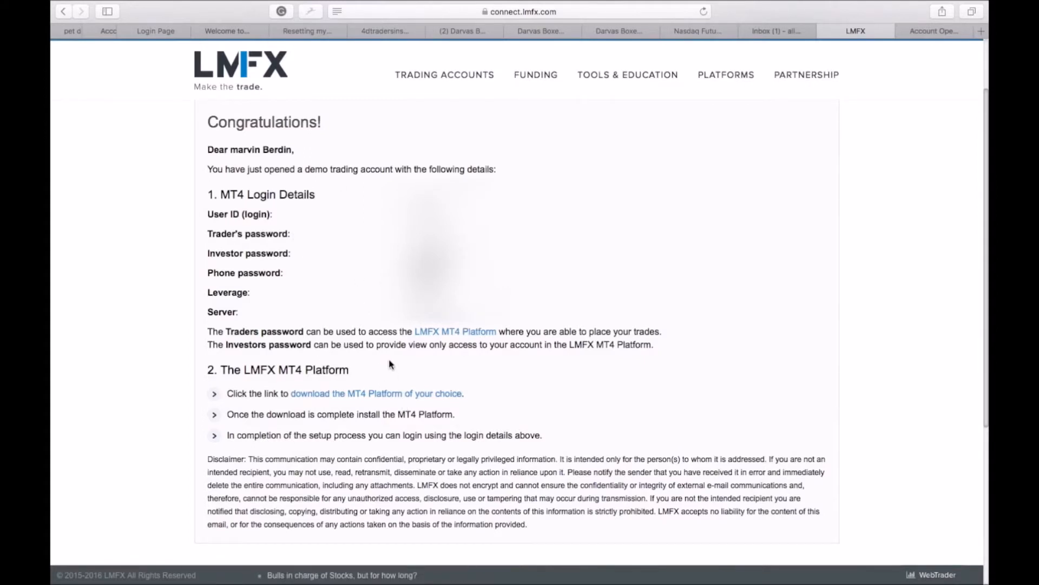
scroll("up", 3)
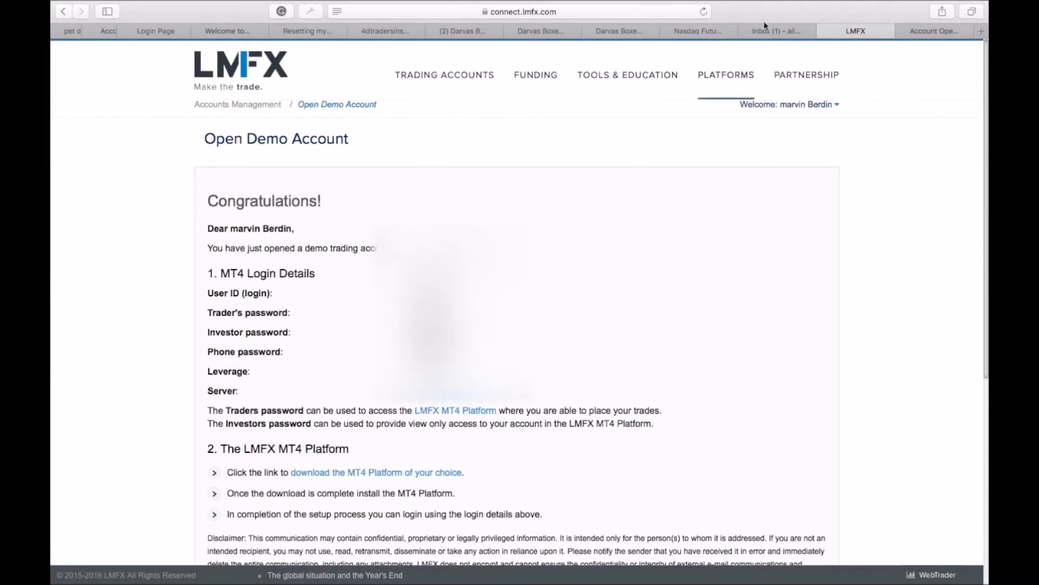
left_click(775, 31)
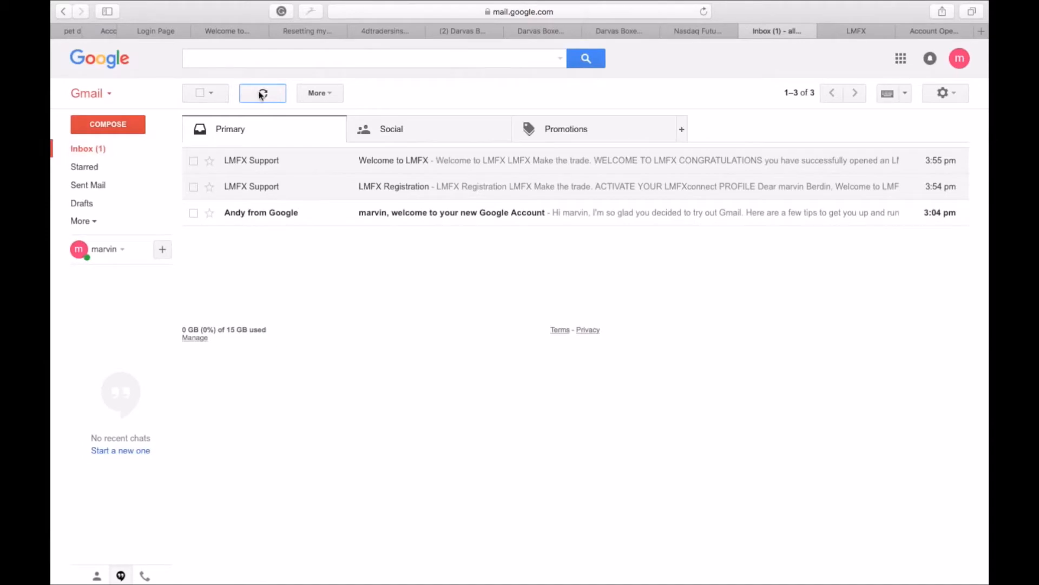
Open the Welcome to LMFX demo email and follow its 'LMFX MT4 Platform' link
left_click(394, 159)
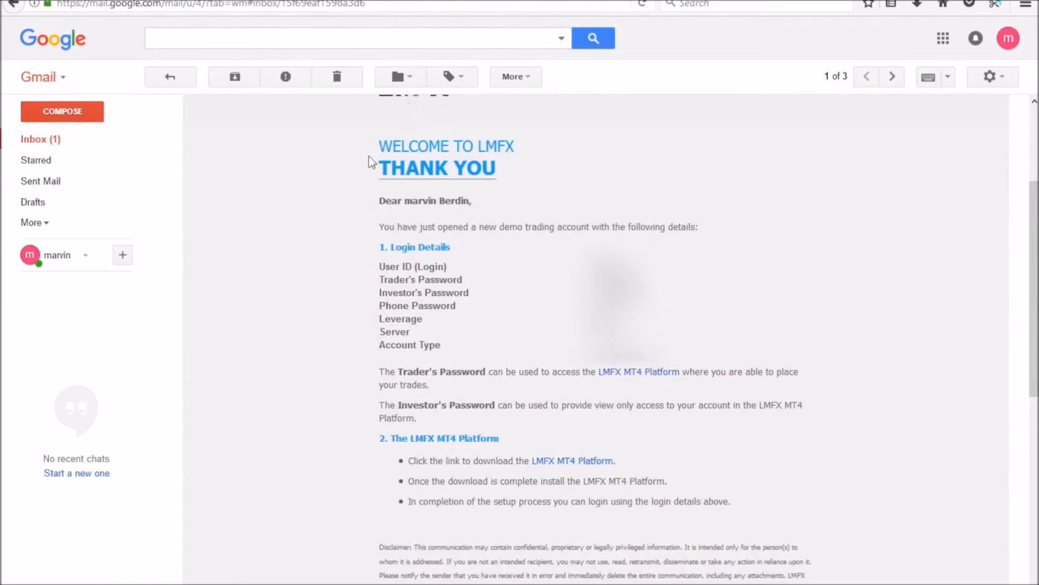
mouse_move(417, 238)
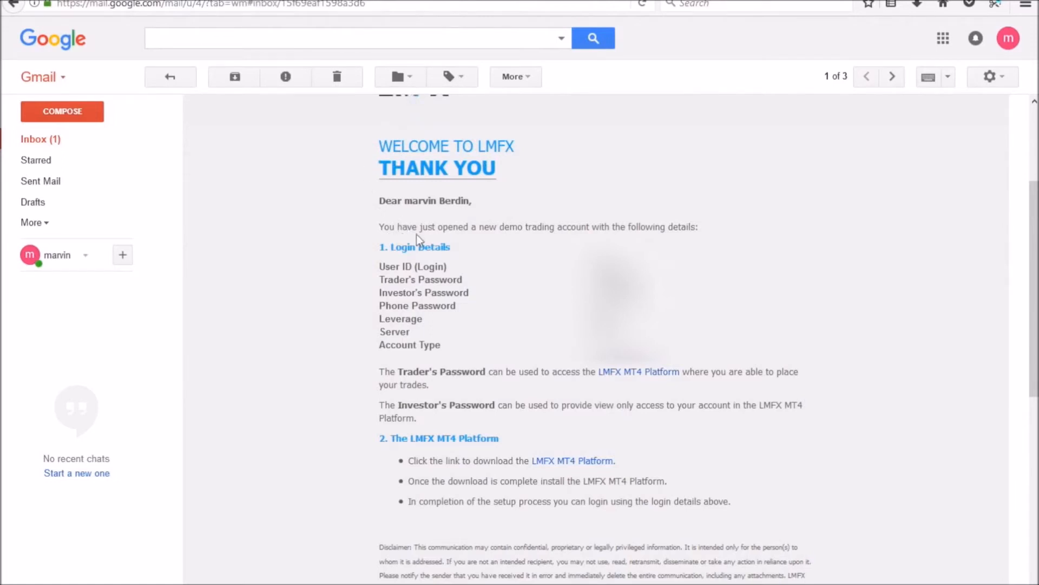
mouse_move(592, 387)
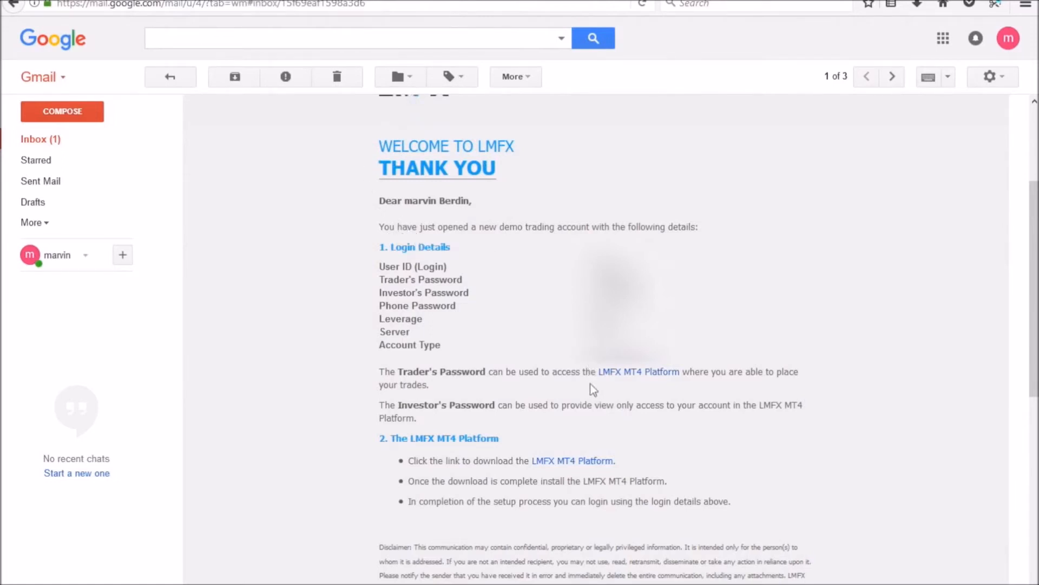
mouse_move(613, 384)
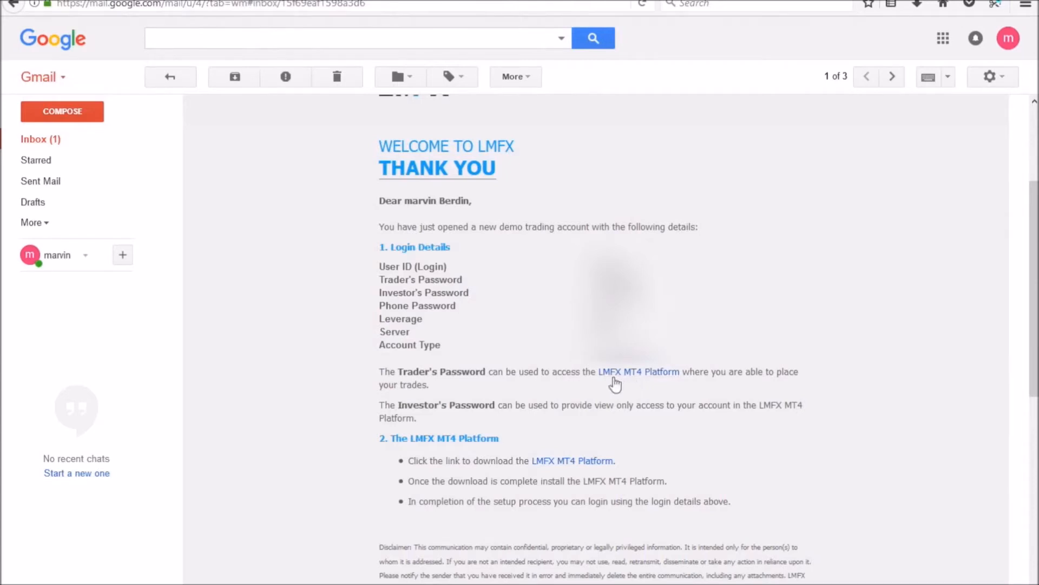
mouse_move(634, 380)
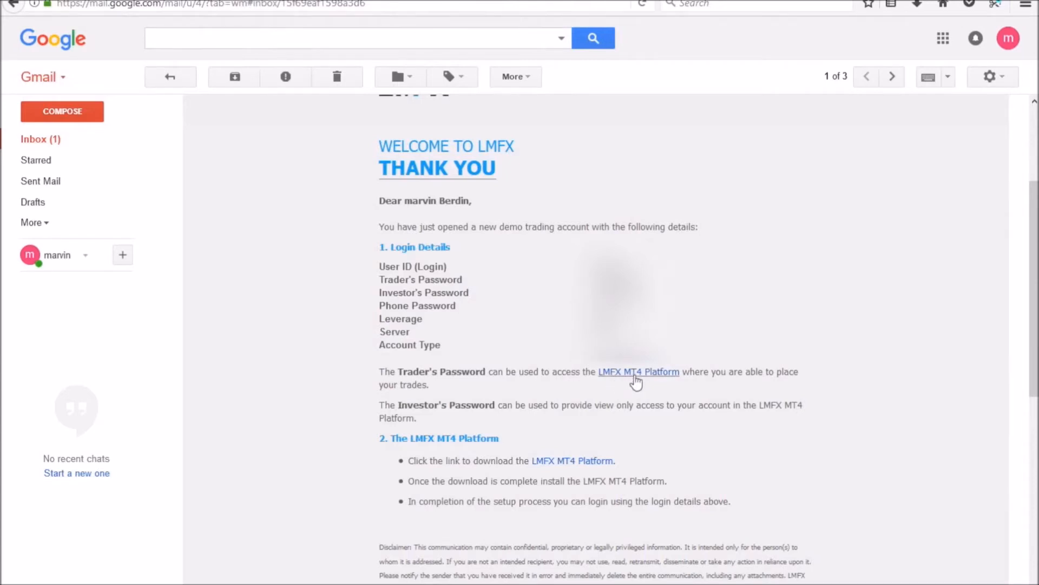
mouse_move(638, 378)
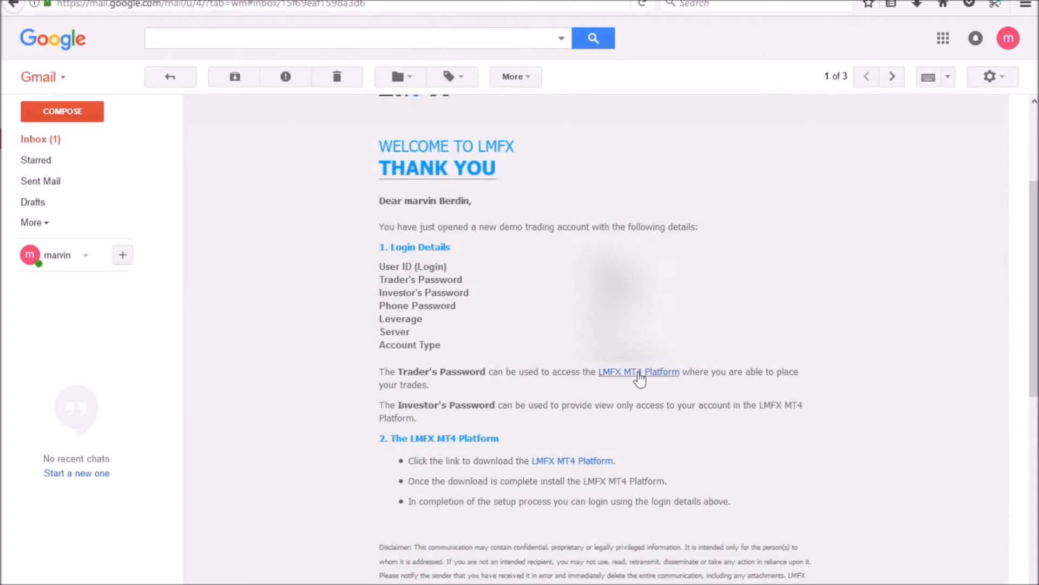
mouse_move(572, 460)
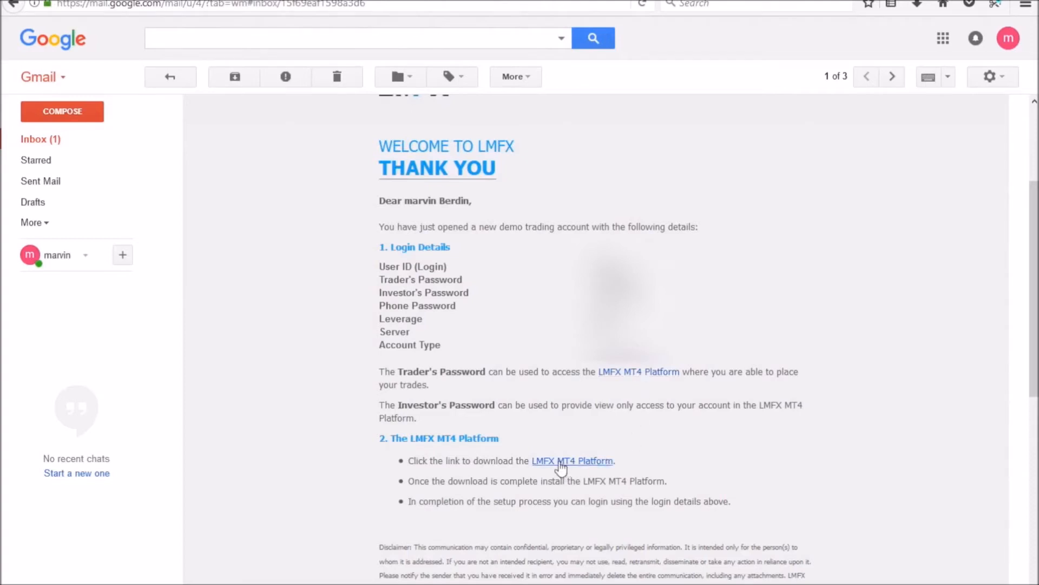
mouse_move(498, 475)
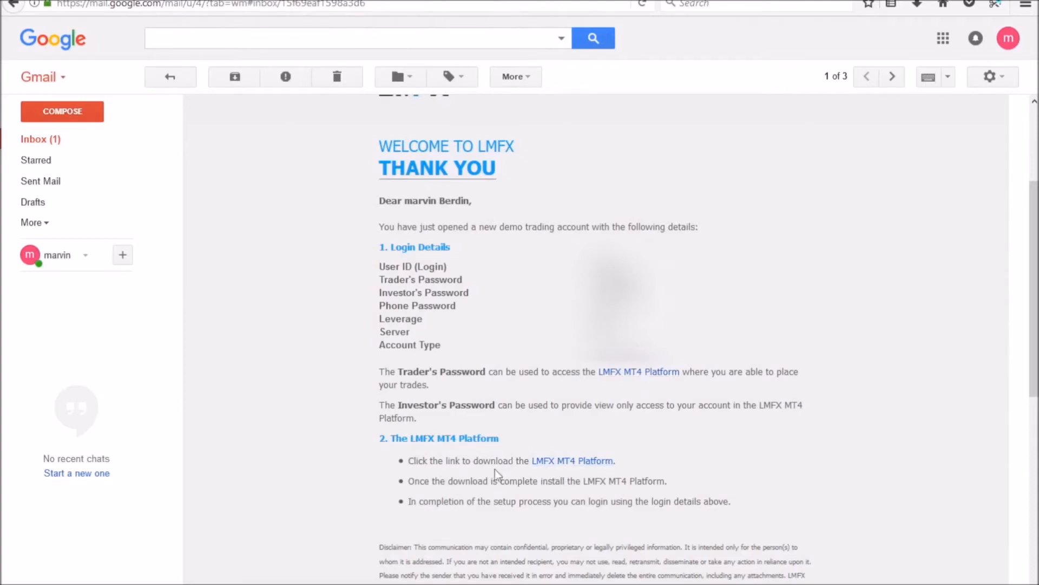
mouse_move(572, 460)
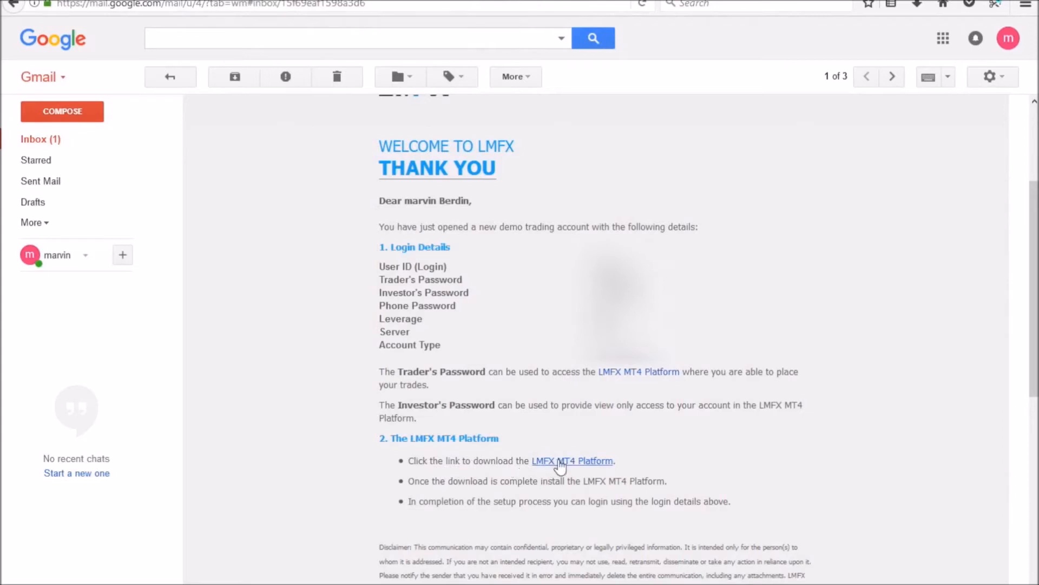
mouse_move(573, 465)
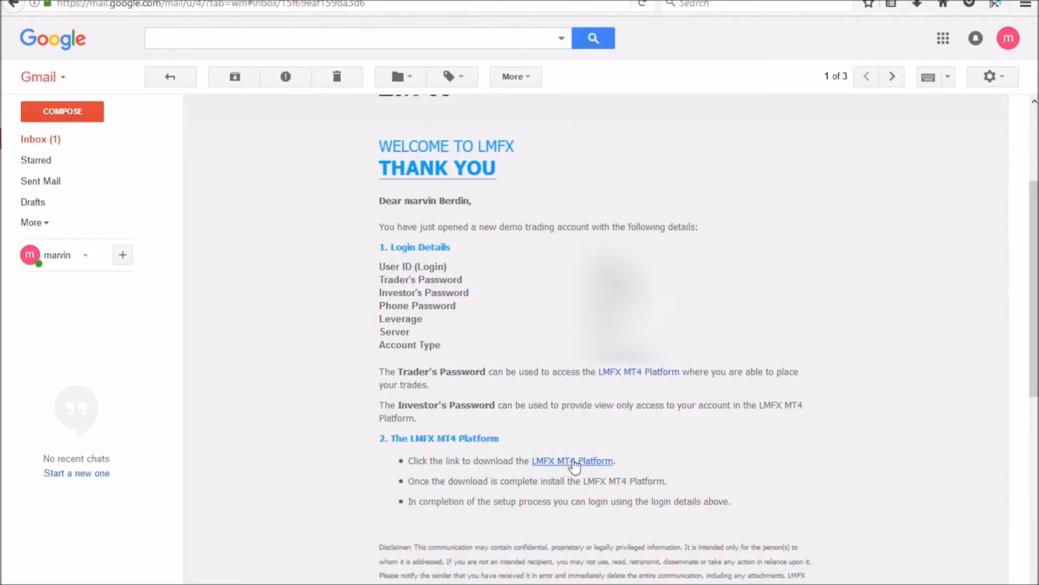
left_click(572, 460)
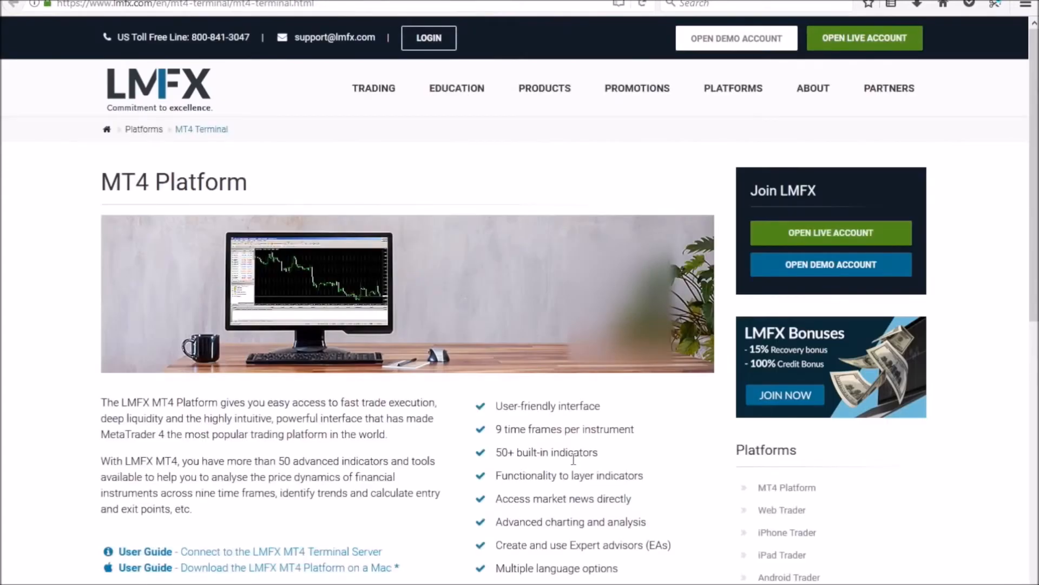
mouse_move(429, 37)
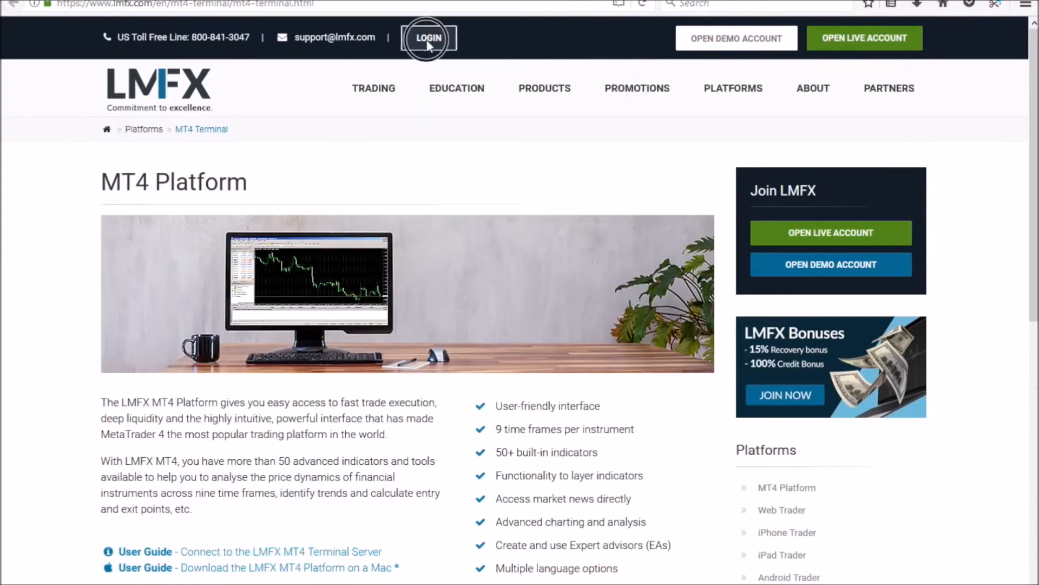
Start signing in to the LMFX client area from the MT4 Platform page
left_click(428, 37)
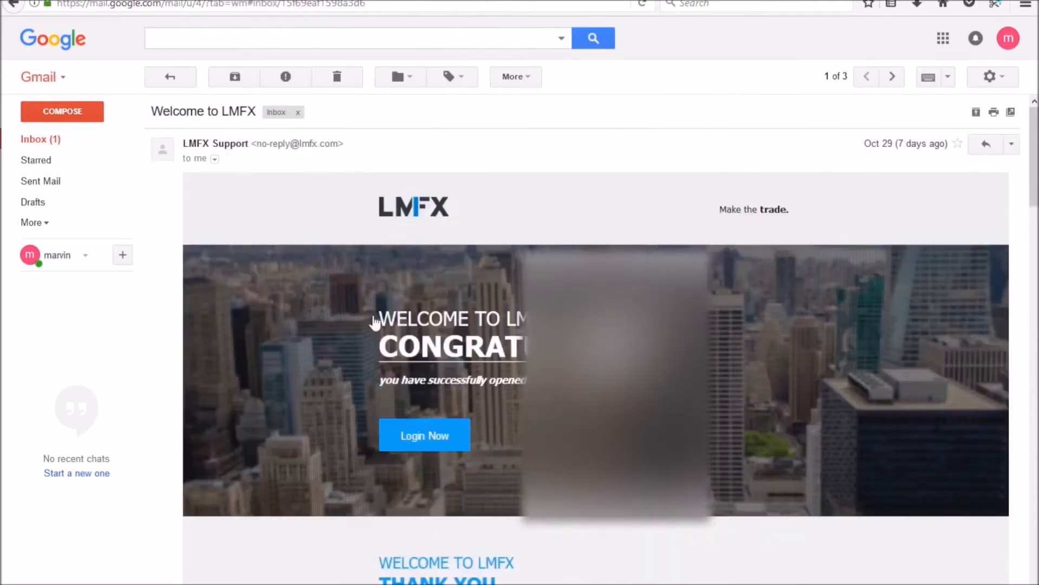
Look over the welcome email's account details, then go to the LMFX client area sign-in
scroll("down", 3)
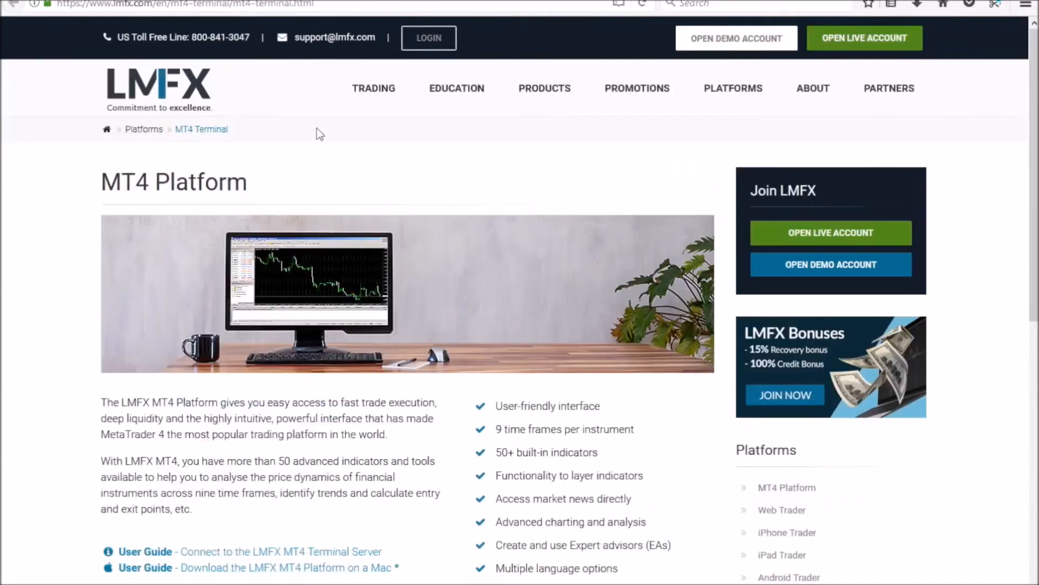
left_click(428, 38)
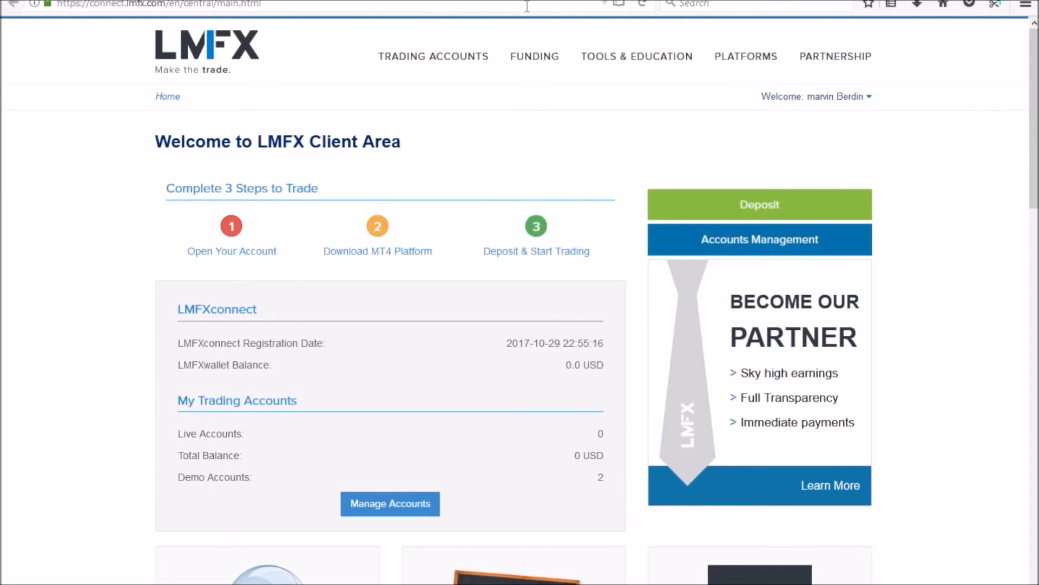
Open the Client Area Platforms menu listing MT4 for PC, Mac, iPhone/iPad and Android
left_click(745, 57)
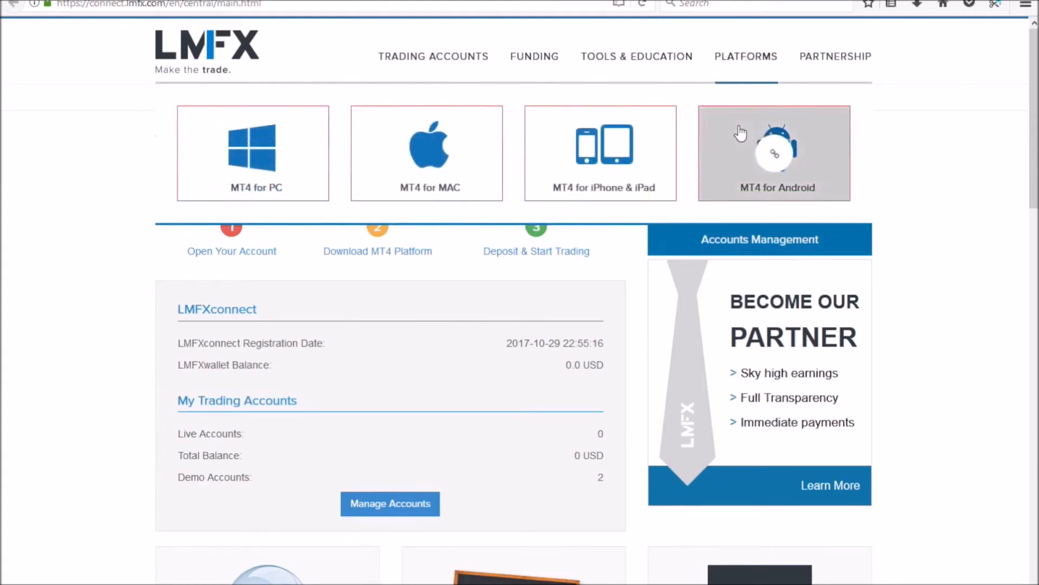
mouse_move(252, 146)
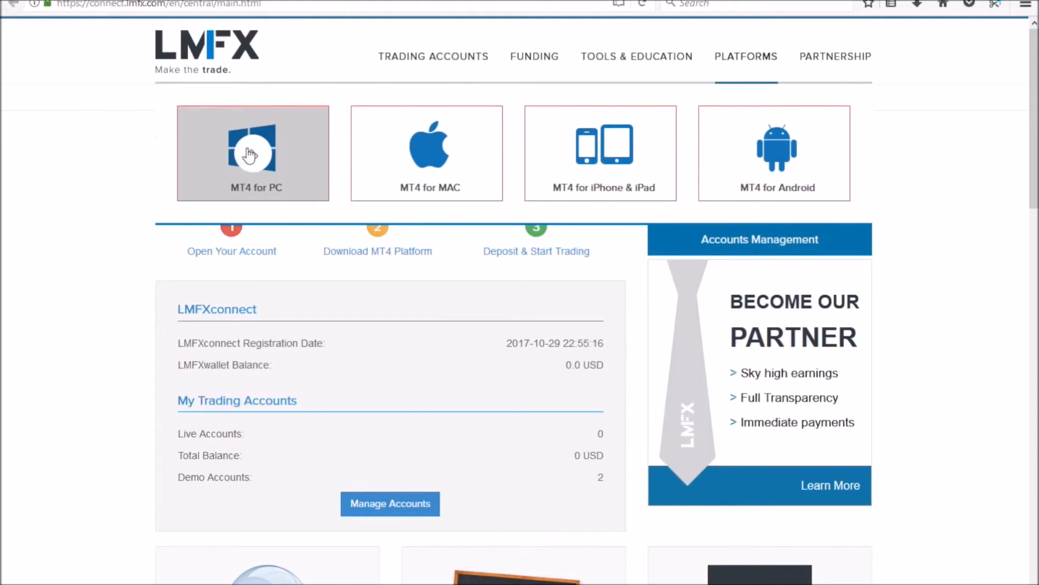
Save lmfx4setup.exe (MT4 for PC), run it and allow it in User Account Control
left_click(253, 153)
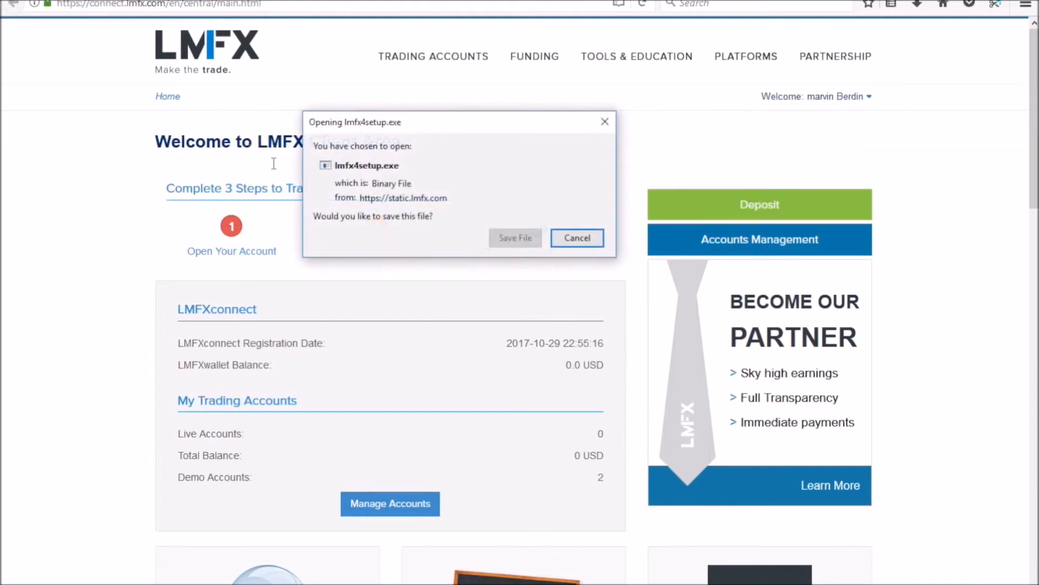
left_click(576, 237)
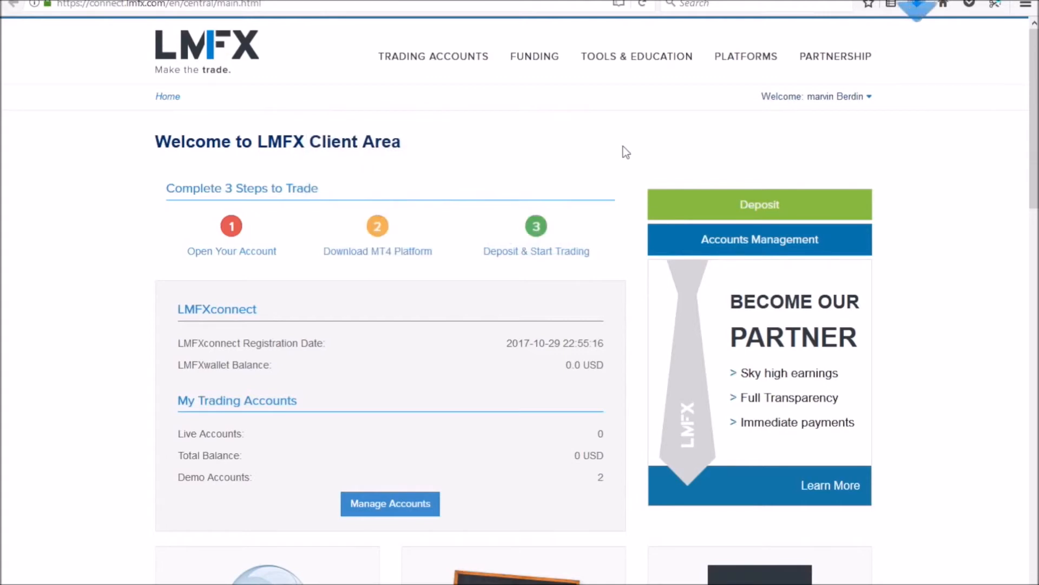
left_click(918, 5)
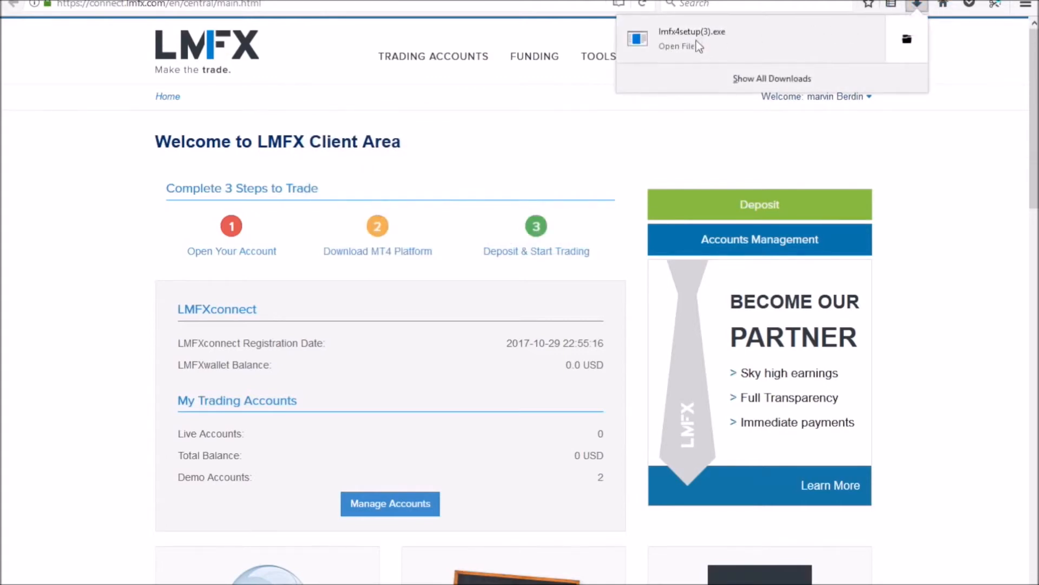
left_click(674, 46)
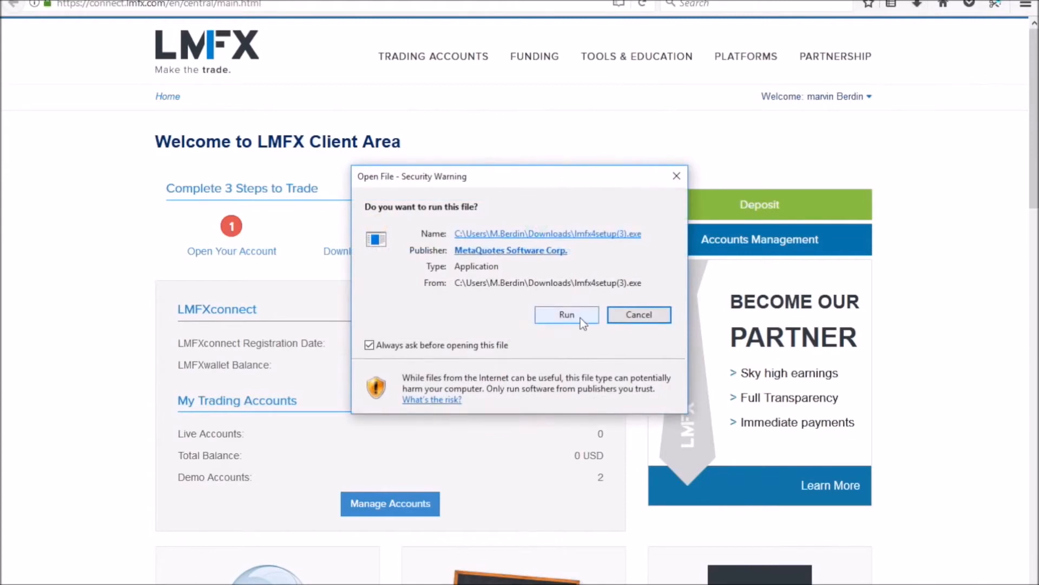
left_click(566, 314)
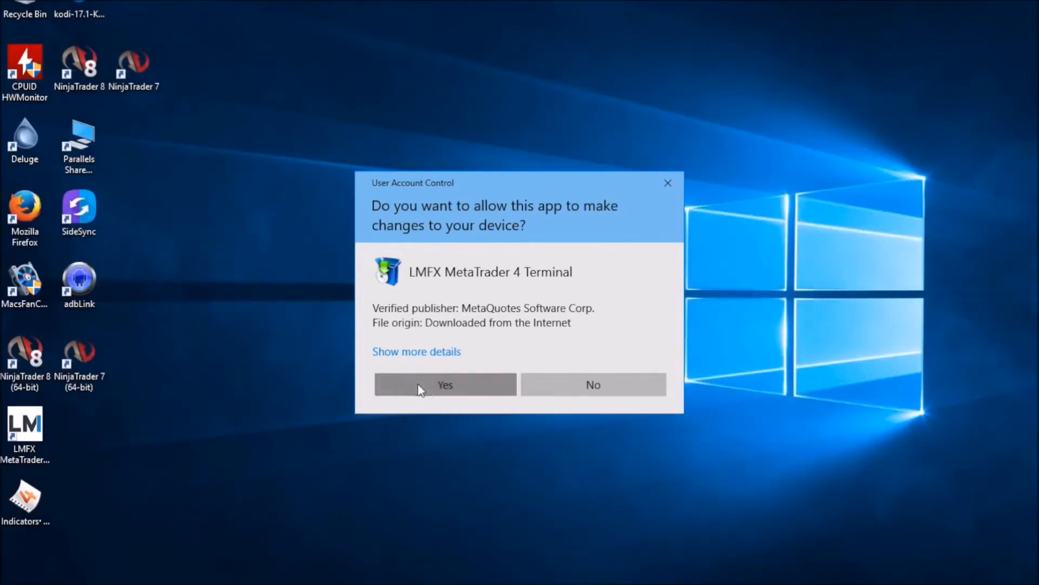
left_click(445, 385)
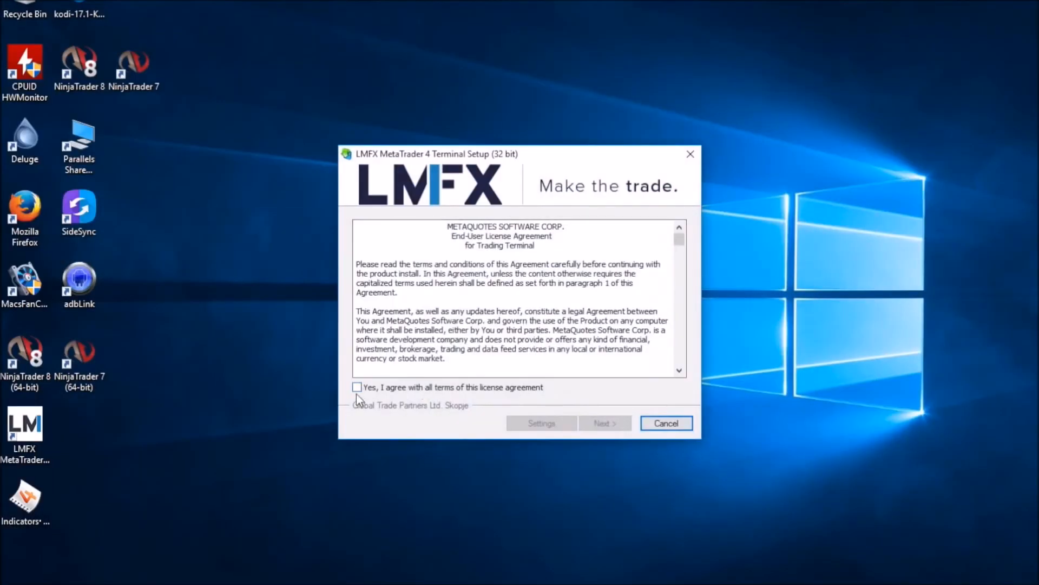
Accept the license terms and complete the LMFX MetaTrader 4 Terminal installation
left_click(356, 387)
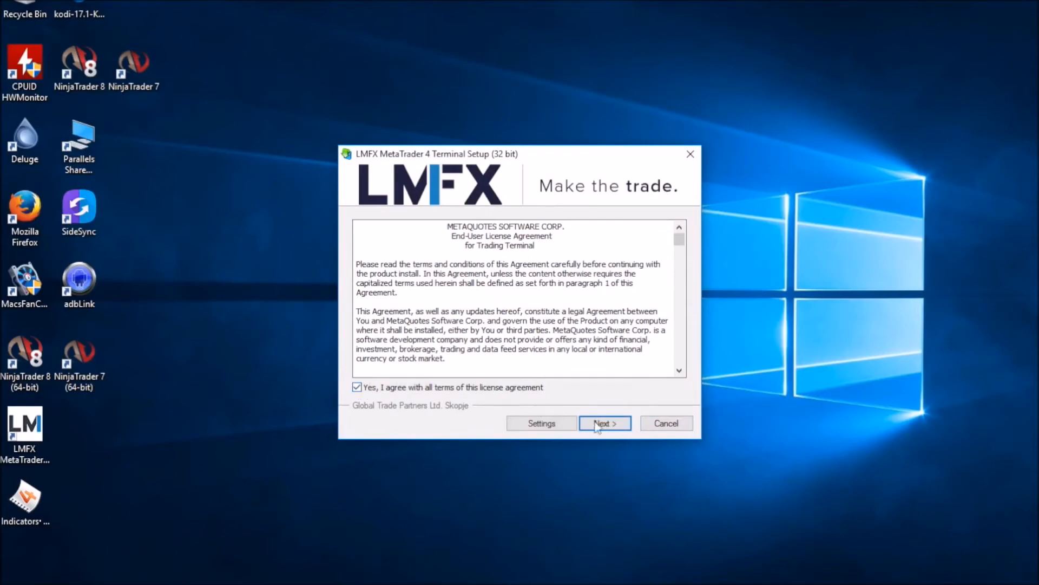
left_click(604, 423)
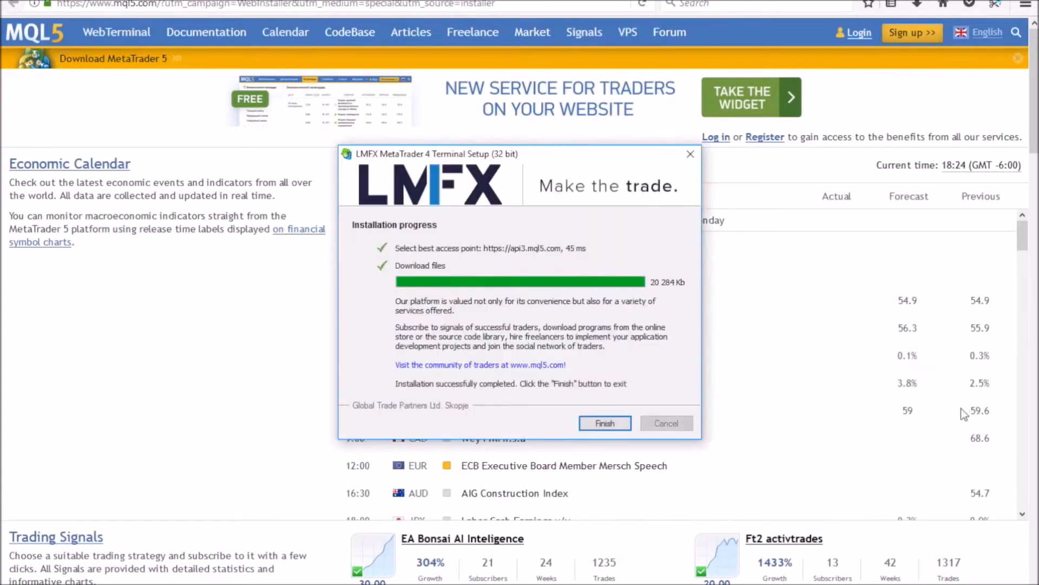
mouse_move(911, 366)
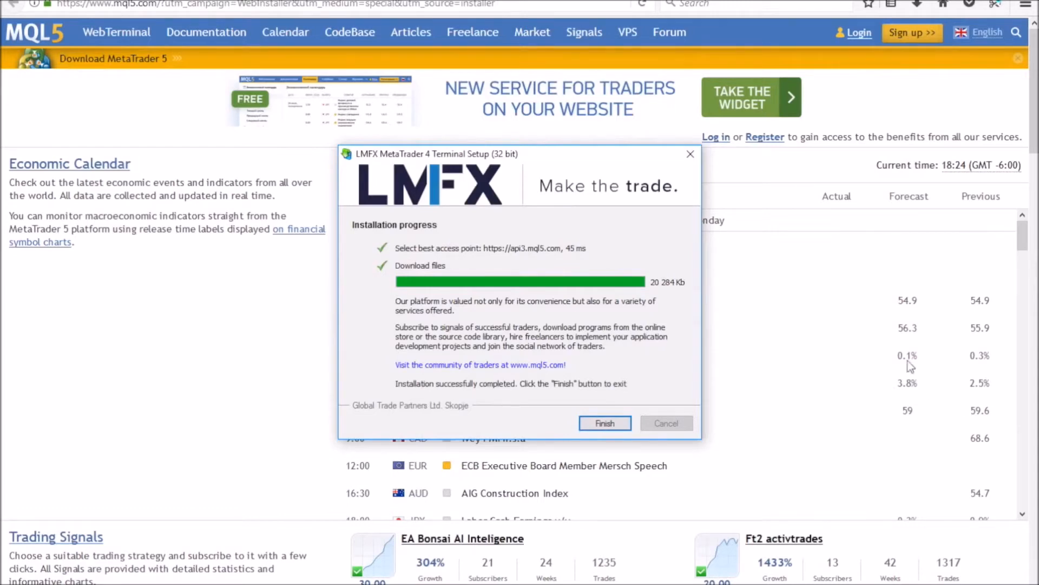
left_click(604, 423)
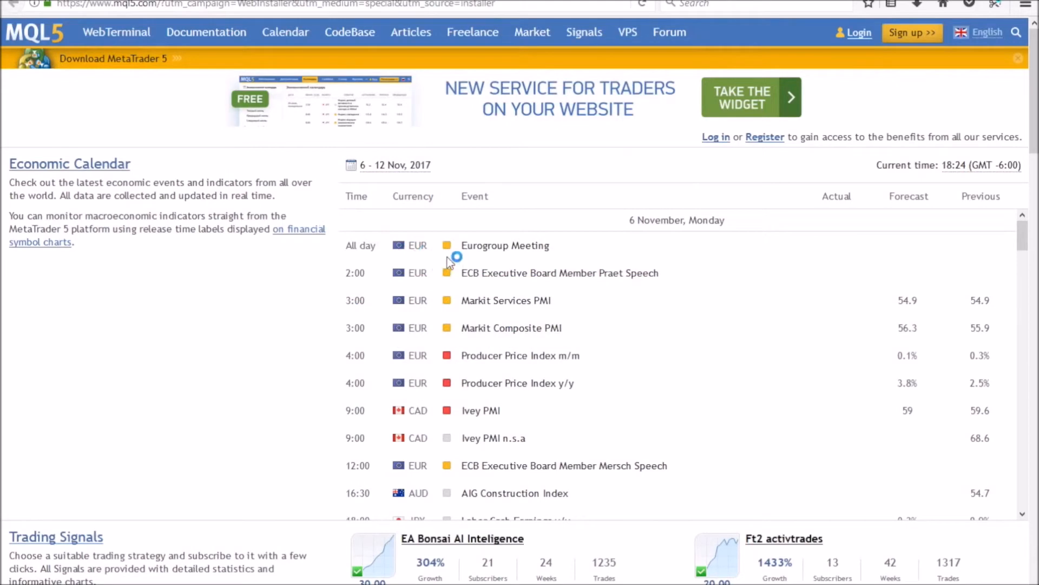
mouse_move(488, 325)
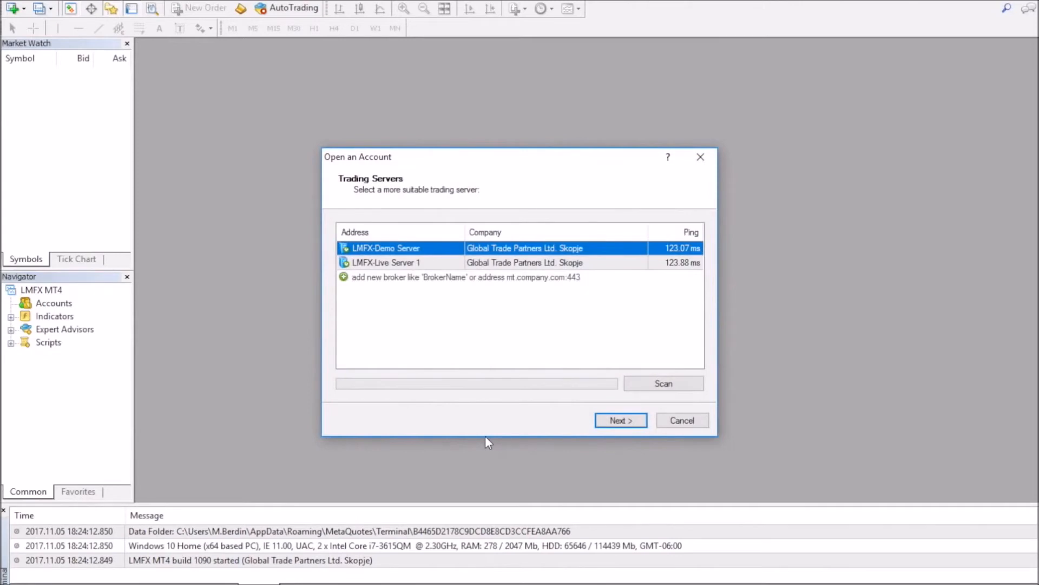
mouse_move(440, 292)
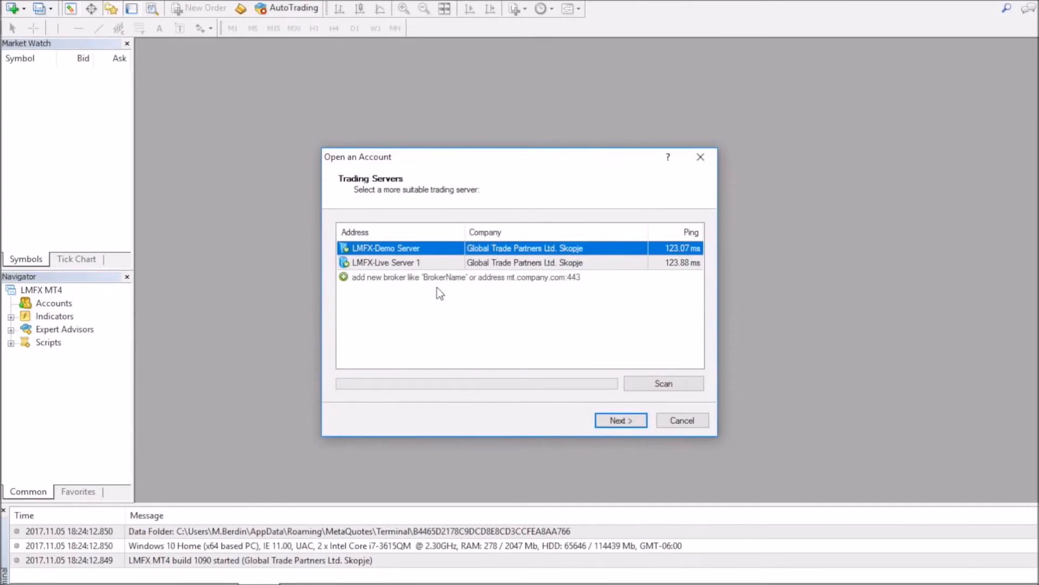
mouse_move(411, 237)
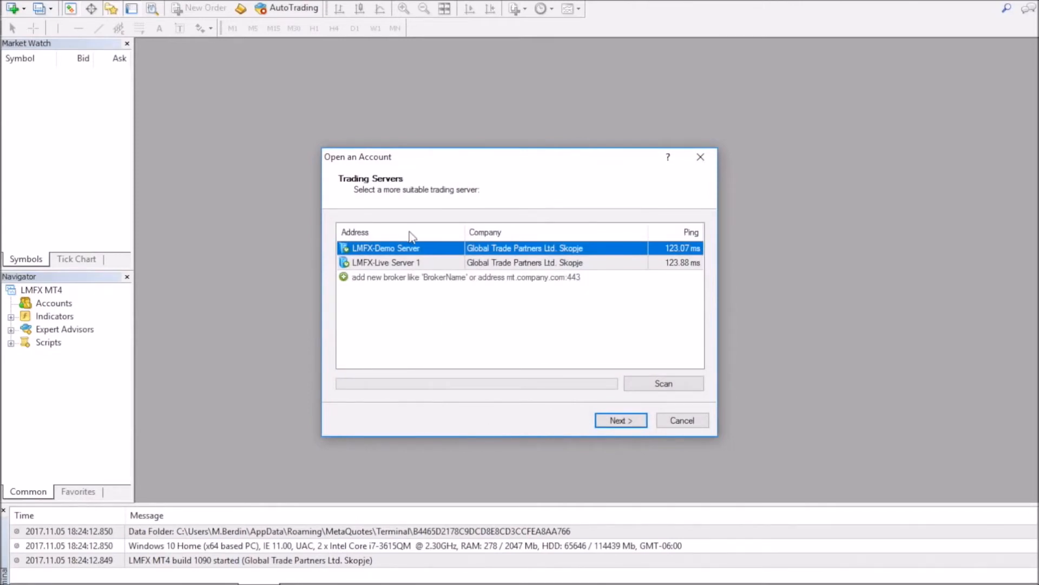
mouse_move(405, 242)
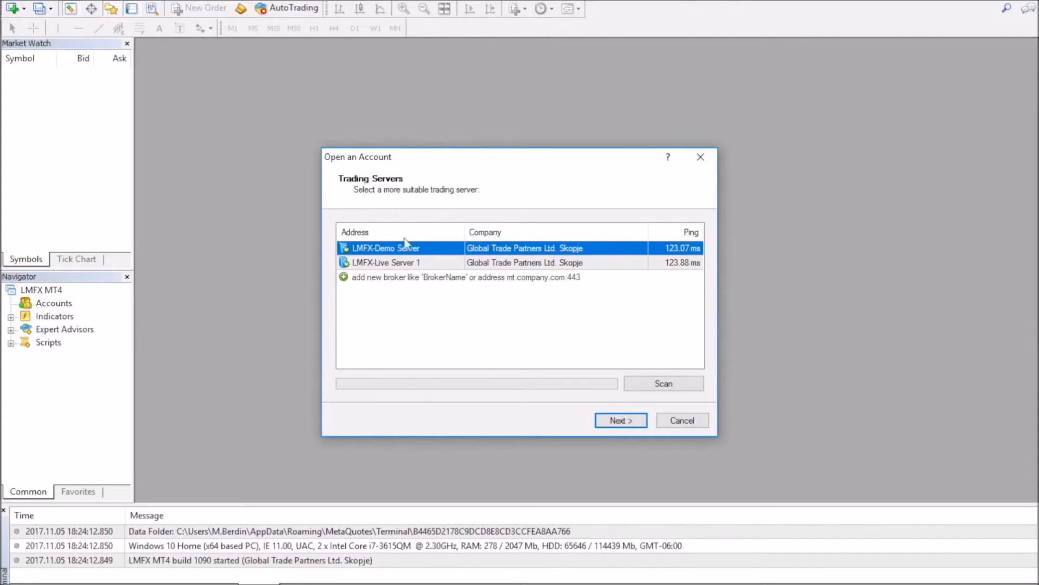
mouse_move(407, 250)
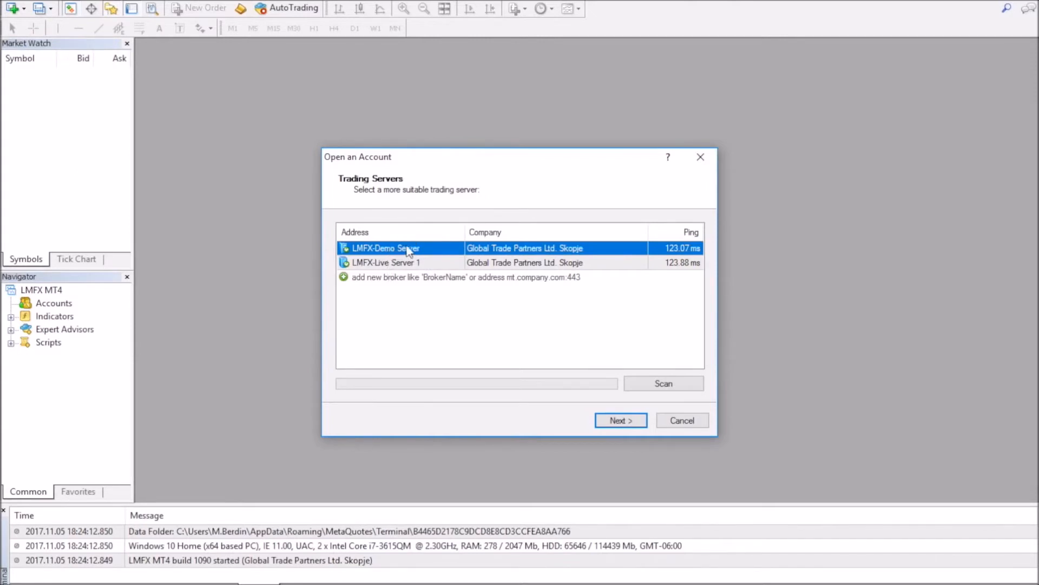
mouse_move(417, 257)
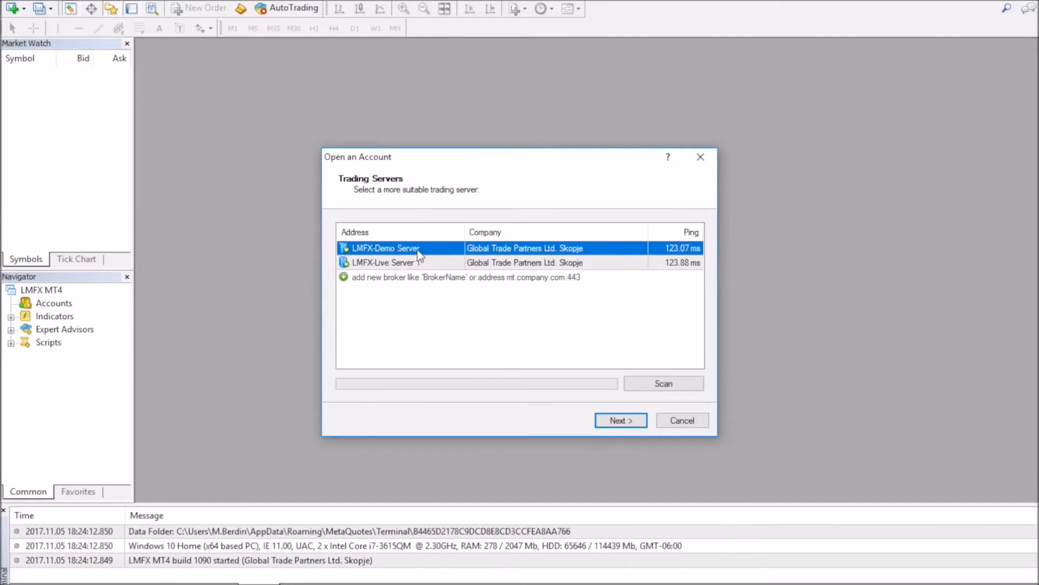
mouse_move(411, 265)
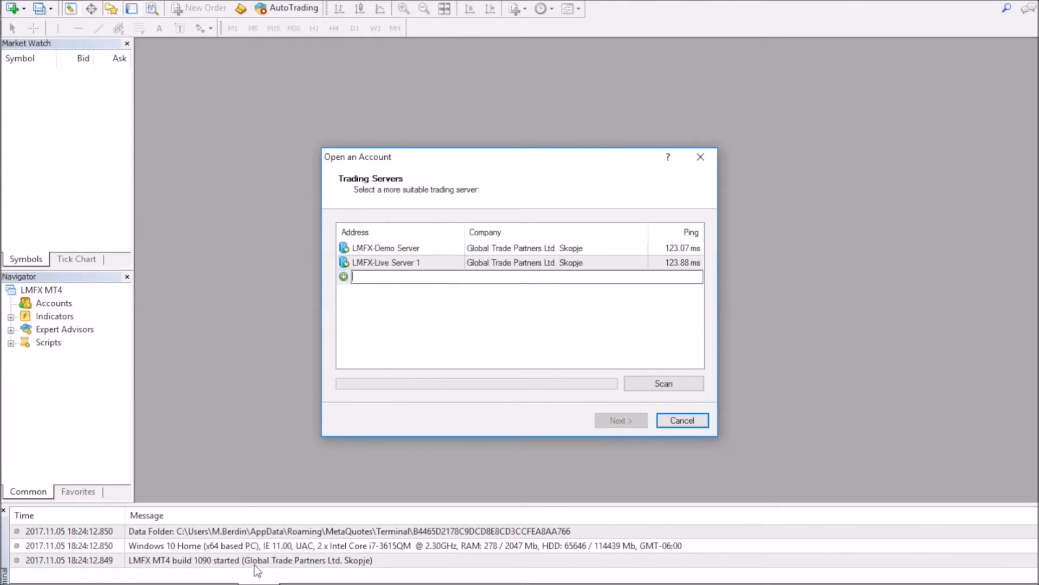
mouse_move(318, 569)
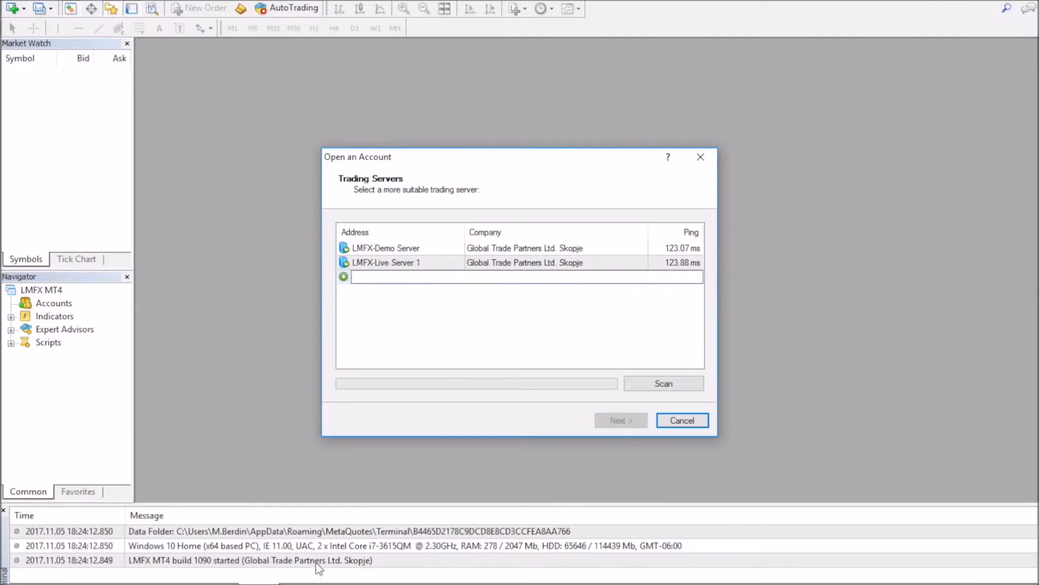
mouse_move(640, 408)
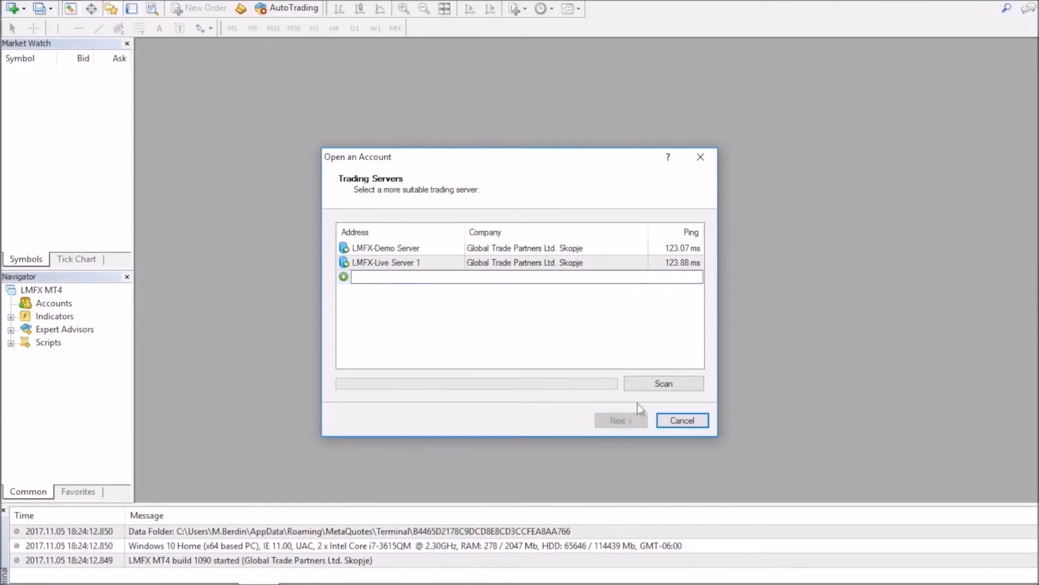
mouse_move(433, 263)
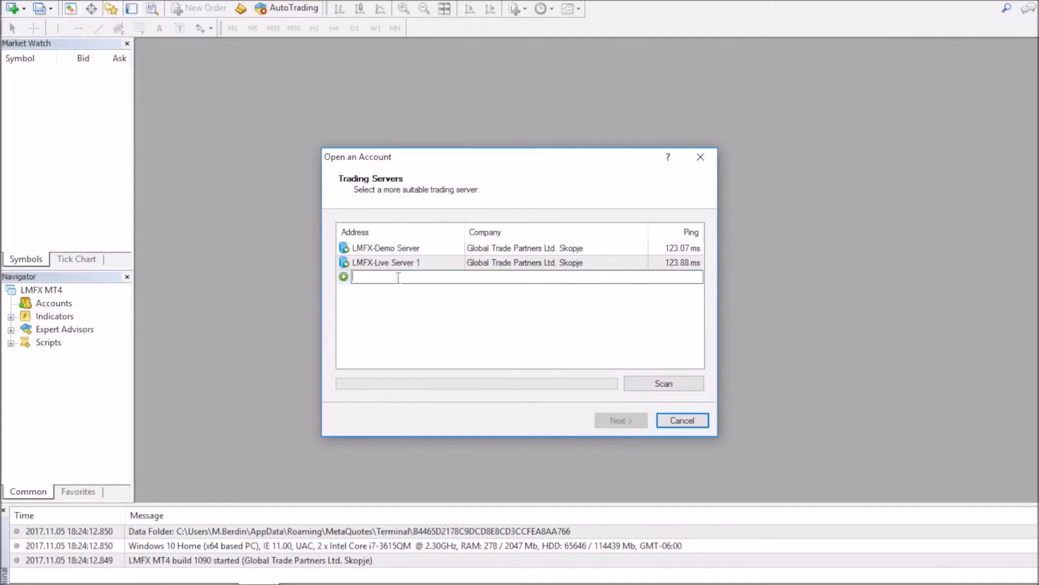
mouse_move(409, 259)
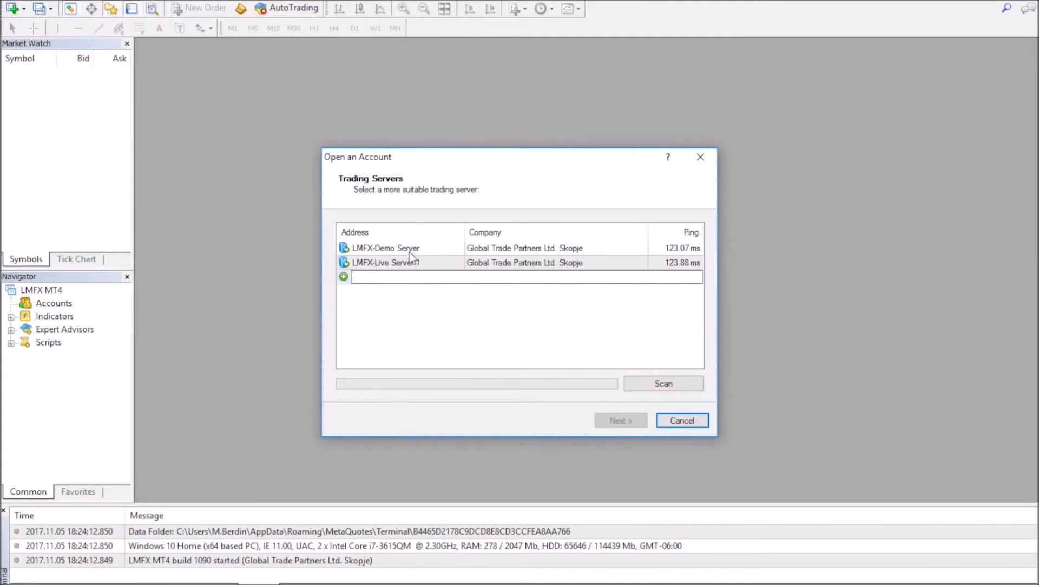
Select LMFX-Demo Server in the Open an Account trading servers list
left_click(386, 248)
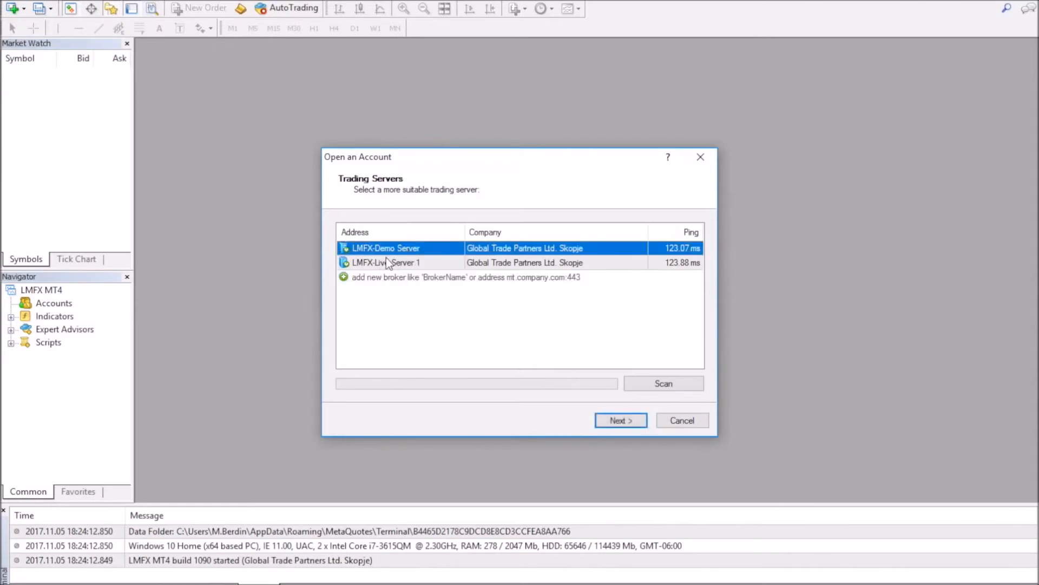
mouse_move(697, 479)
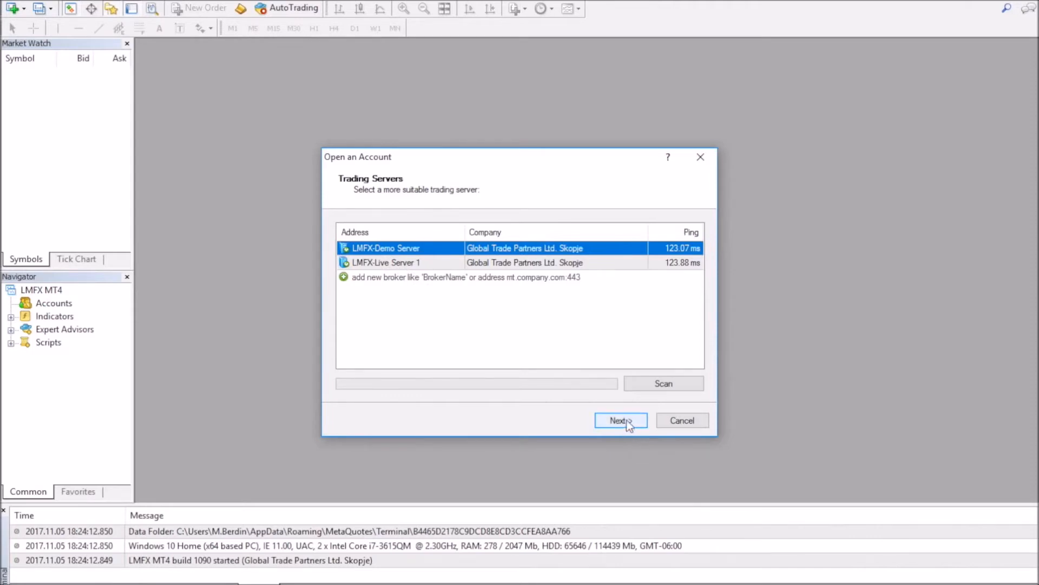
Continue with LMFX-Demo Server, choose the account option and bring up the login prompt
left_click(619, 419)
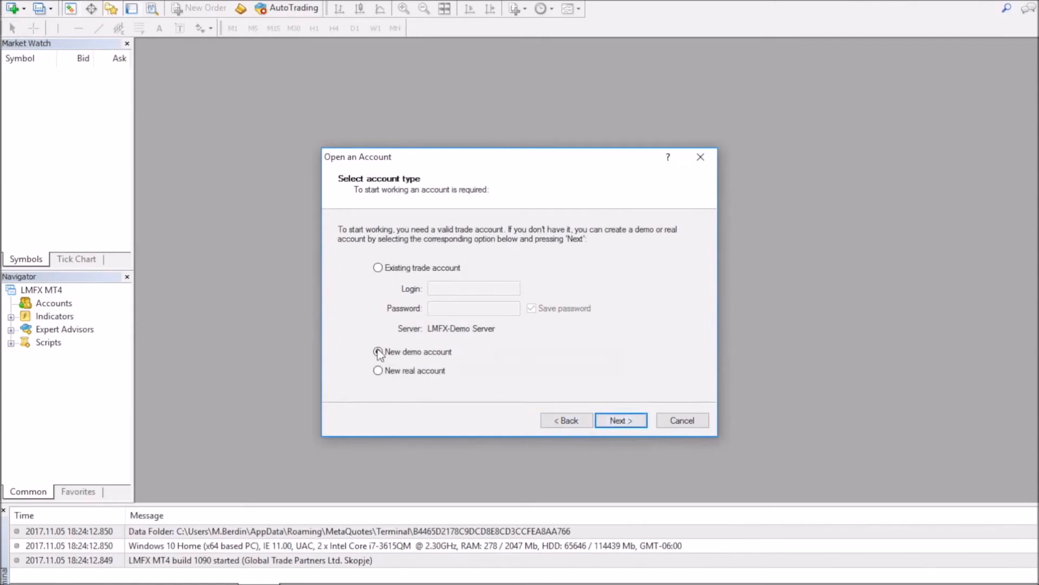
left_click(377, 351)
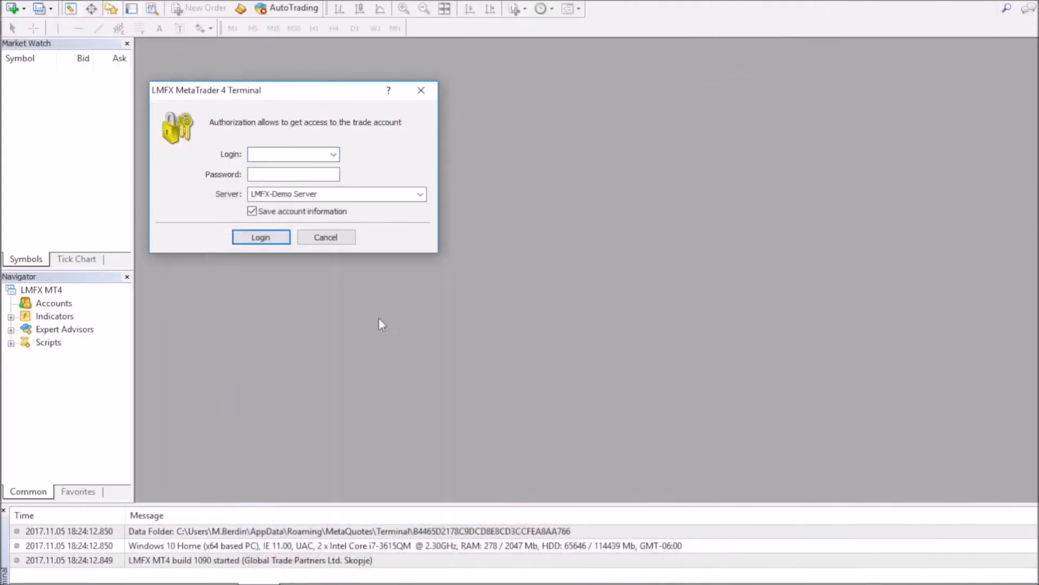
left_click(292, 153)
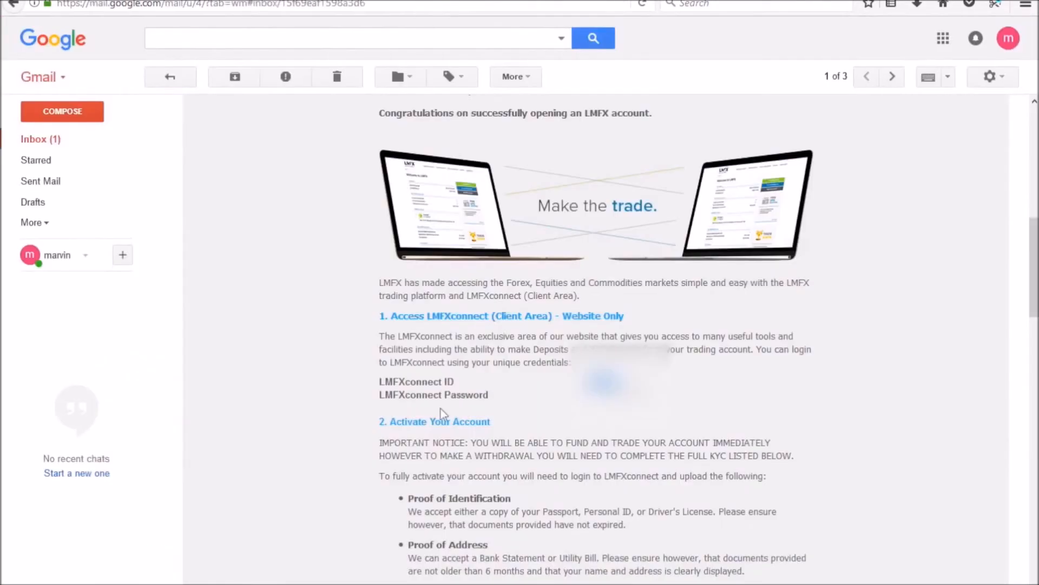
Find the demo account Login Details in the Welcome to LMFX email and copy them
scroll("down", 3)
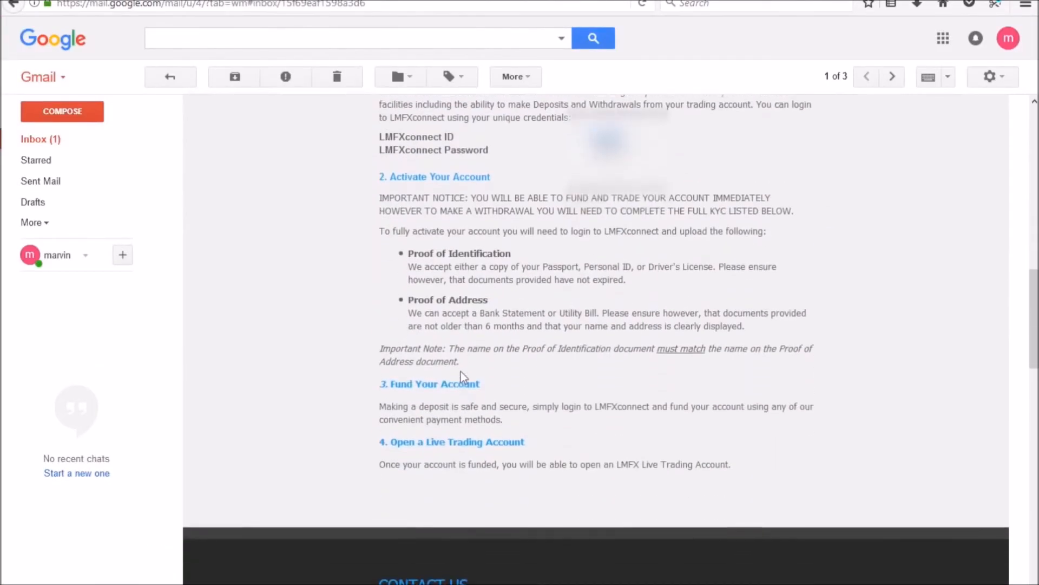
scroll("up", 3)
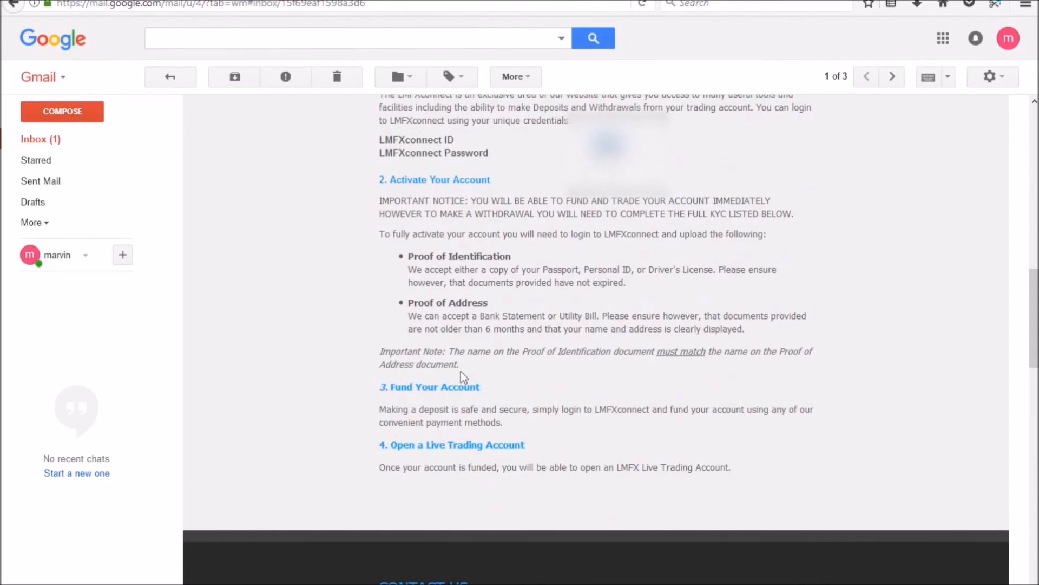
scroll("up", 3)
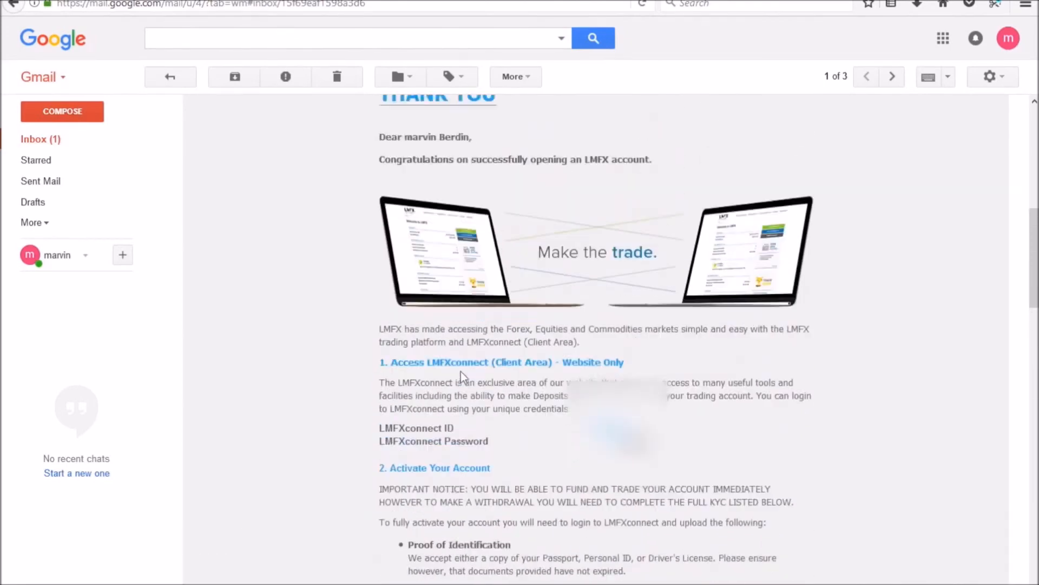
scroll("up", 3)
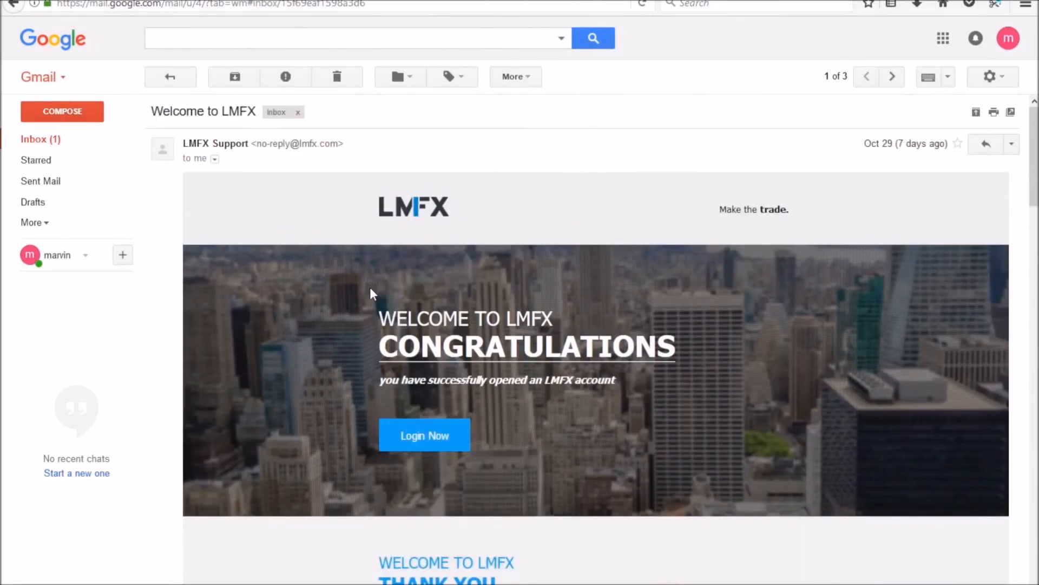
scroll("down", 3)
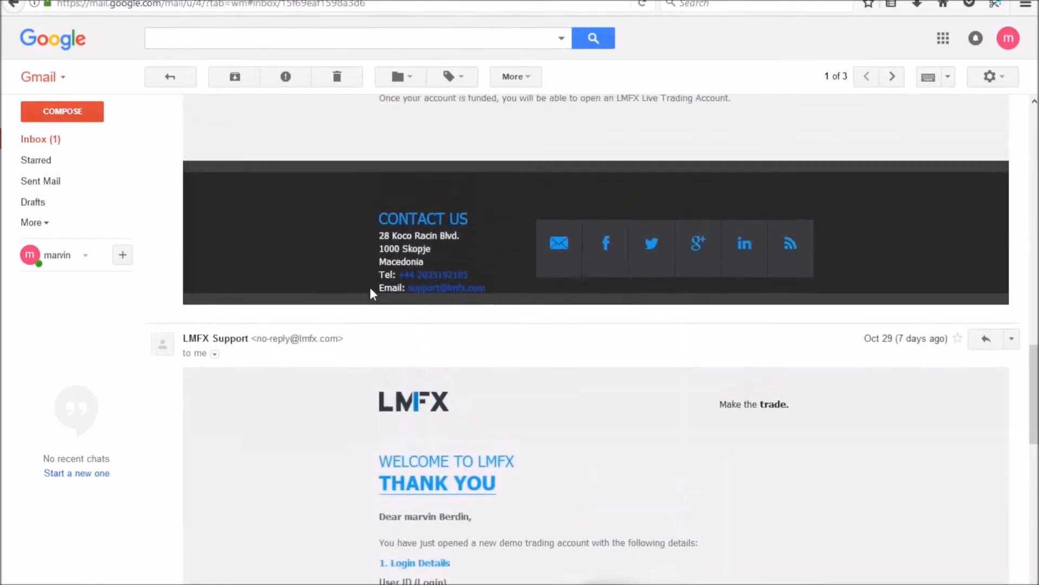
scroll("down", 3)
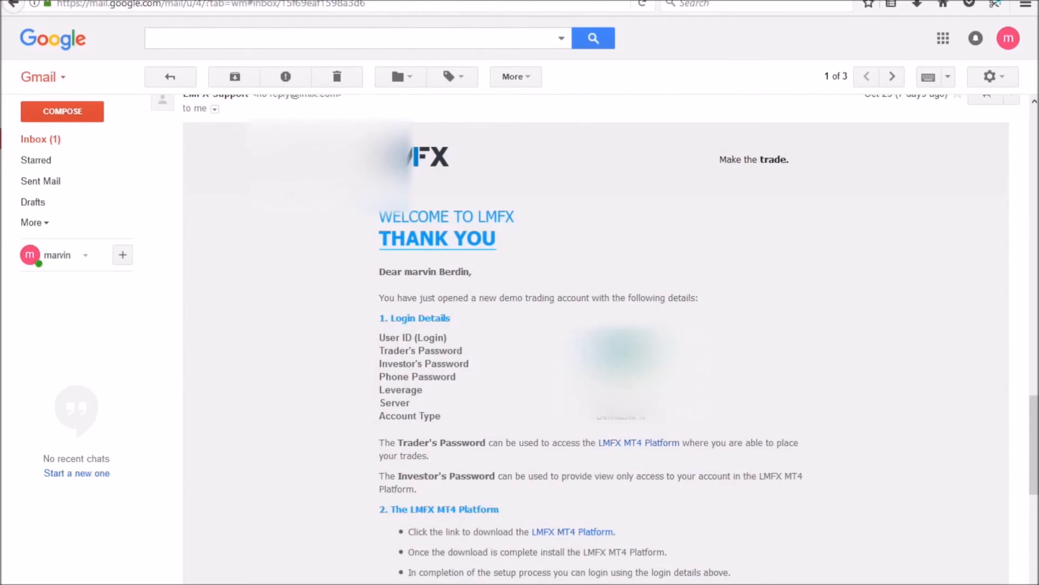
right_click(620, 364)
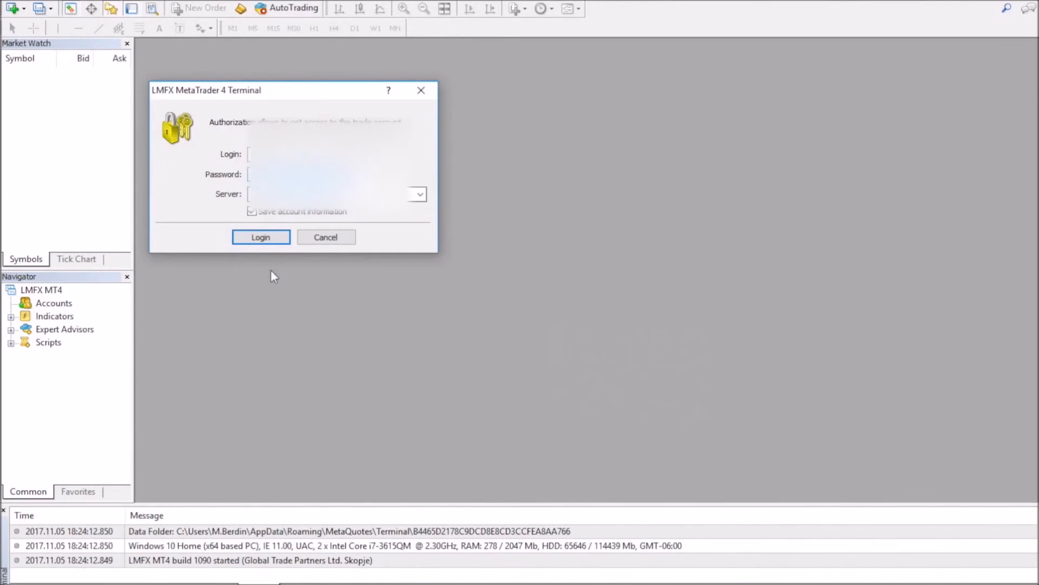
Log in to demo account 66301 on LMFX-Demo Server
left_click(261, 237)
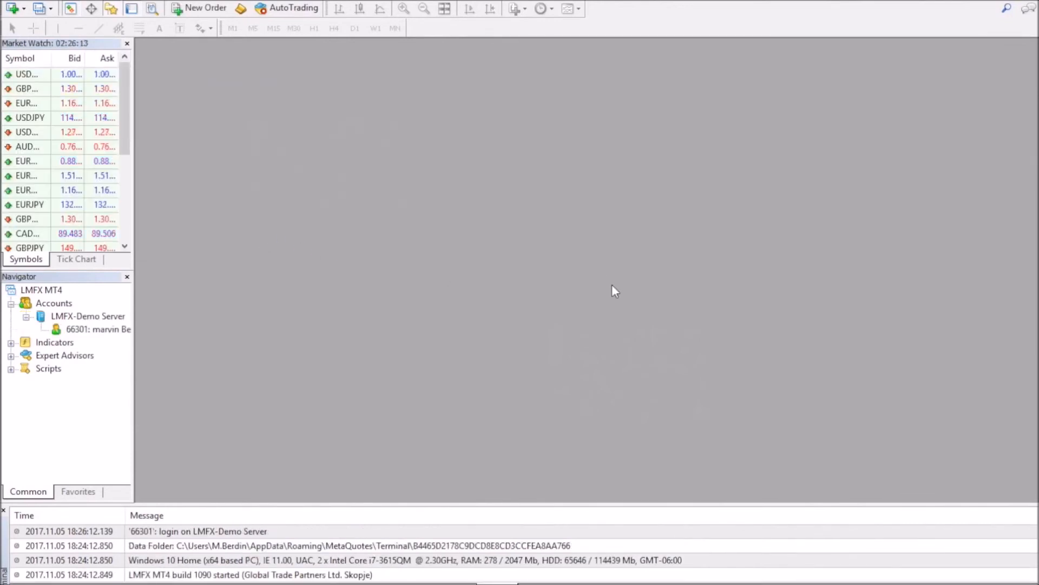
mouse_move(593, 306)
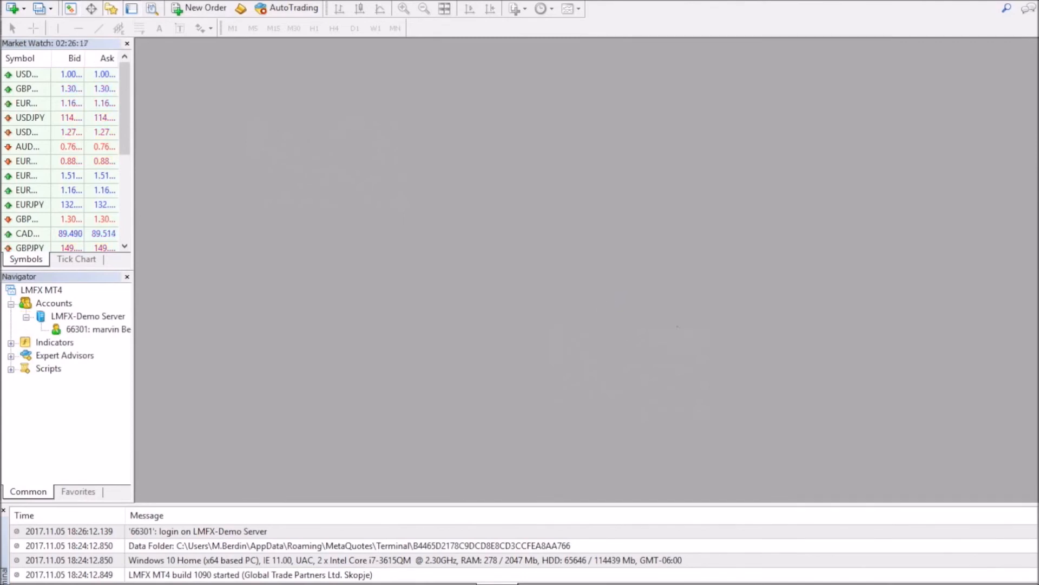
mouse_move(679, 332)
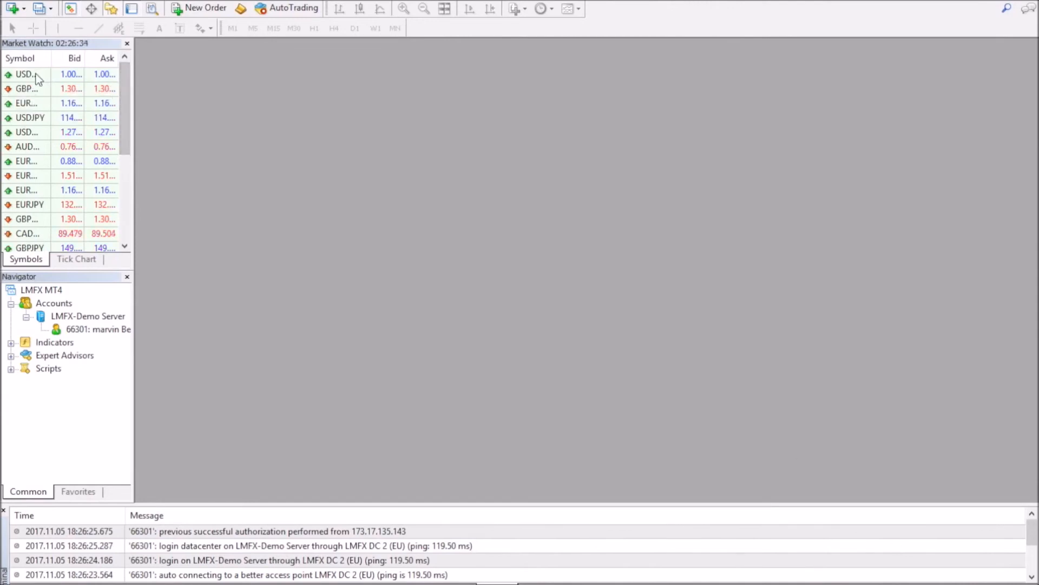
Open Market Watch chart windows for USDCHF, GBPUSD, EURUSD and USDJPY, then return to the Client Area
left_click(26, 73)
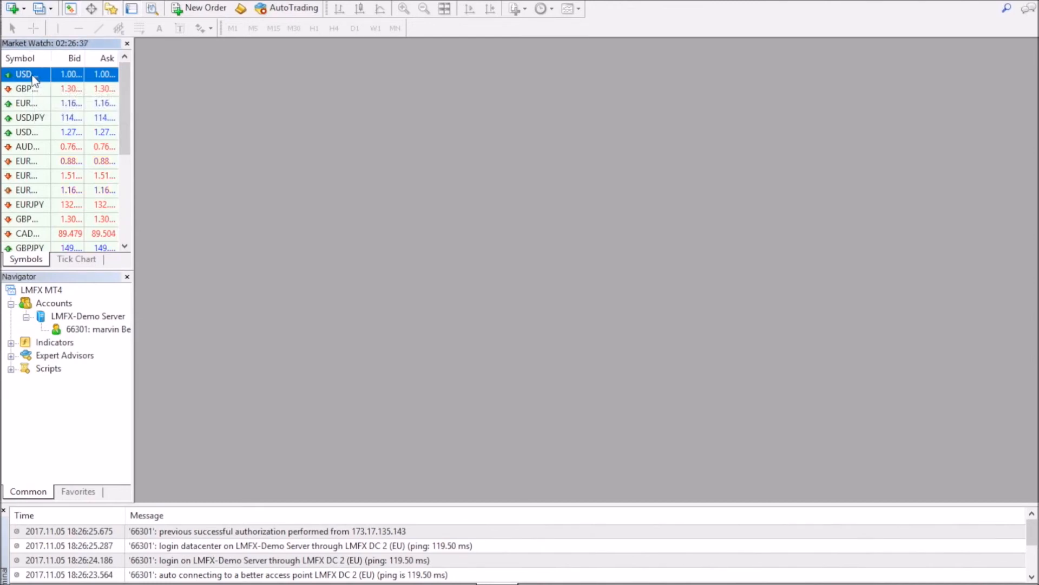
right_click(27, 74)
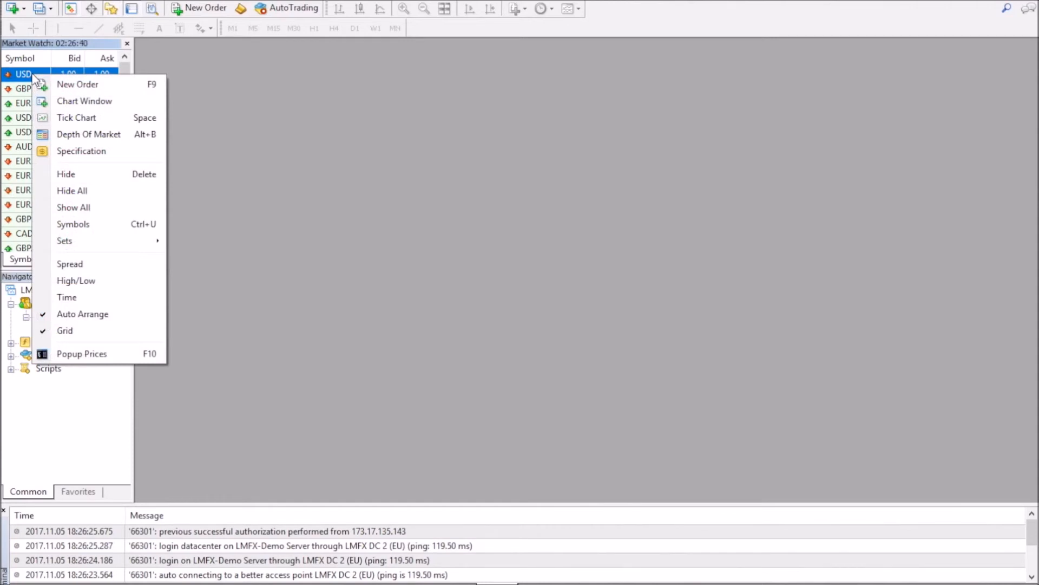
mouse_move(81, 150)
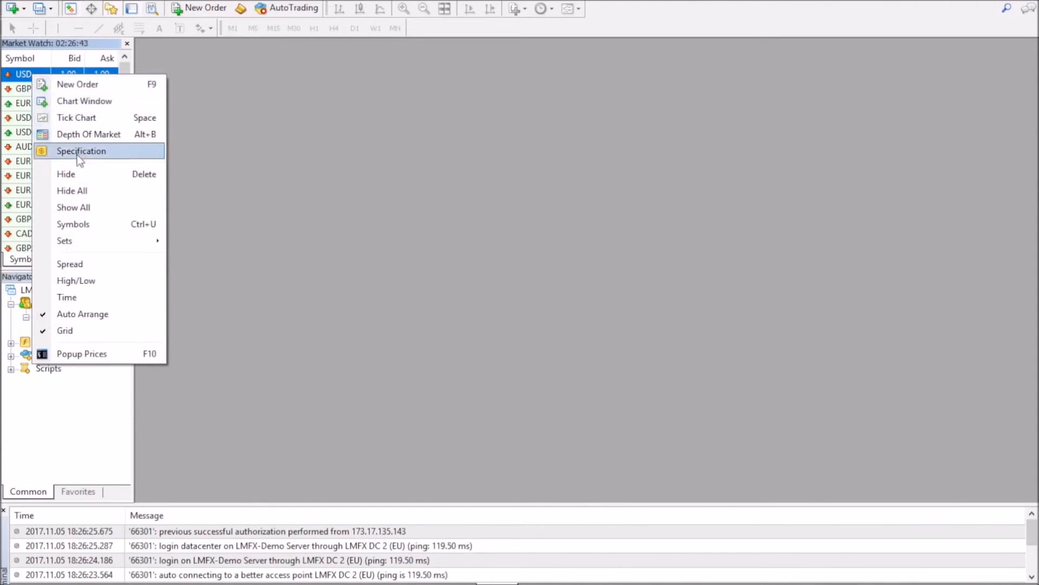
mouse_move(77, 118)
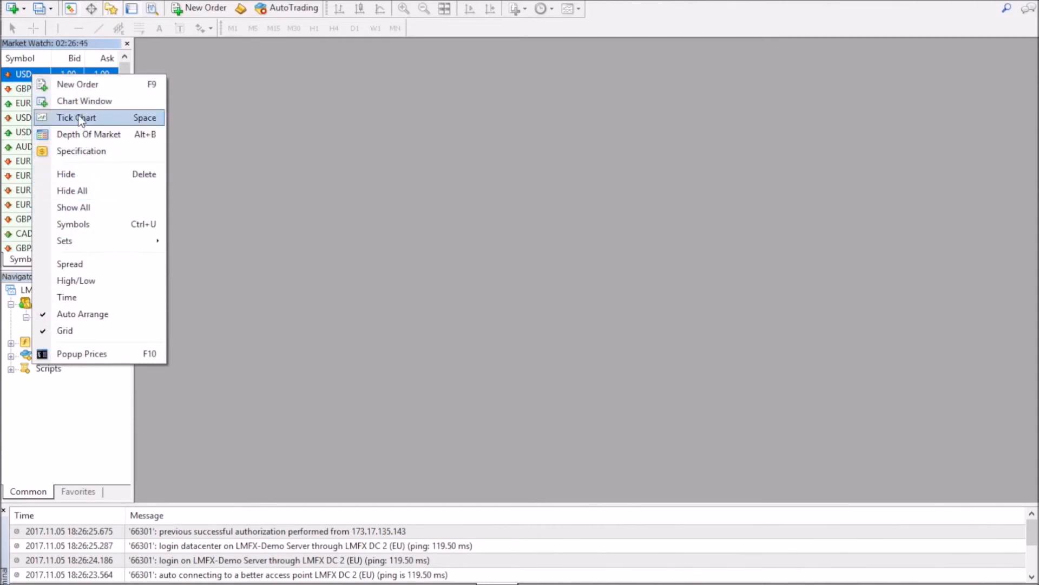
left_click(84, 100)
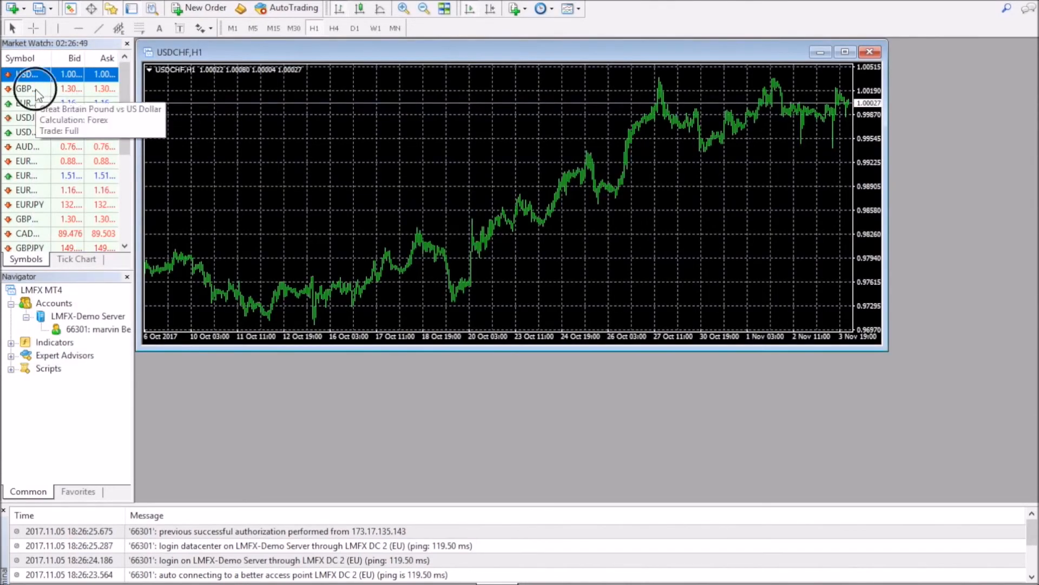
left_click(27, 88)
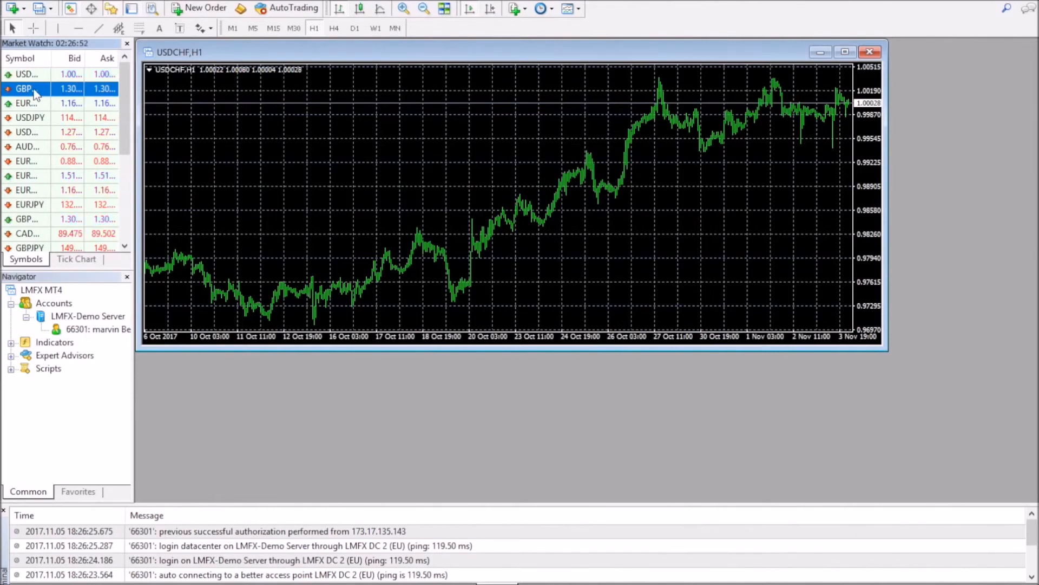
right_click(27, 89)
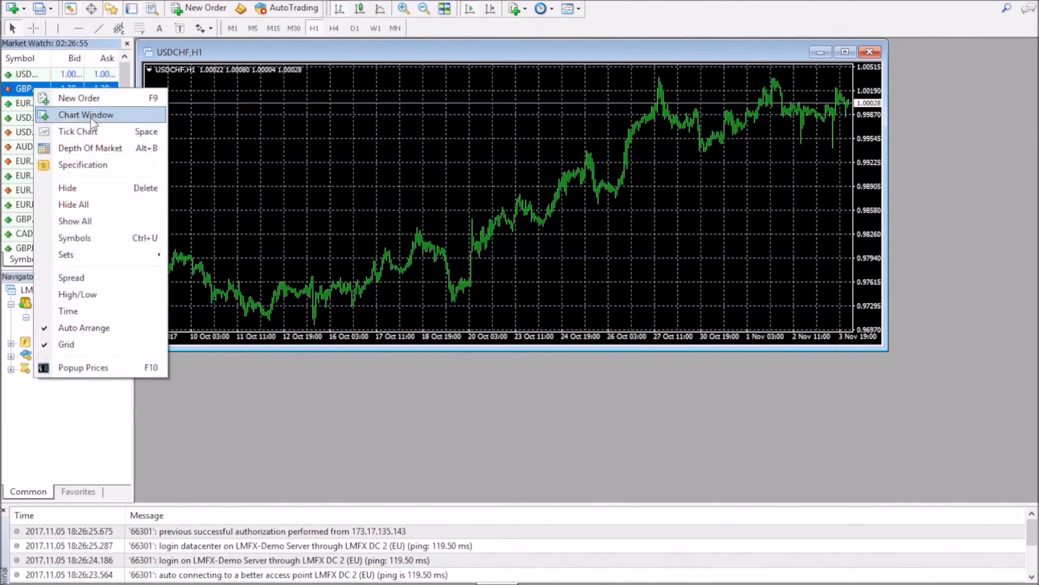
left_click(85, 115)
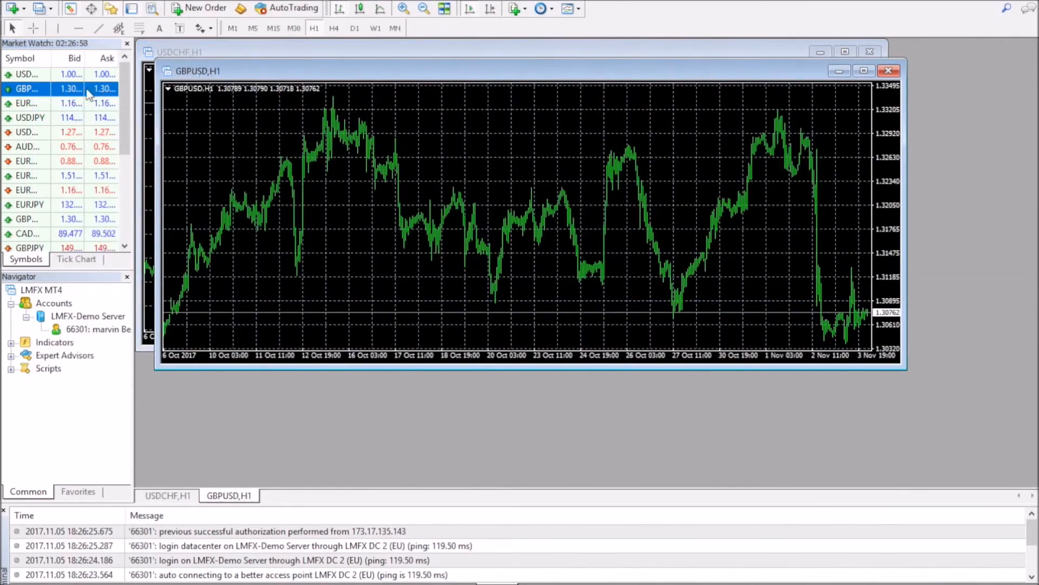
right_click(27, 102)
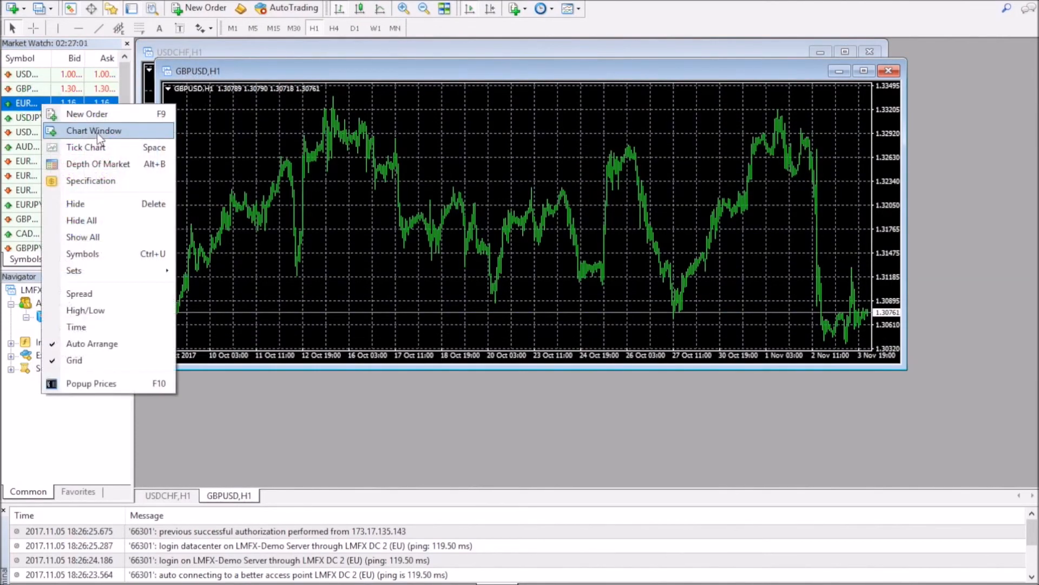
left_click(93, 130)
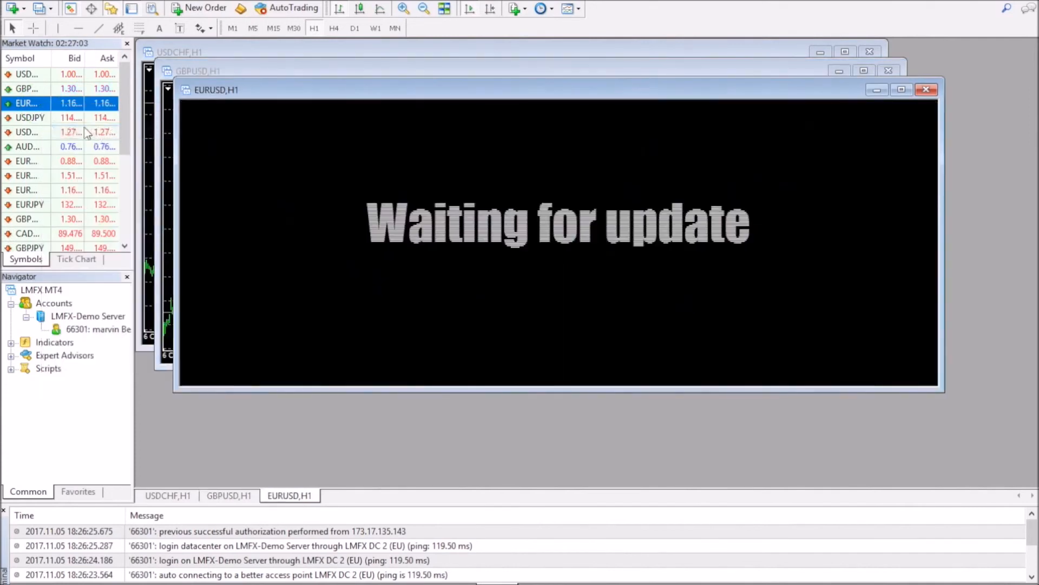
right_click(27, 118)
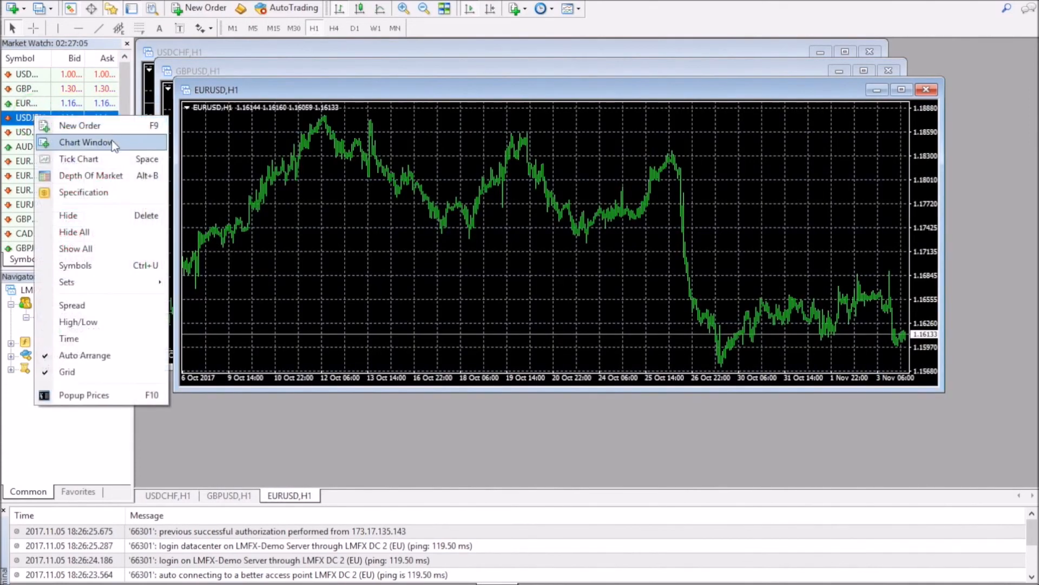
left_click(87, 142)
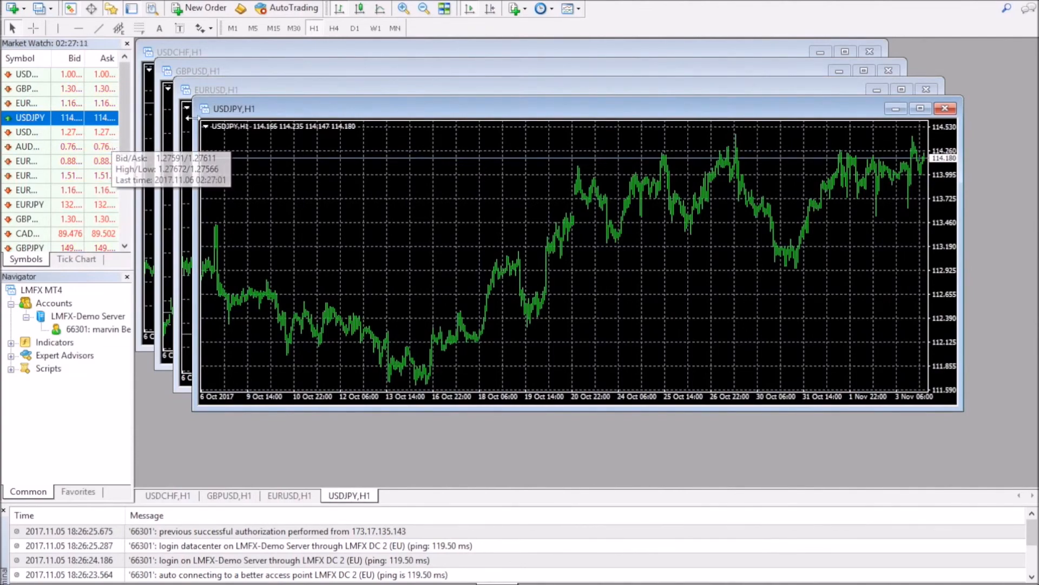
left_click(444, 8)
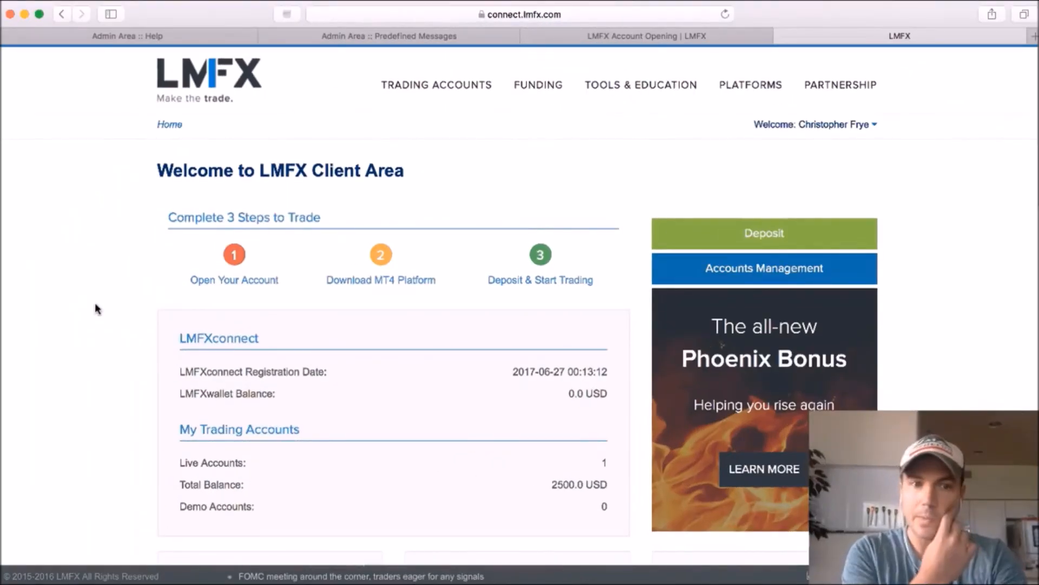
mouse_move(391, 157)
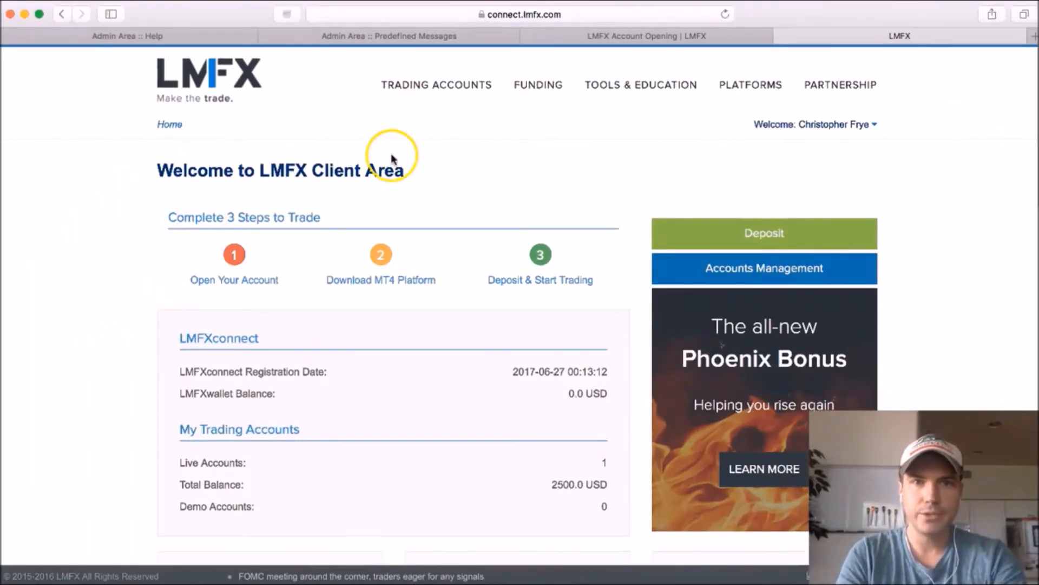
mouse_move(234, 266)
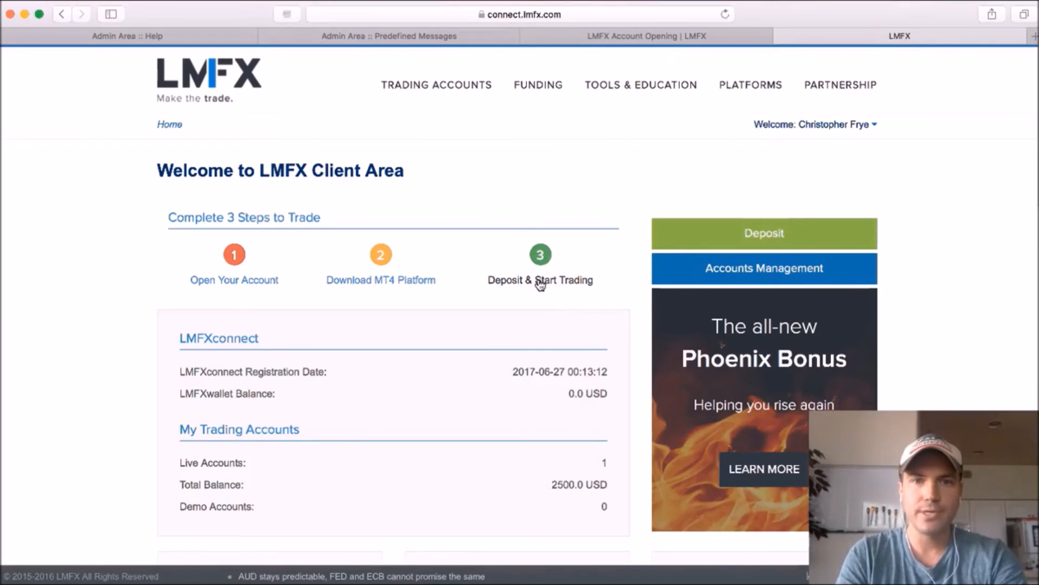
Open the Funding menu listing Funds Management, Bonus Offerings and contest options
left_click(538, 85)
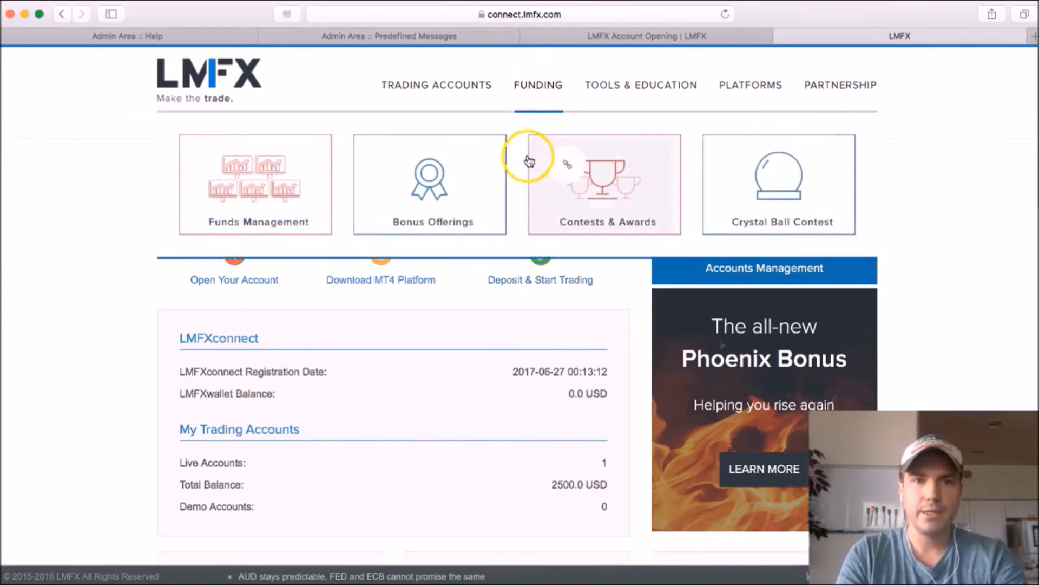
mouse_move(273, 201)
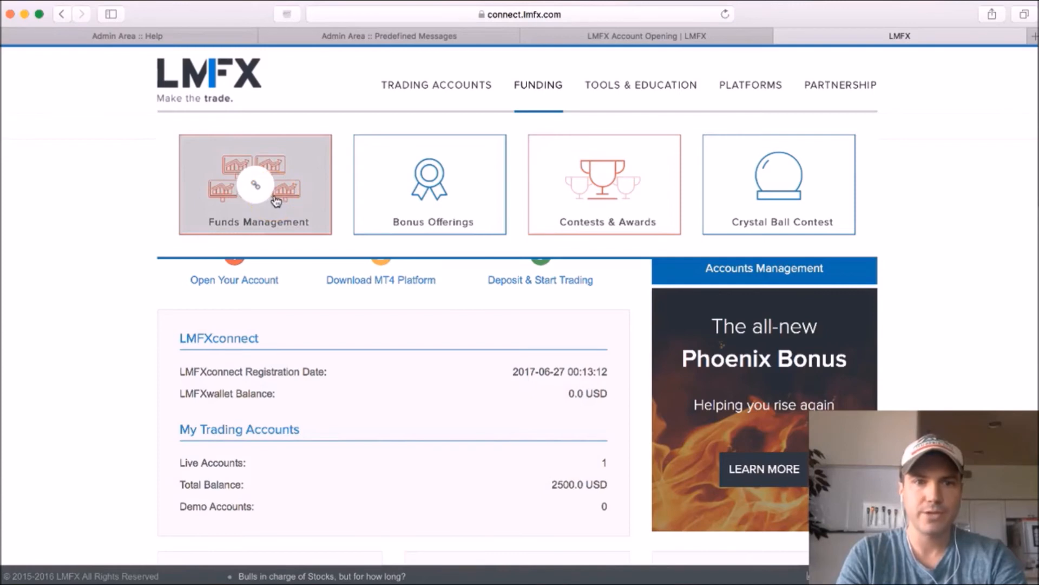
Go to Funds Management and enter 100 as the ZoomPay deposit amount
left_click(254, 184)
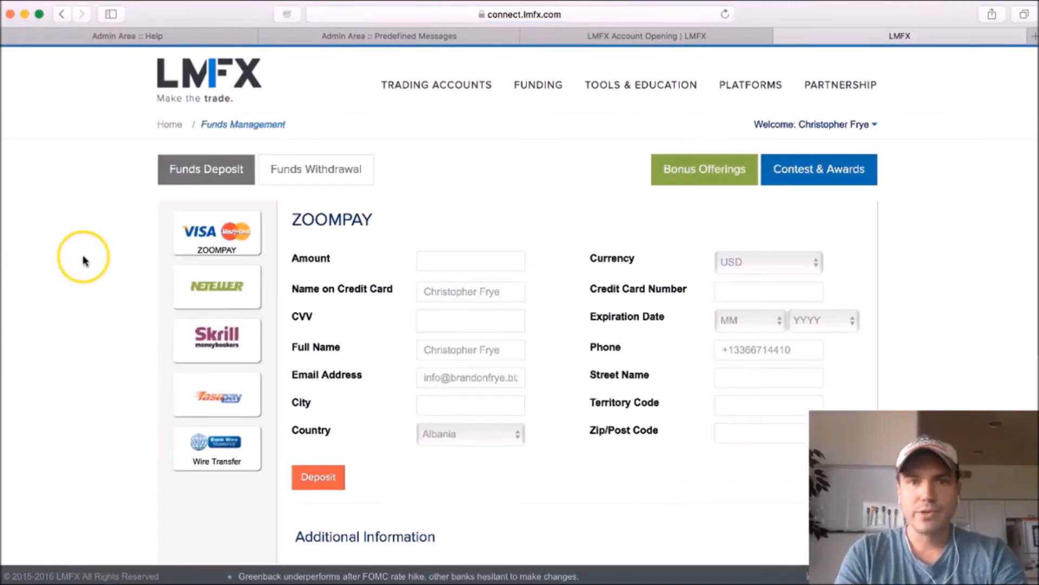
left_click(470, 261)
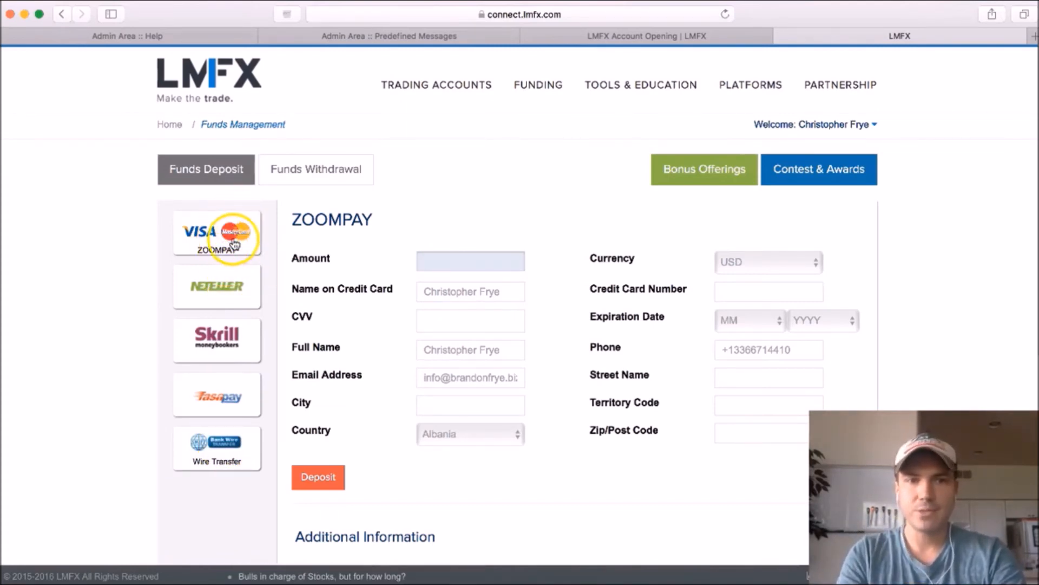
left_click(470, 260)
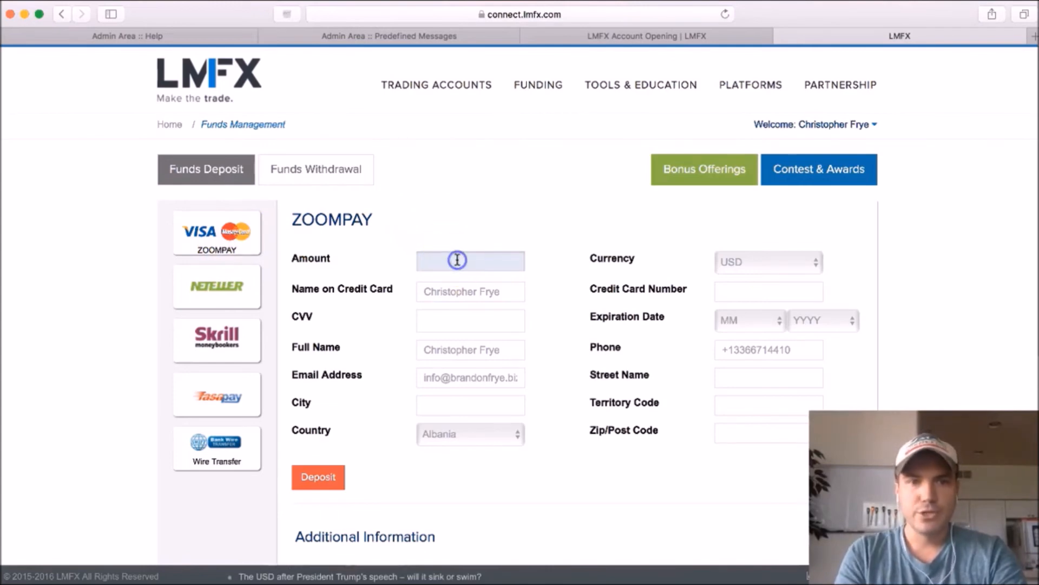
type("100")
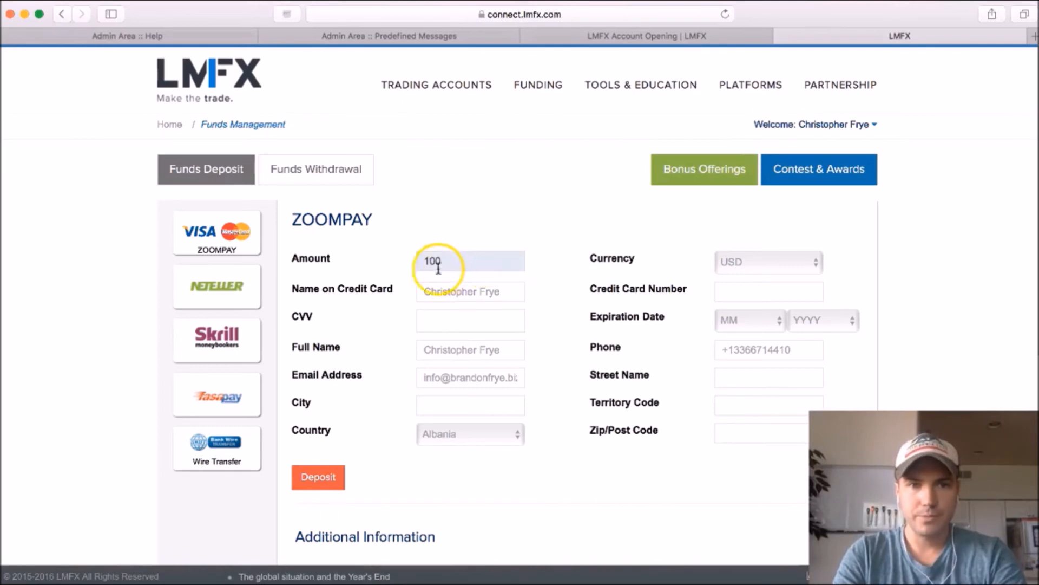
mouse_move(745, 262)
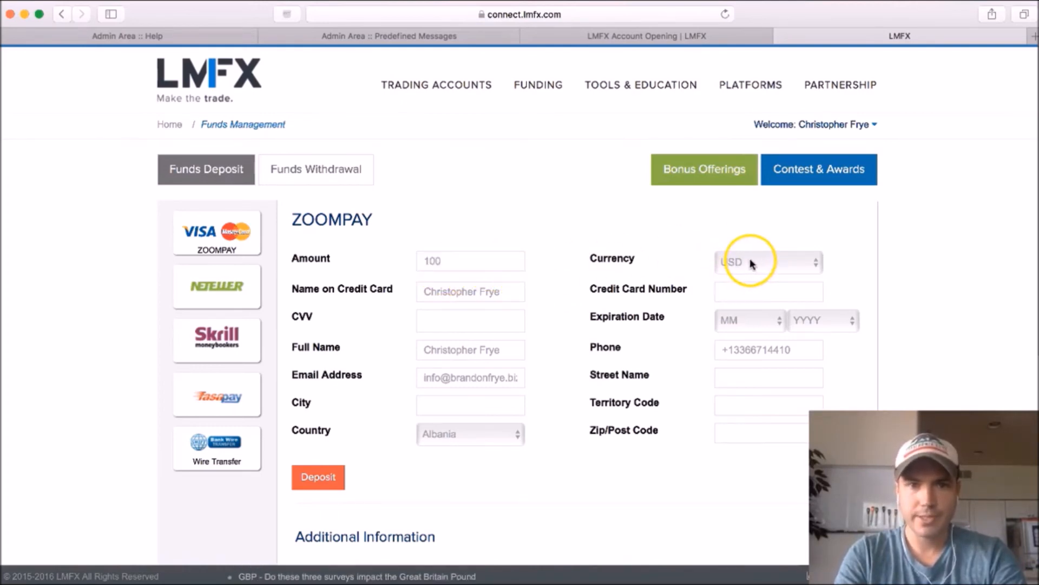
left_click(768, 292)
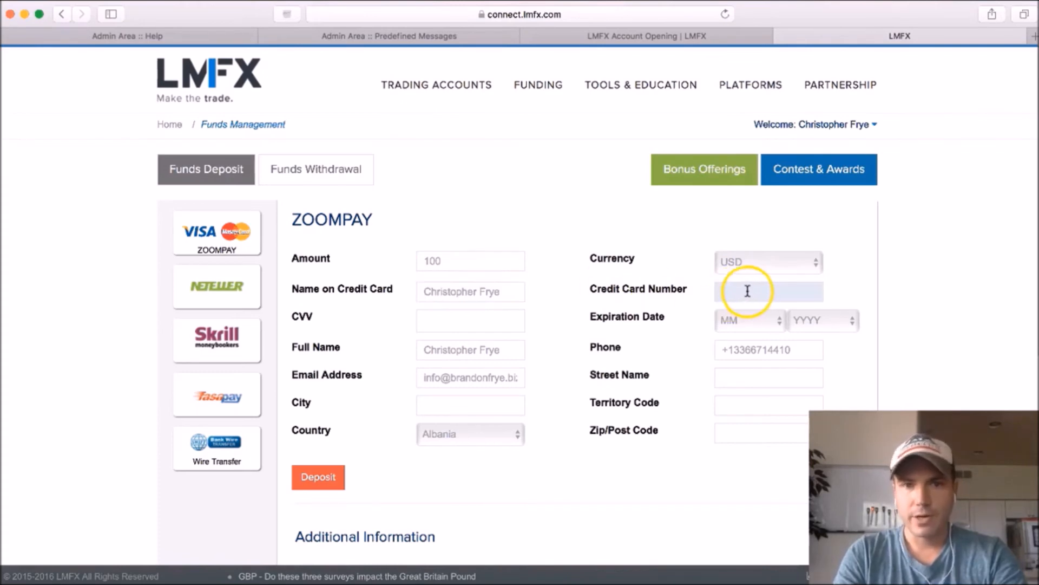
mouse_move(638, 335)
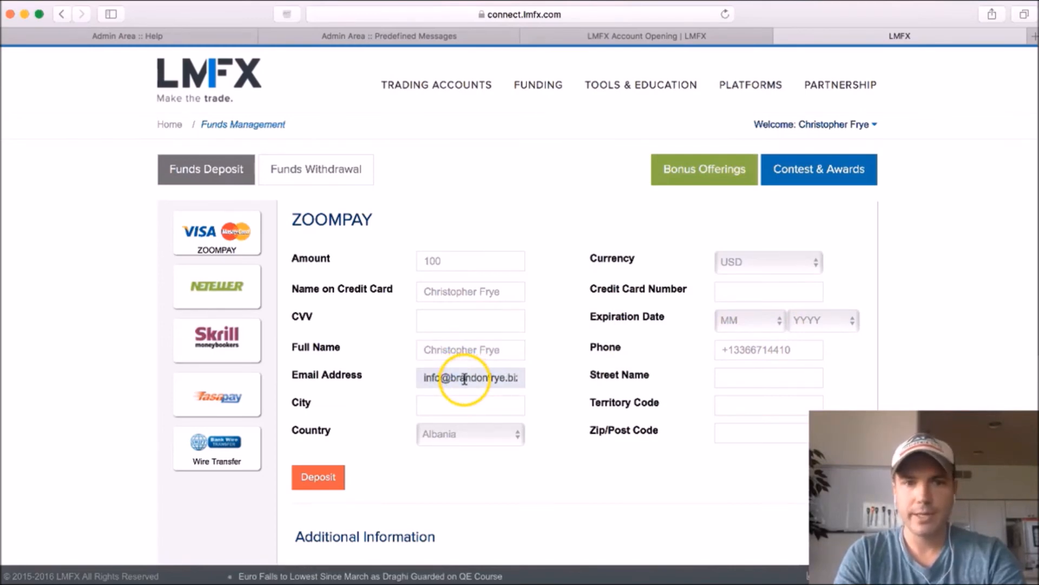
mouse_move(704, 379)
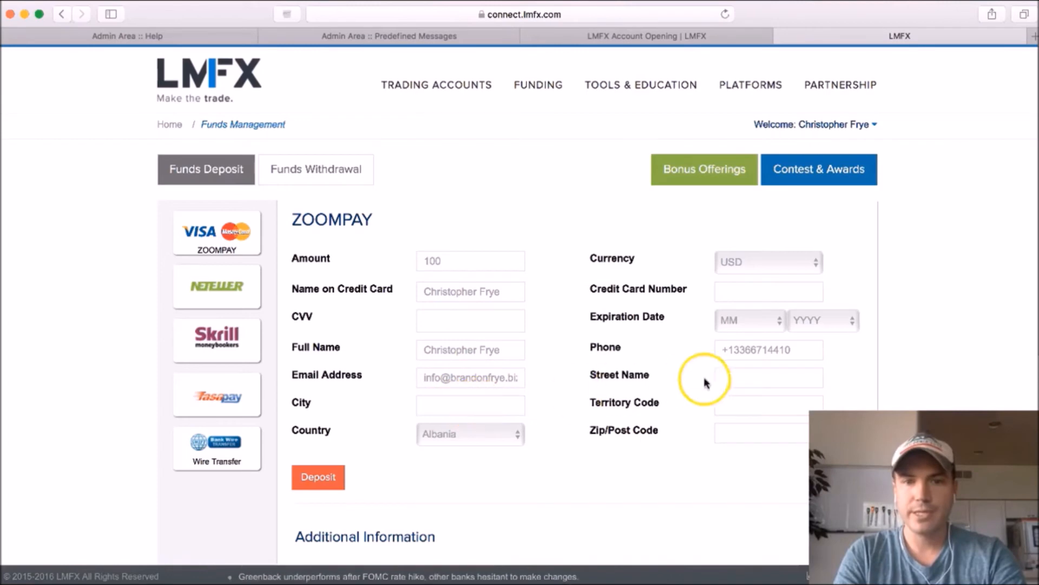
mouse_move(569, 396)
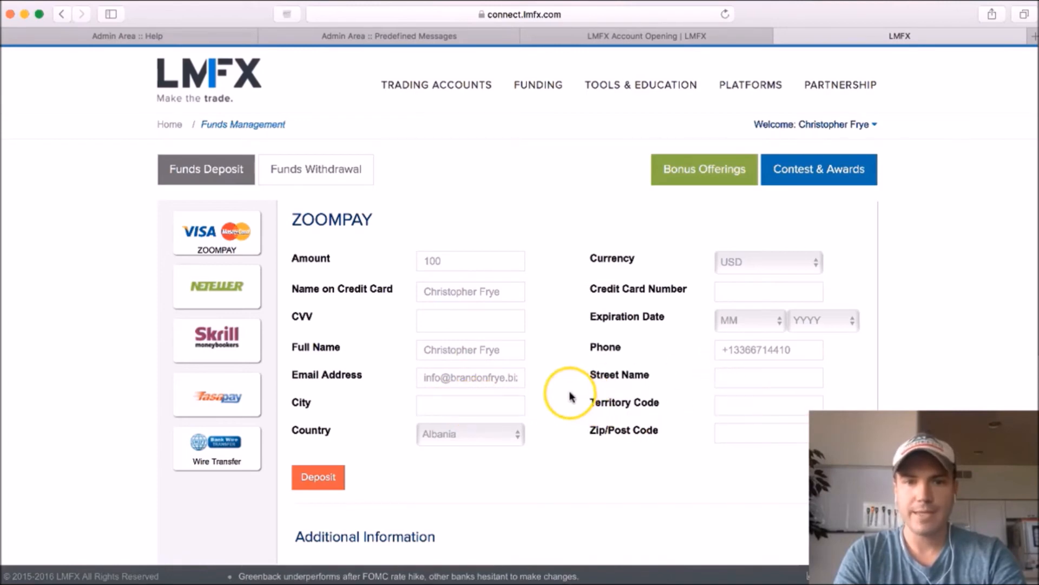
mouse_move(571, 397)
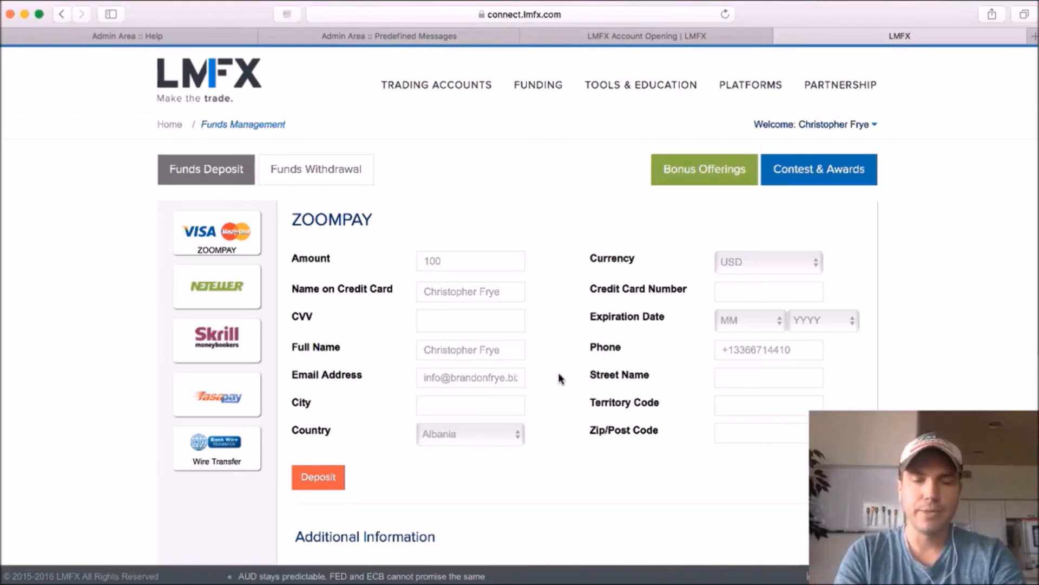
mouse_move(547, 404)
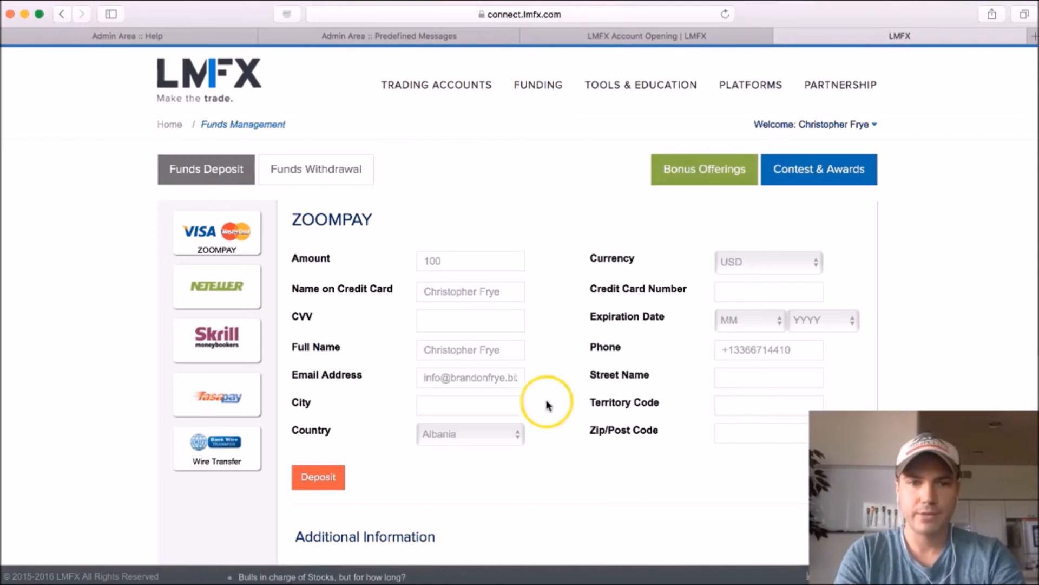
left_click(470, 434)
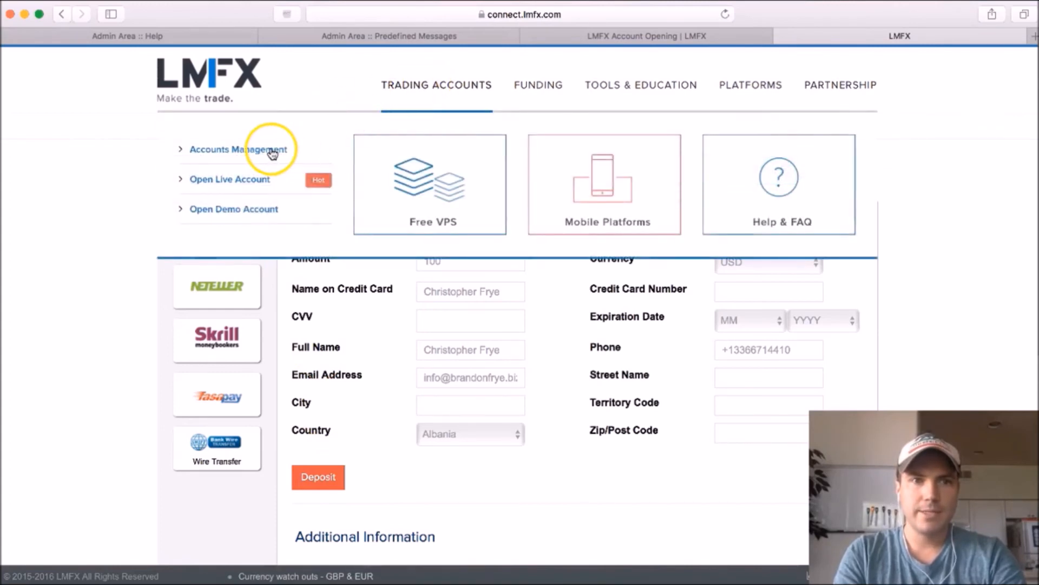
Return to Accounts Management showing the LMFXwallet's completed 2500.00 deposit and 0.0 USD balance
left_click(239, 148)
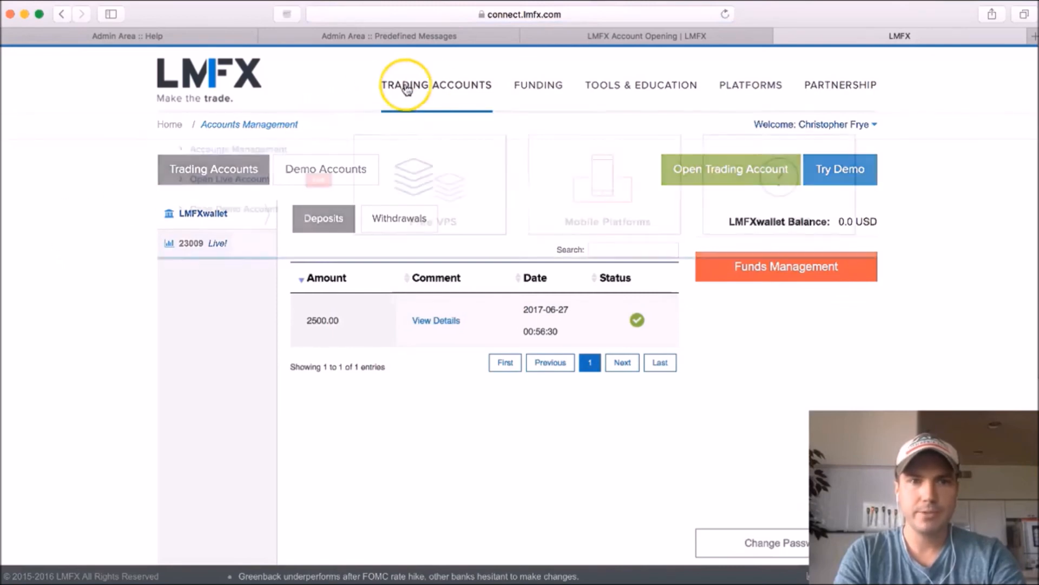
left_click(436, 85)
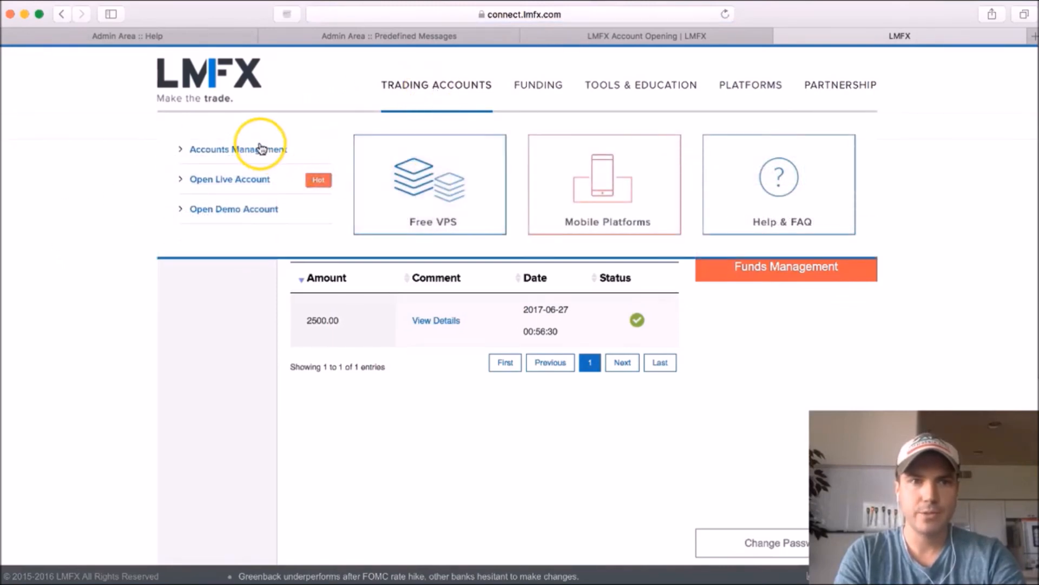
left_click(239, 148)
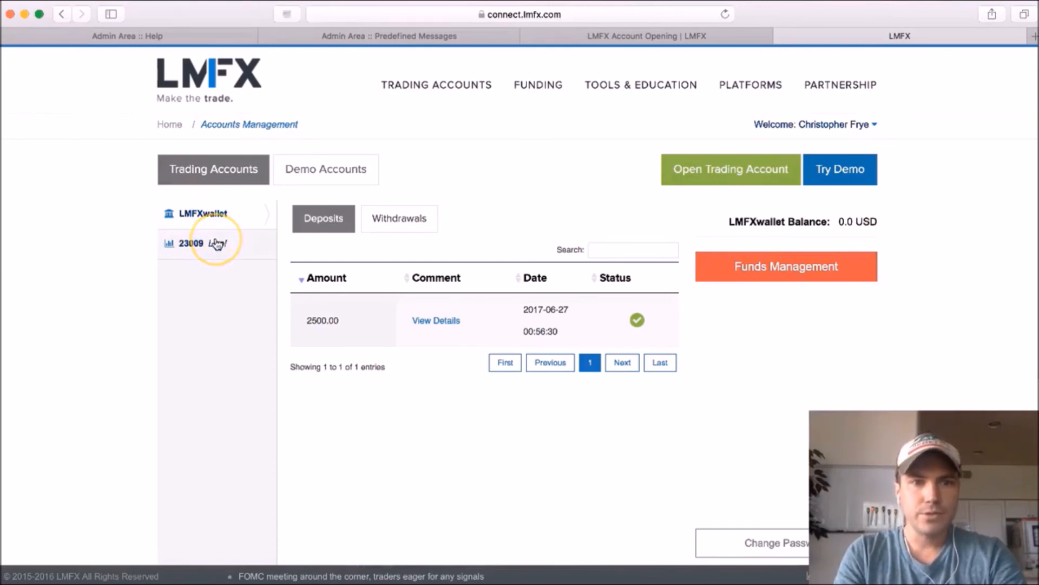
mouse_move(648, 325)
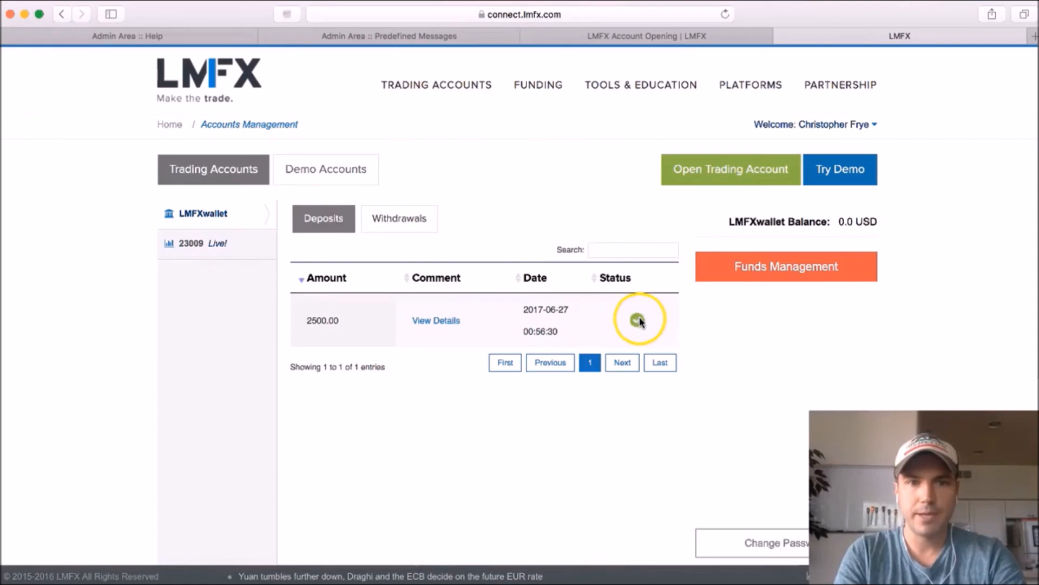
mouse_move(304, 320)
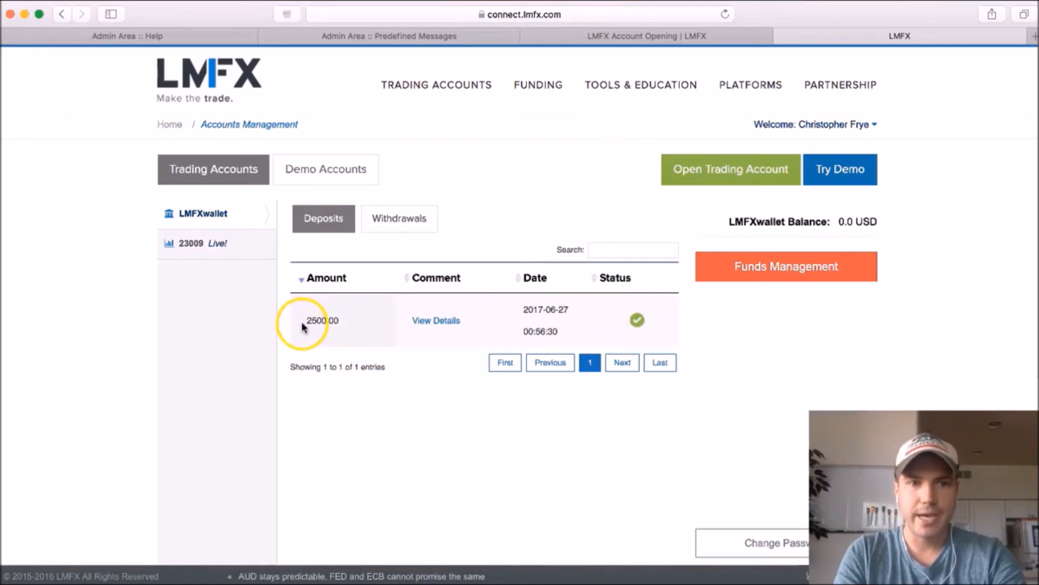
mouse_move(631, 317)
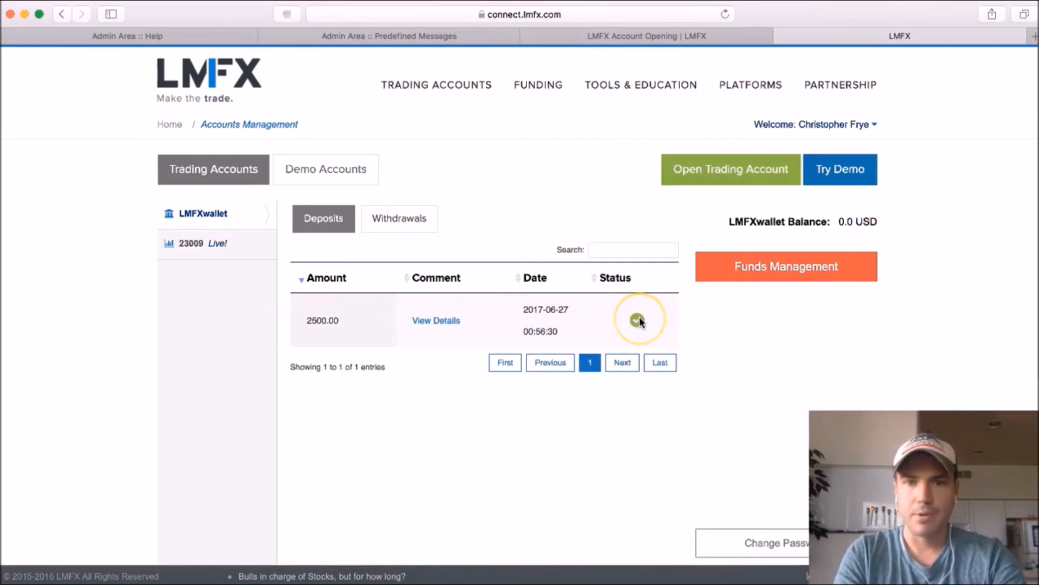
mouse_move(637, 320)
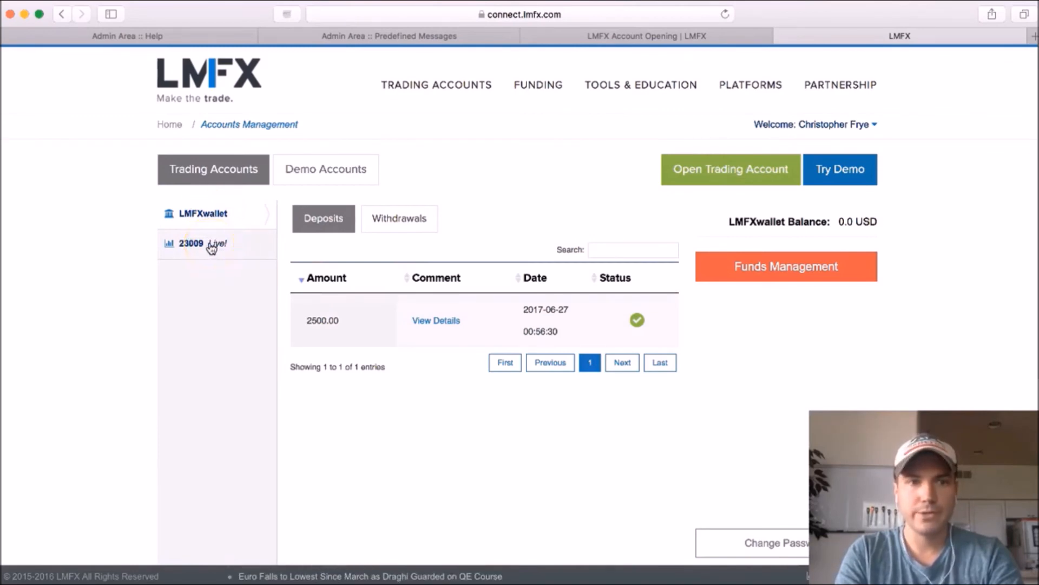
left_click(195, 242)
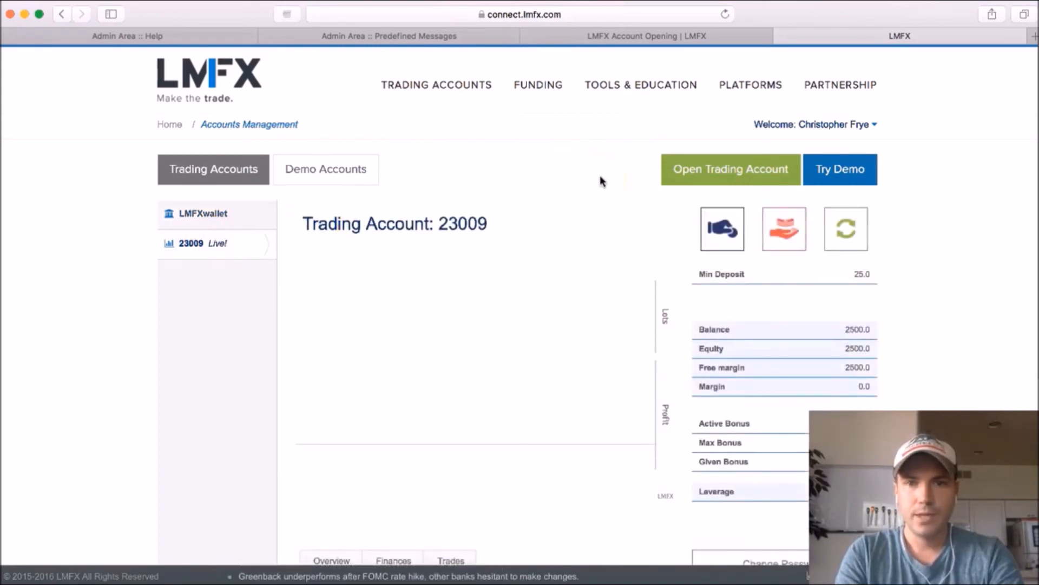
mouse_move(721, 228)
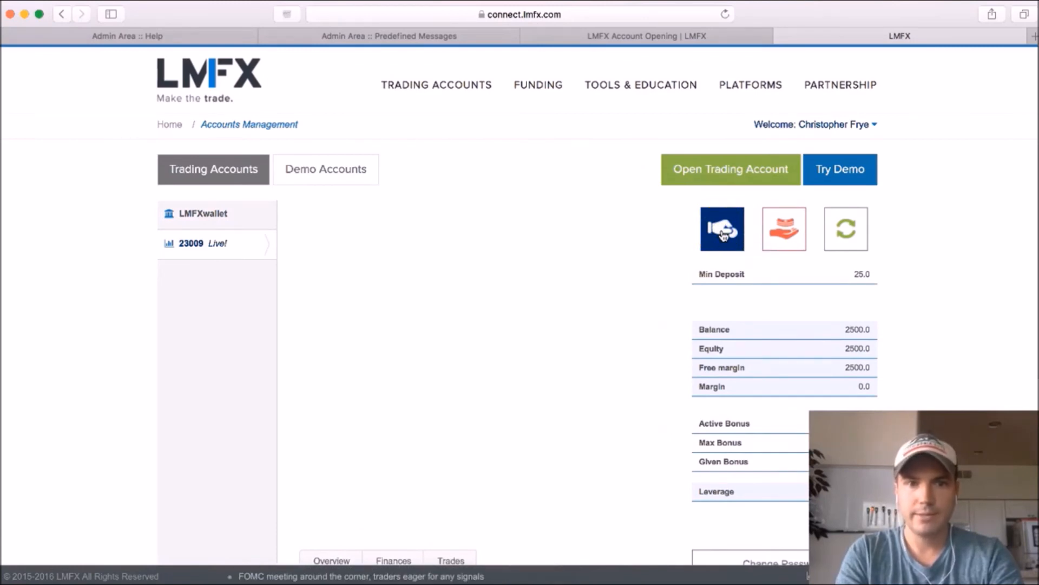
left_click(721, 229)
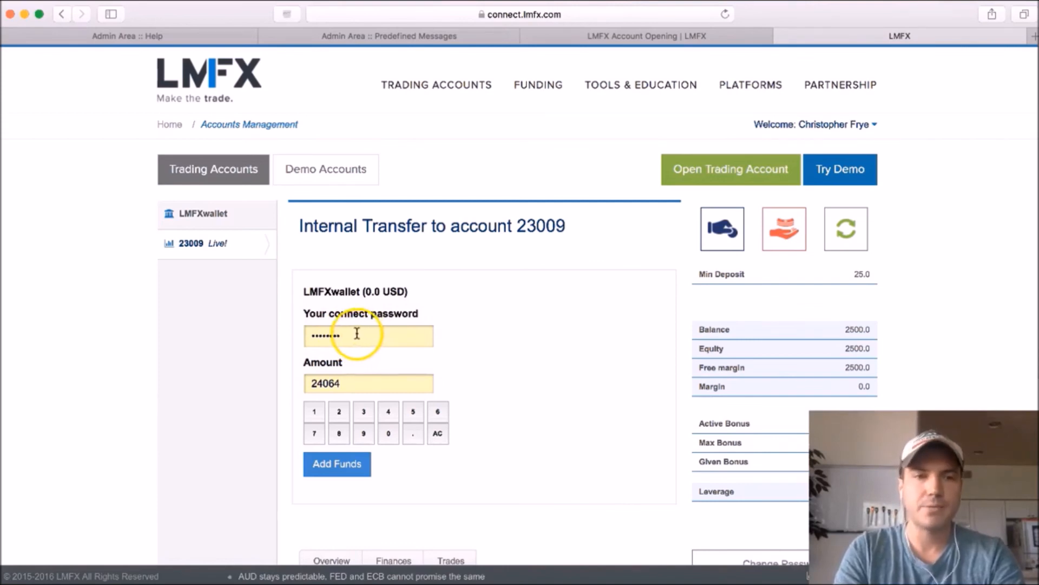
mouse_move(304, 337)
type("100")
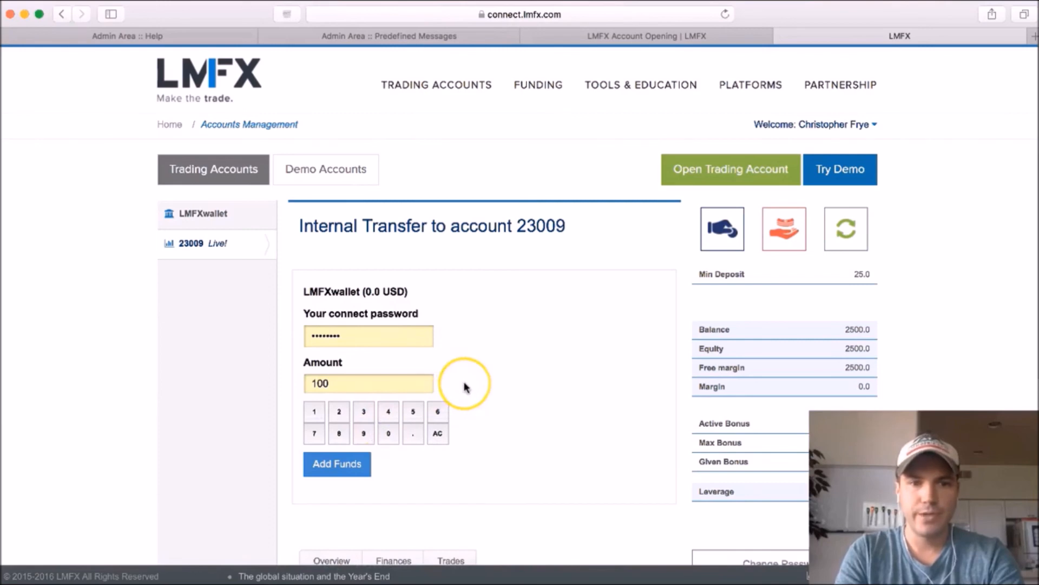
mouse_move(451, 437)
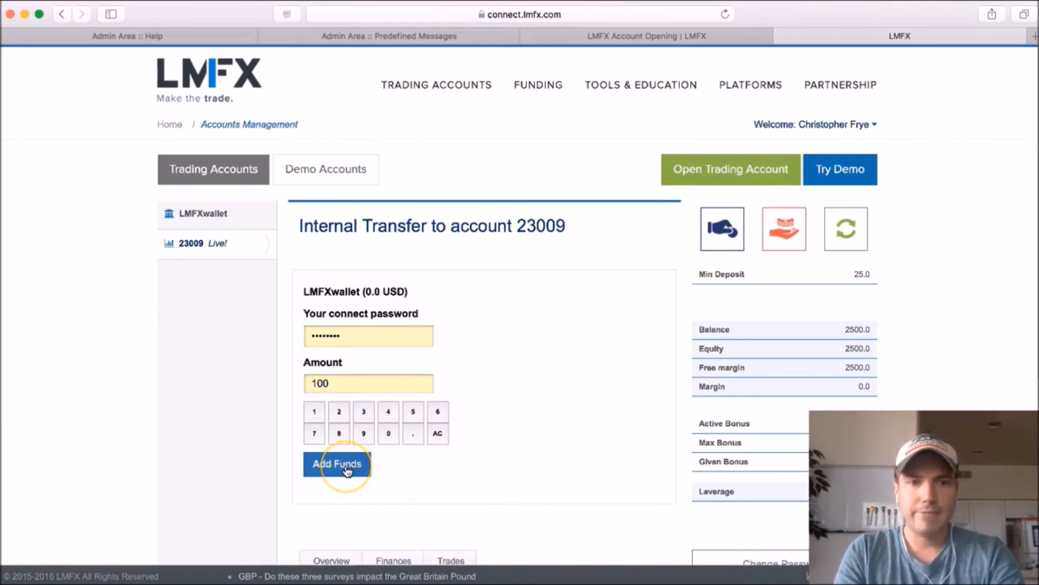
mouse_move(224, 251)
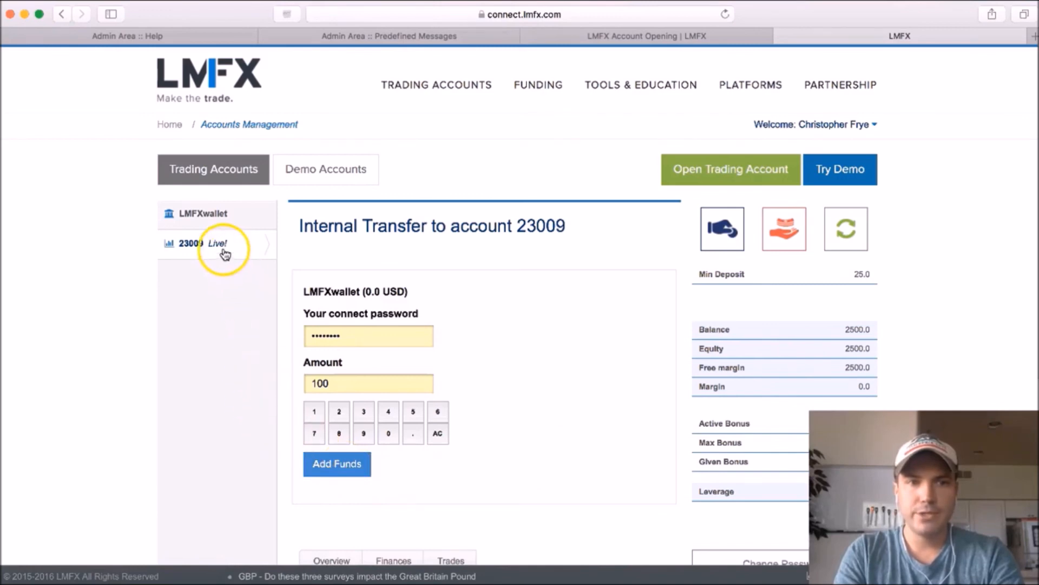
mouse_move(85, 355)
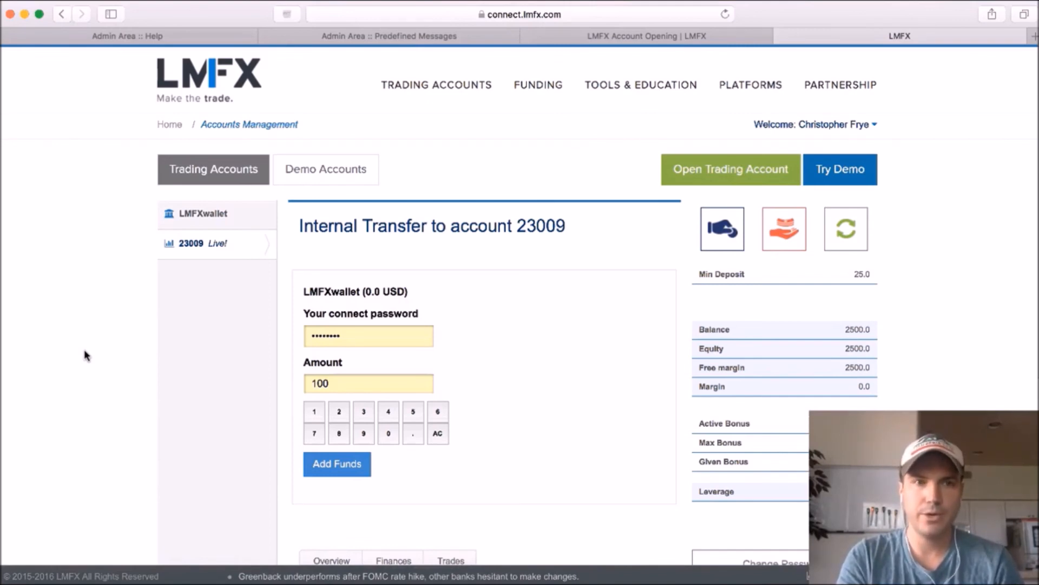
mouse_move(42, 305)
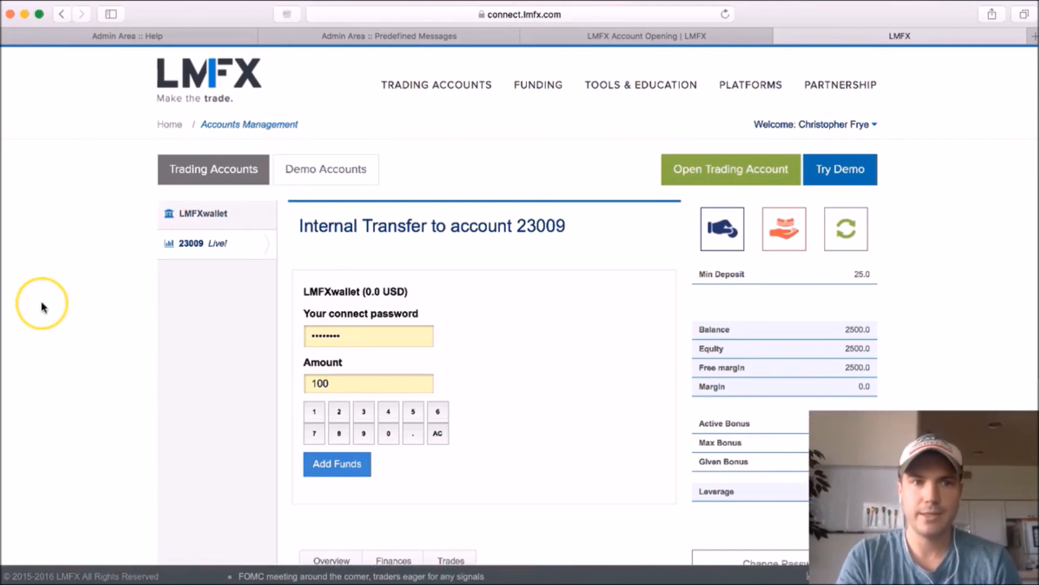
mouse_move(42, 307)
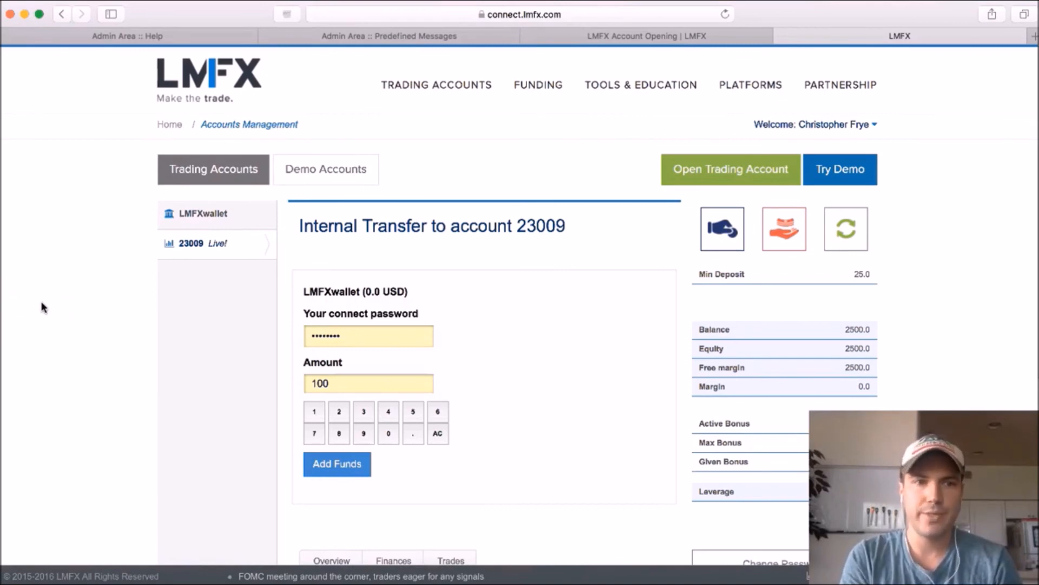